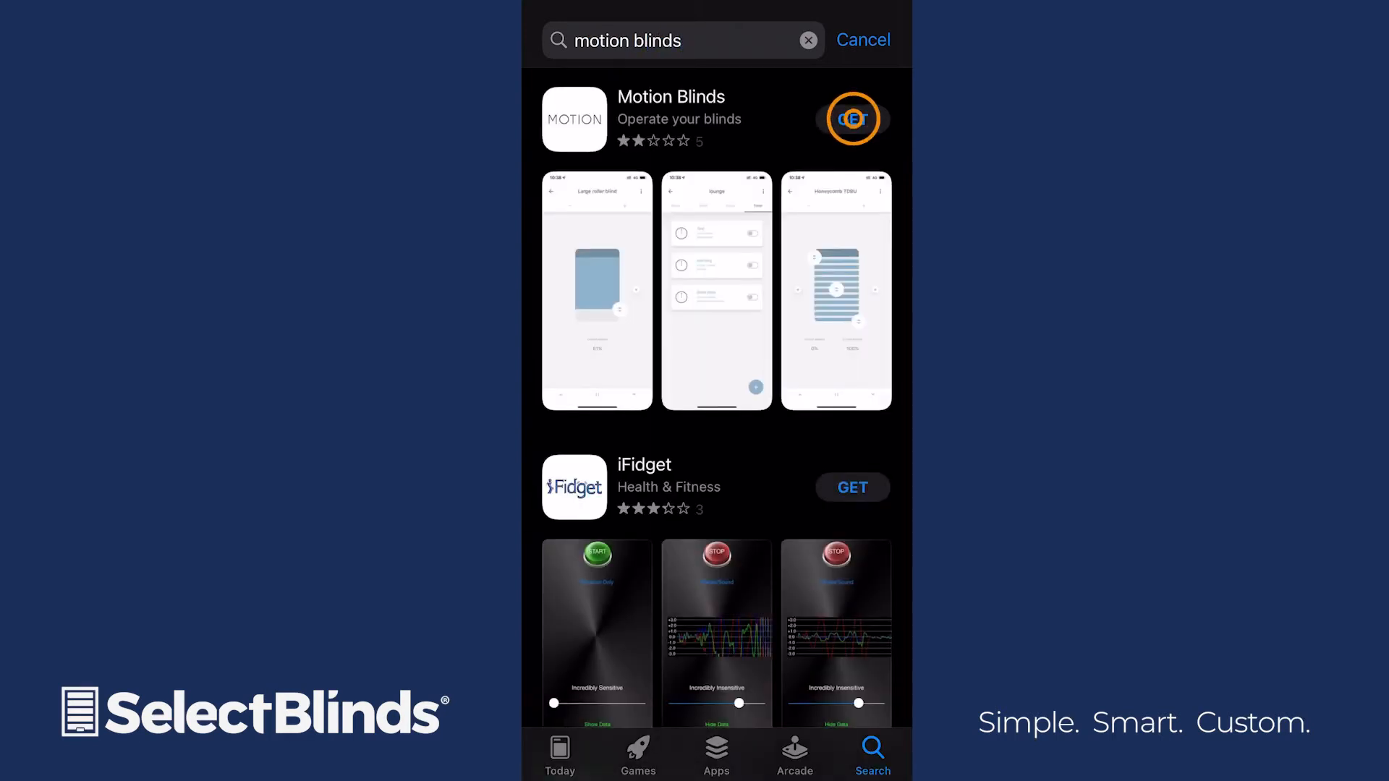
Install Motion Blinds from the App Store and launch it.
click(851, 117)
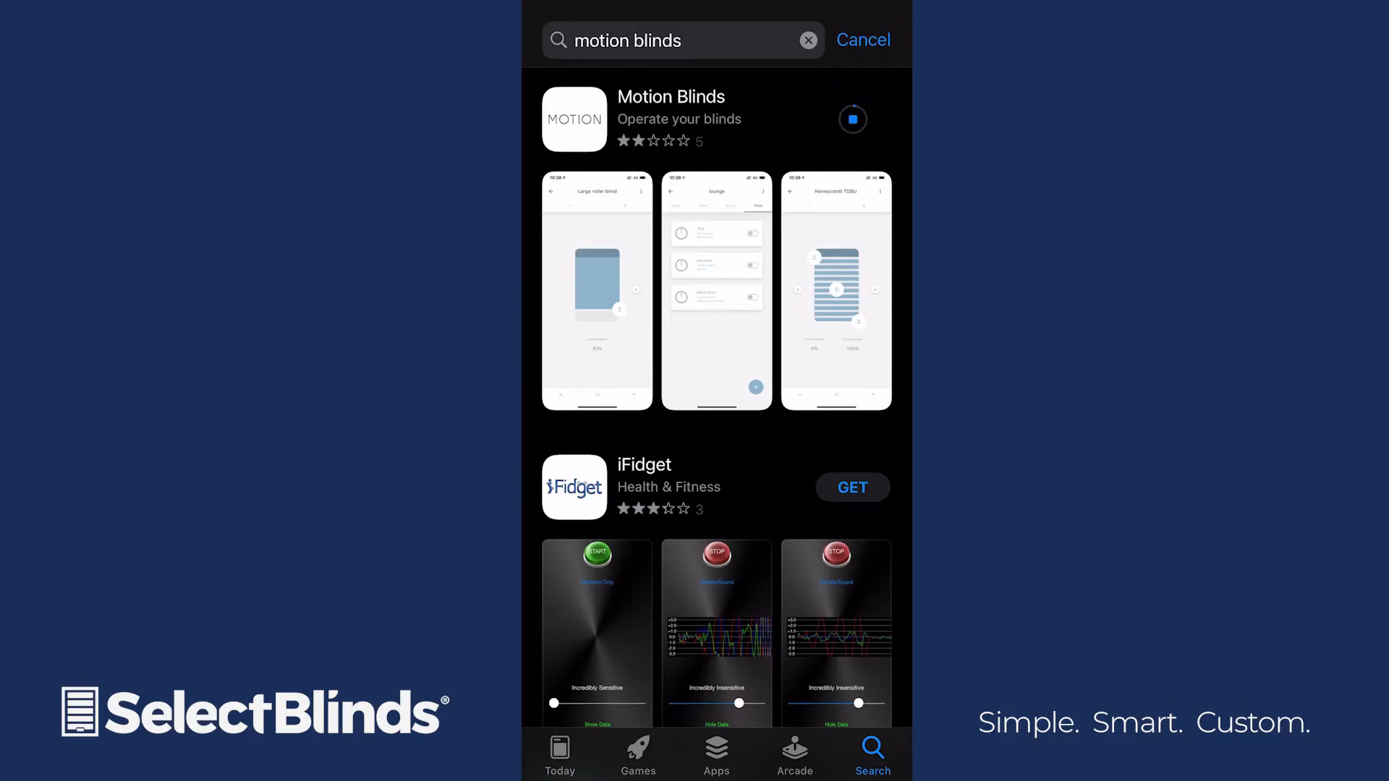
click(851, 119)
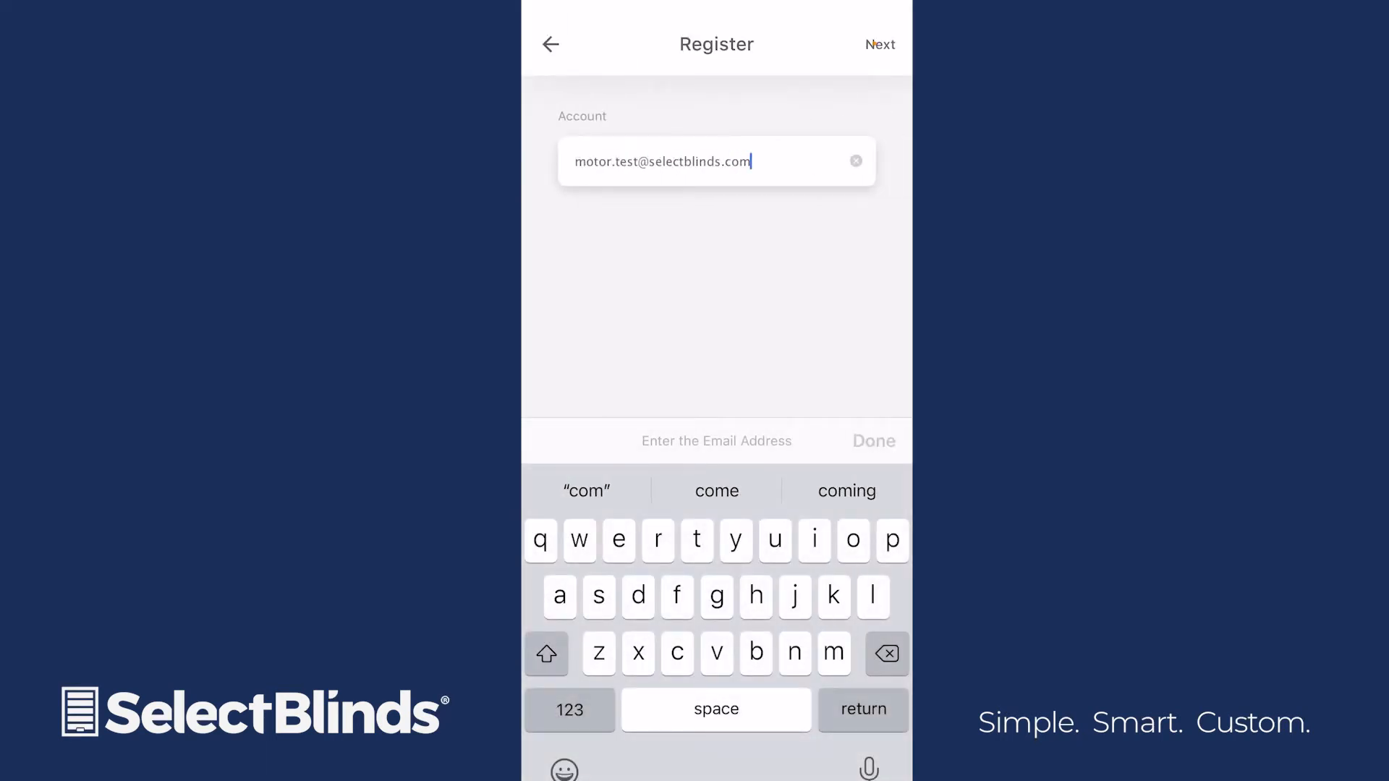
Register the new account with email and password, then sign in to reach the MyHouse home screen.
click(880, 45)
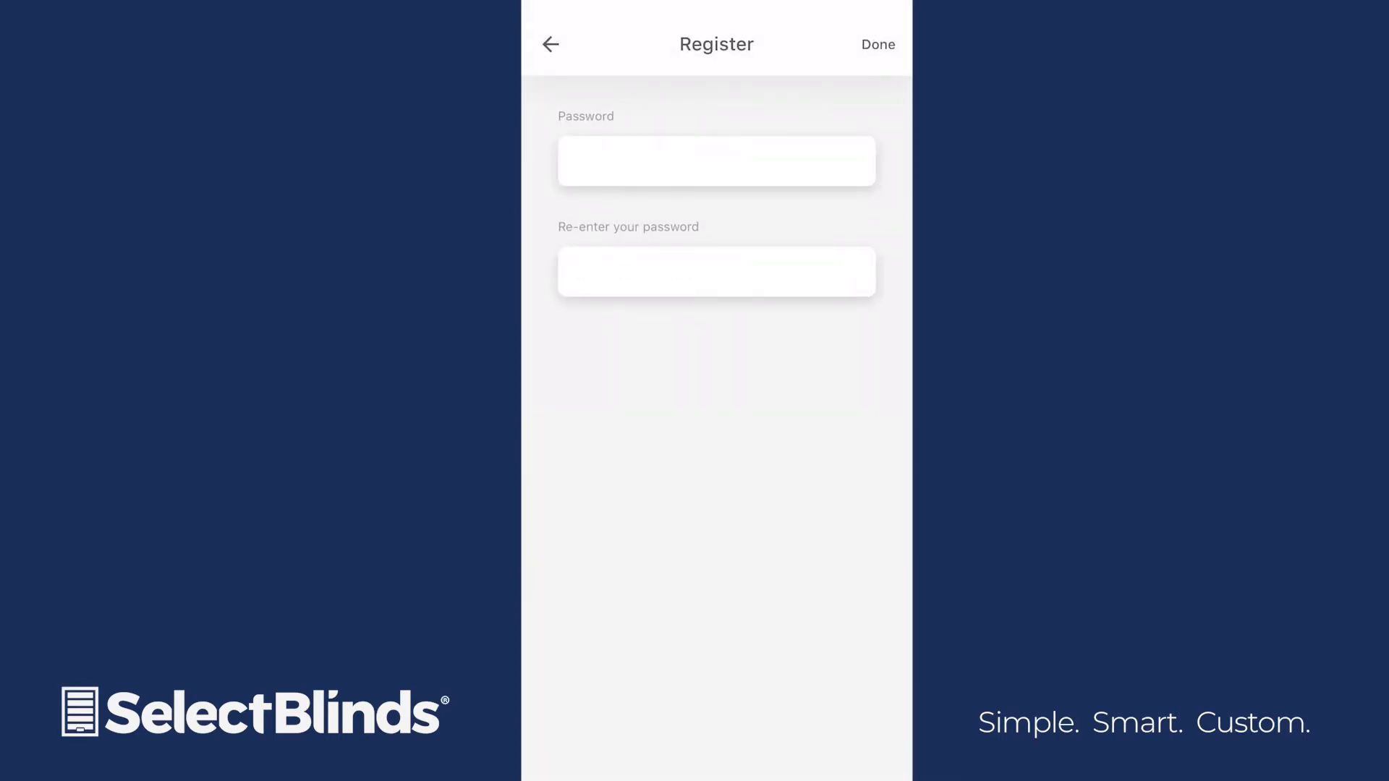
click(877, 44)
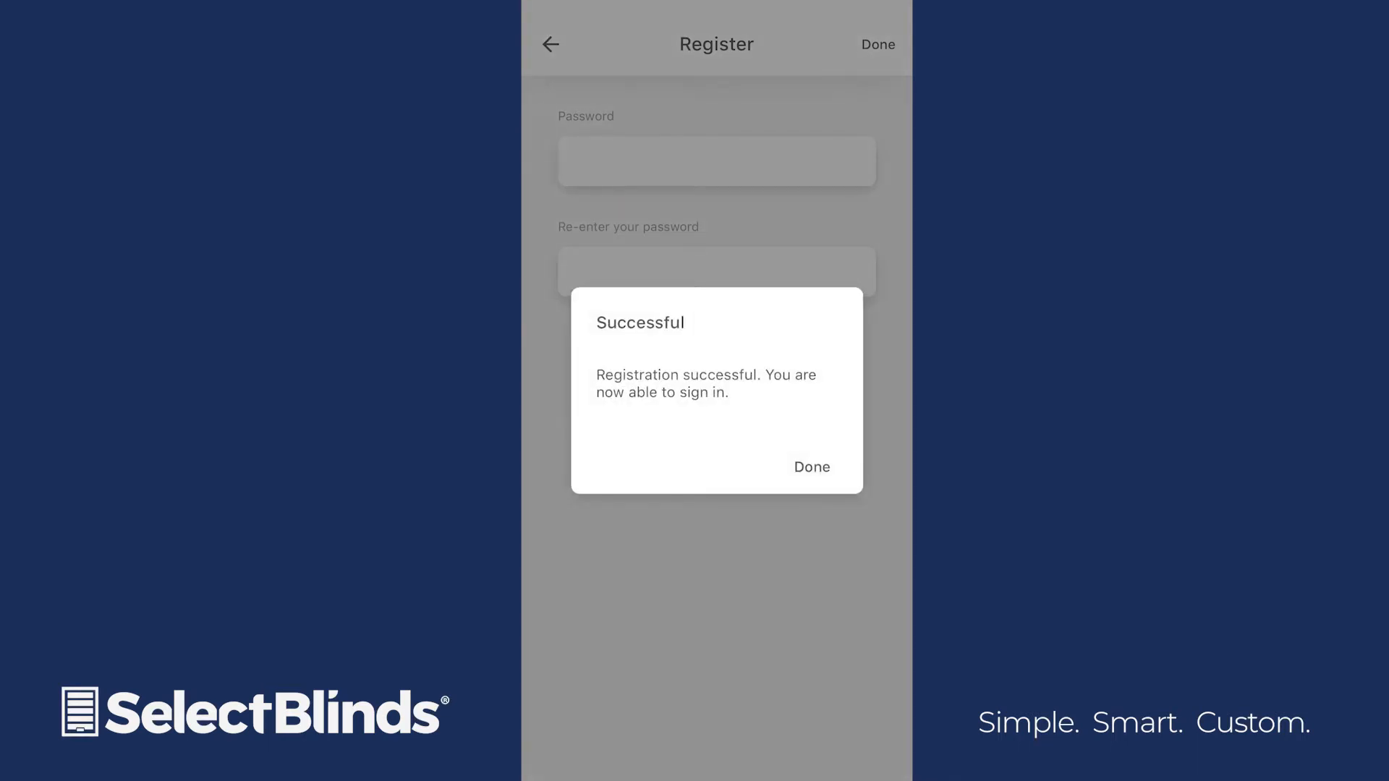
click(809, 467)
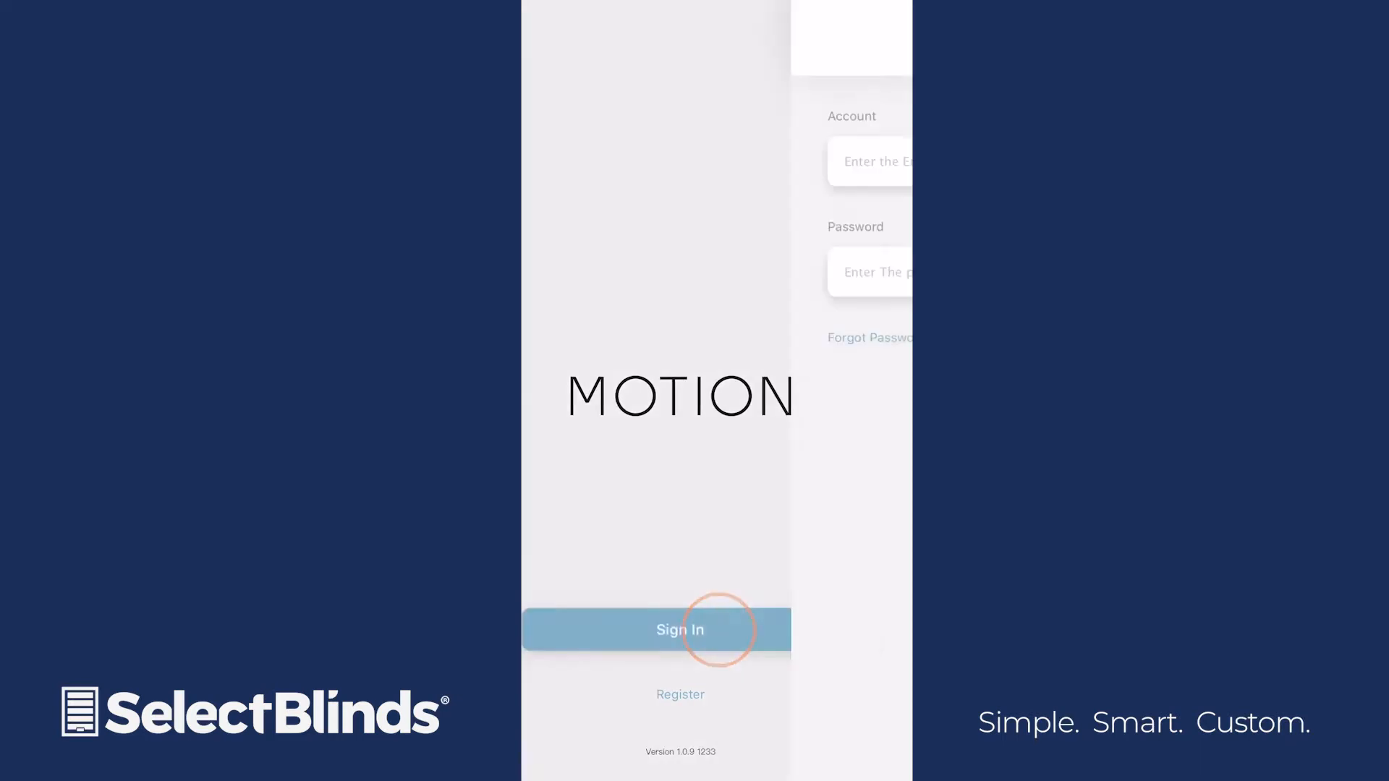
click(680, 629)
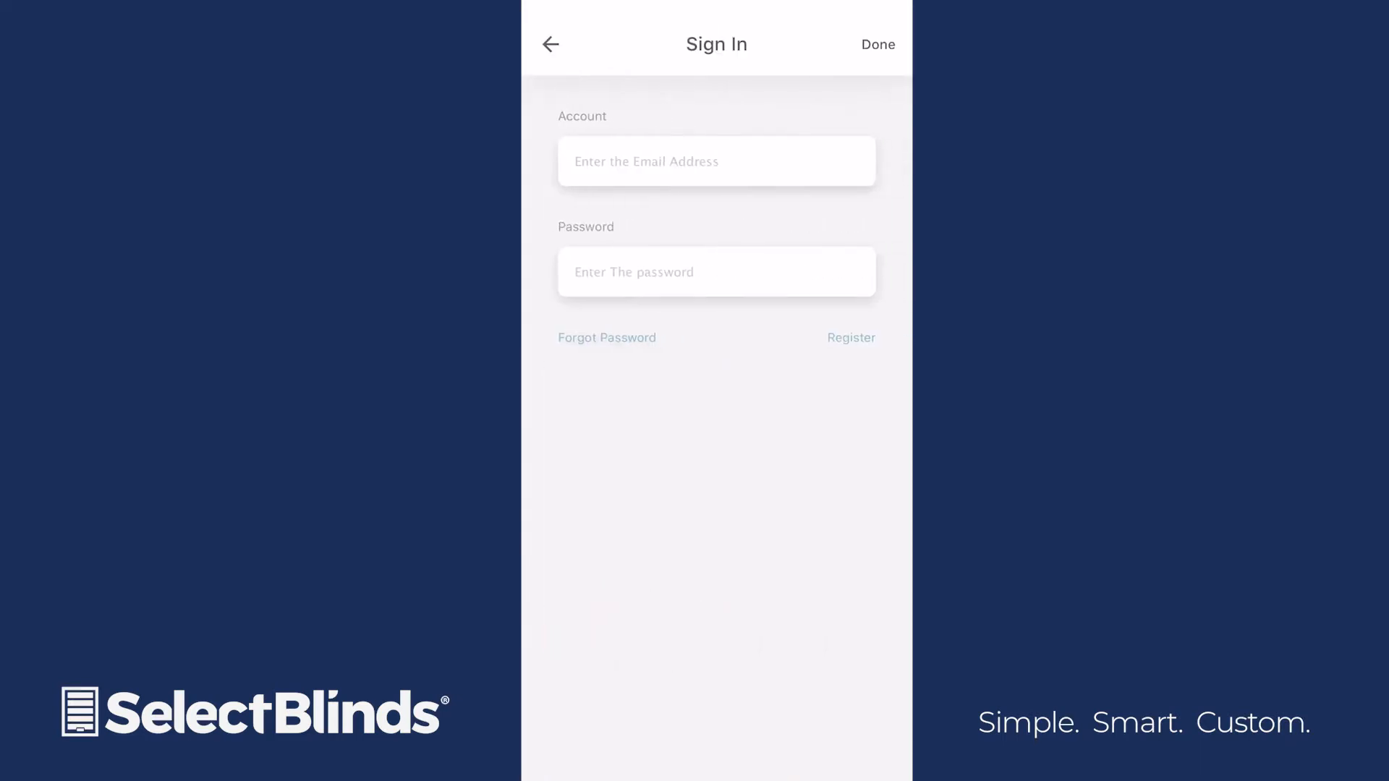
click(877, 45)
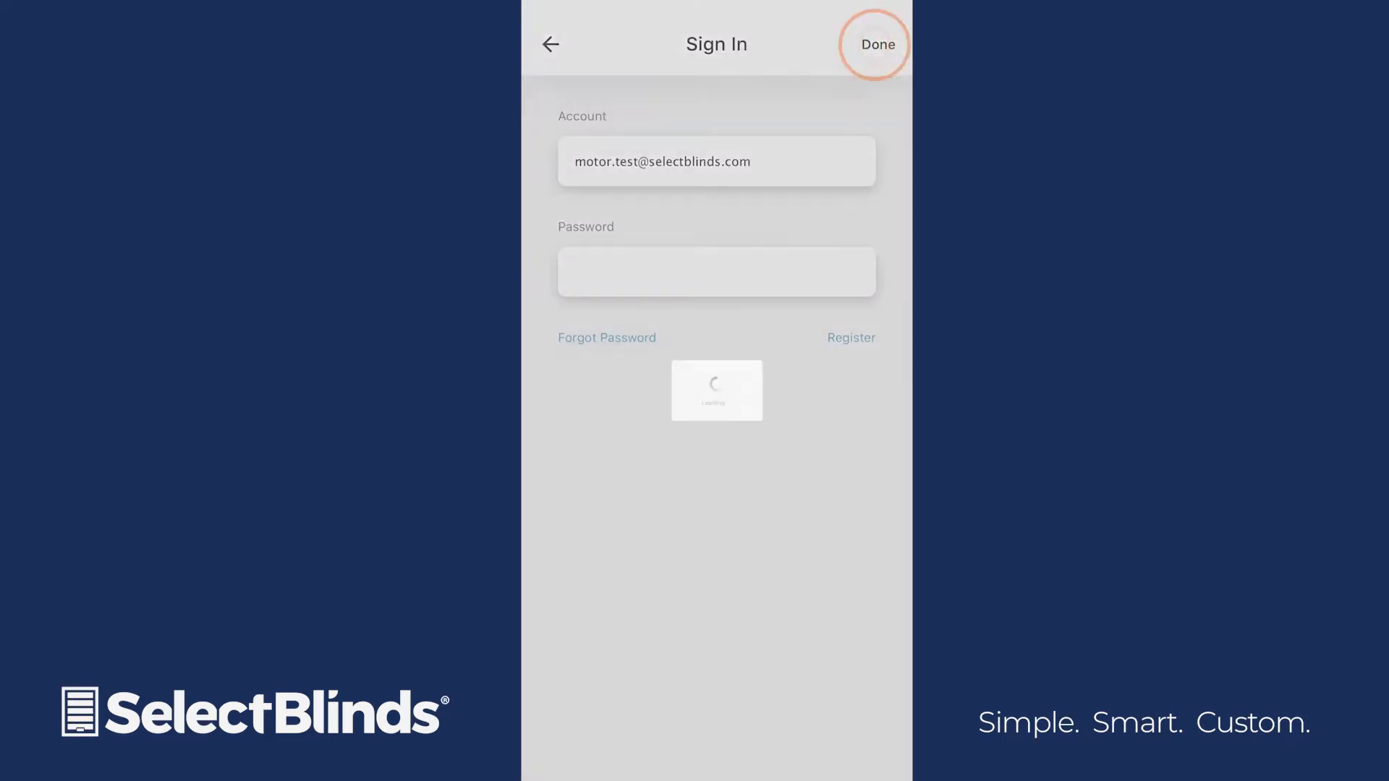
click(877, 43)
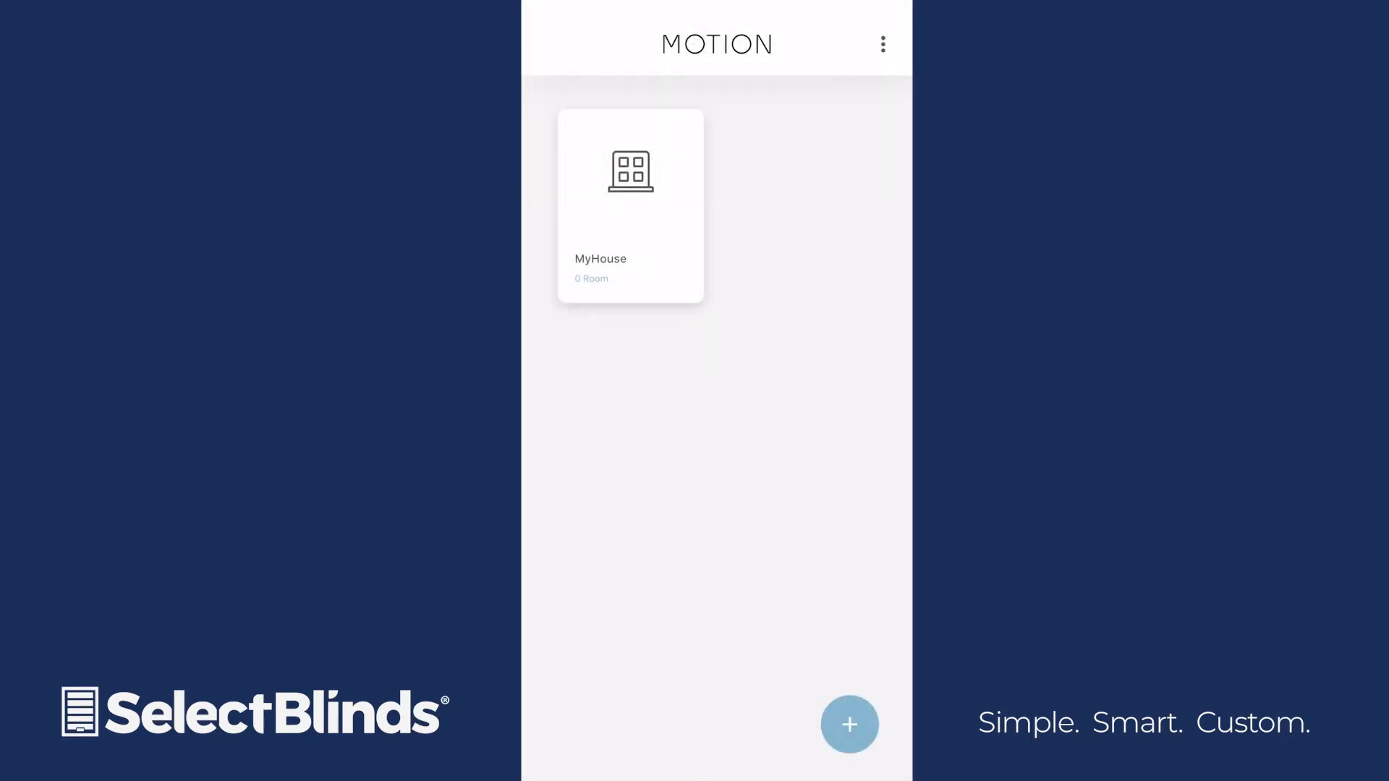
From Settings, enter MyHouse location setup and start Add Bridge to reach the bridge-model choice.
click(883, 45)
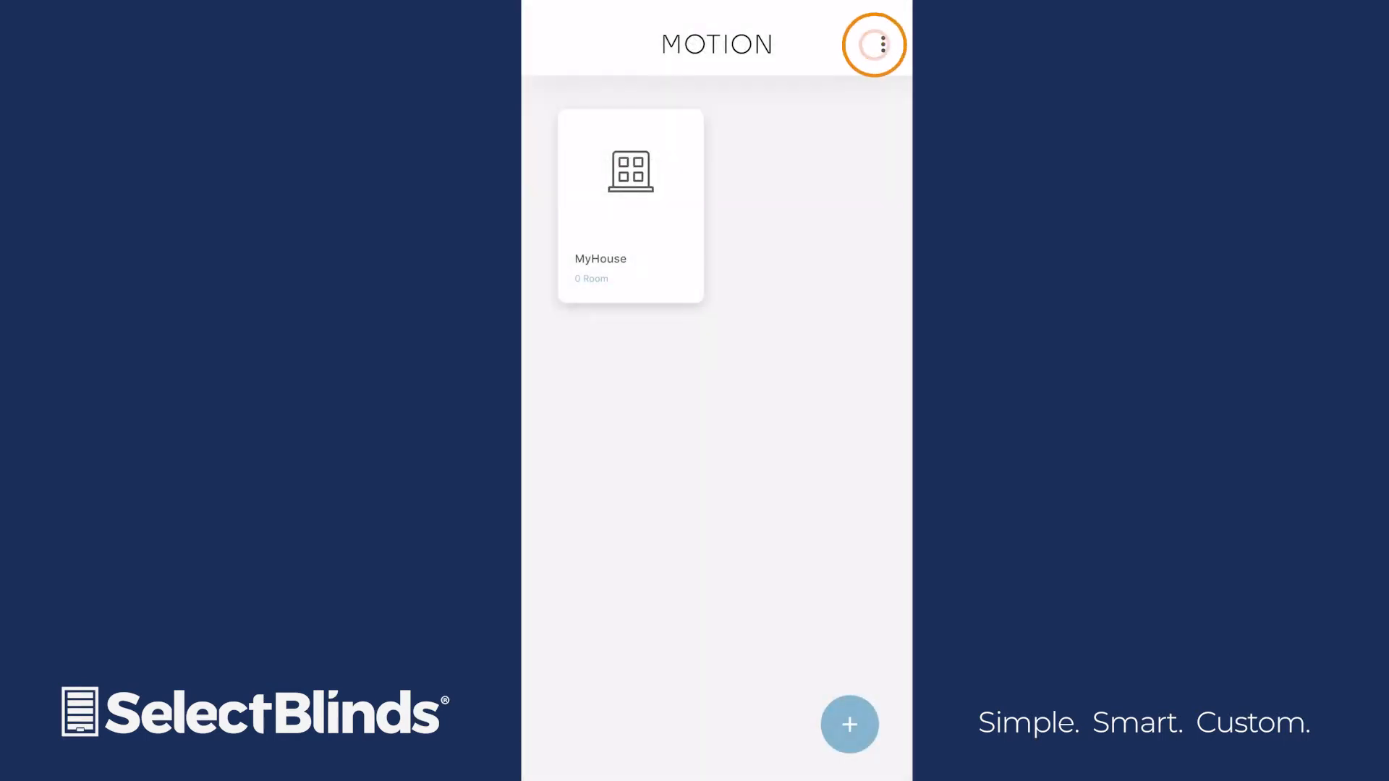
click(882, 45)
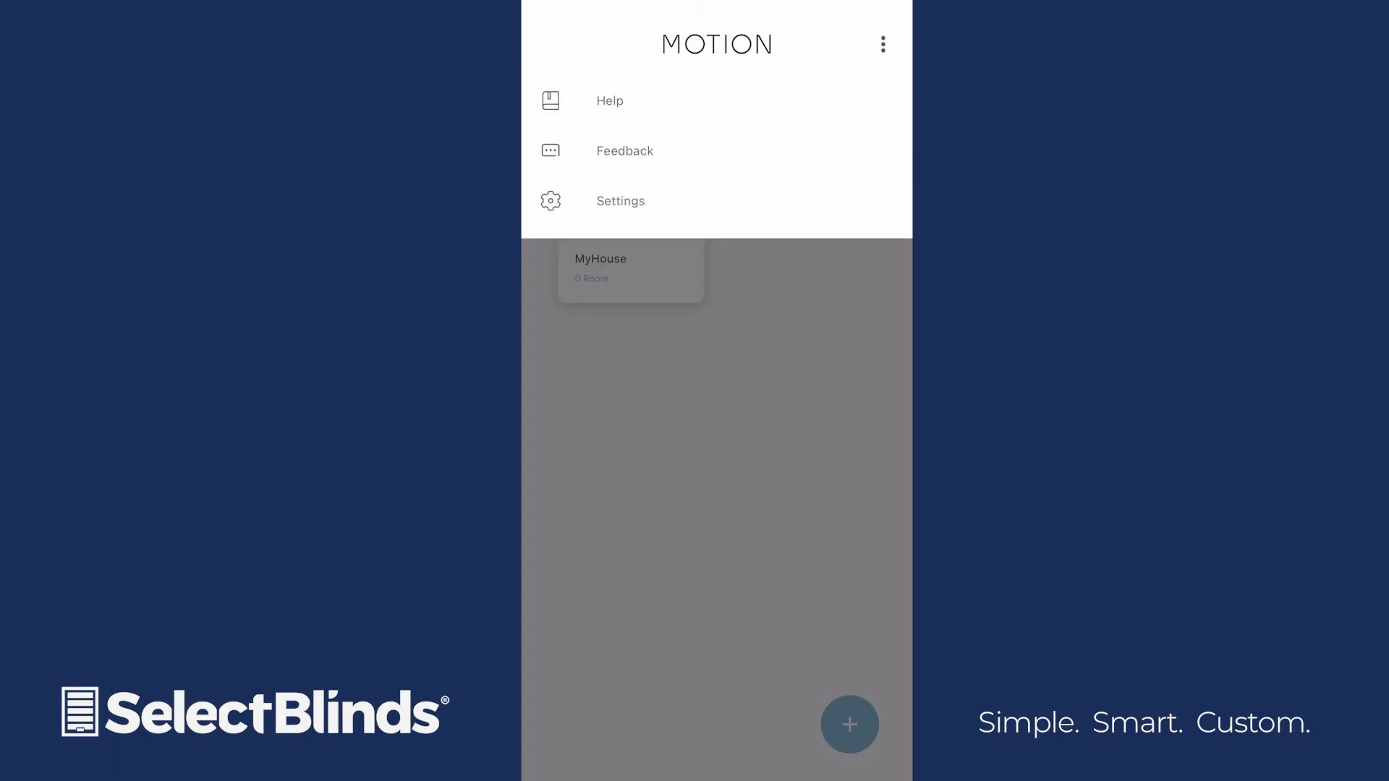
click(621, 201)
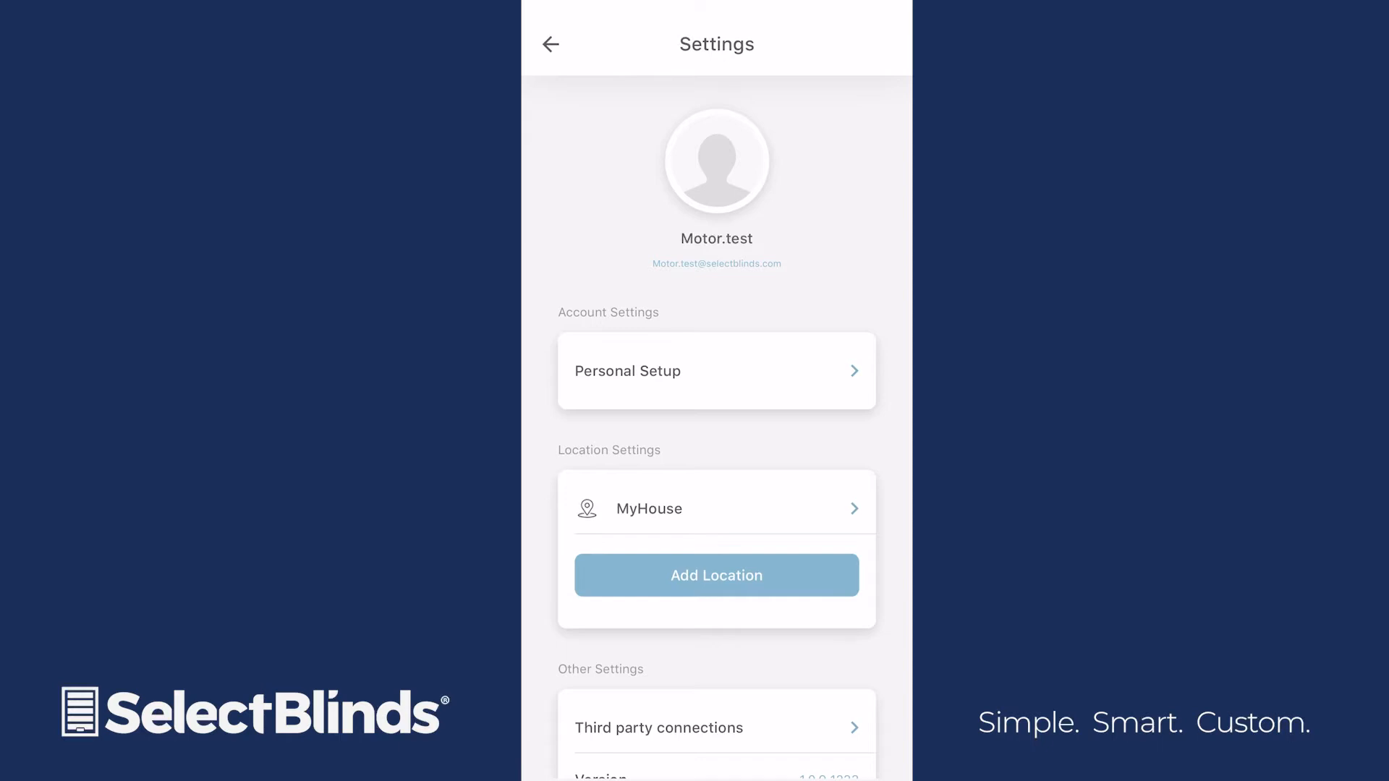
click(648, 508)
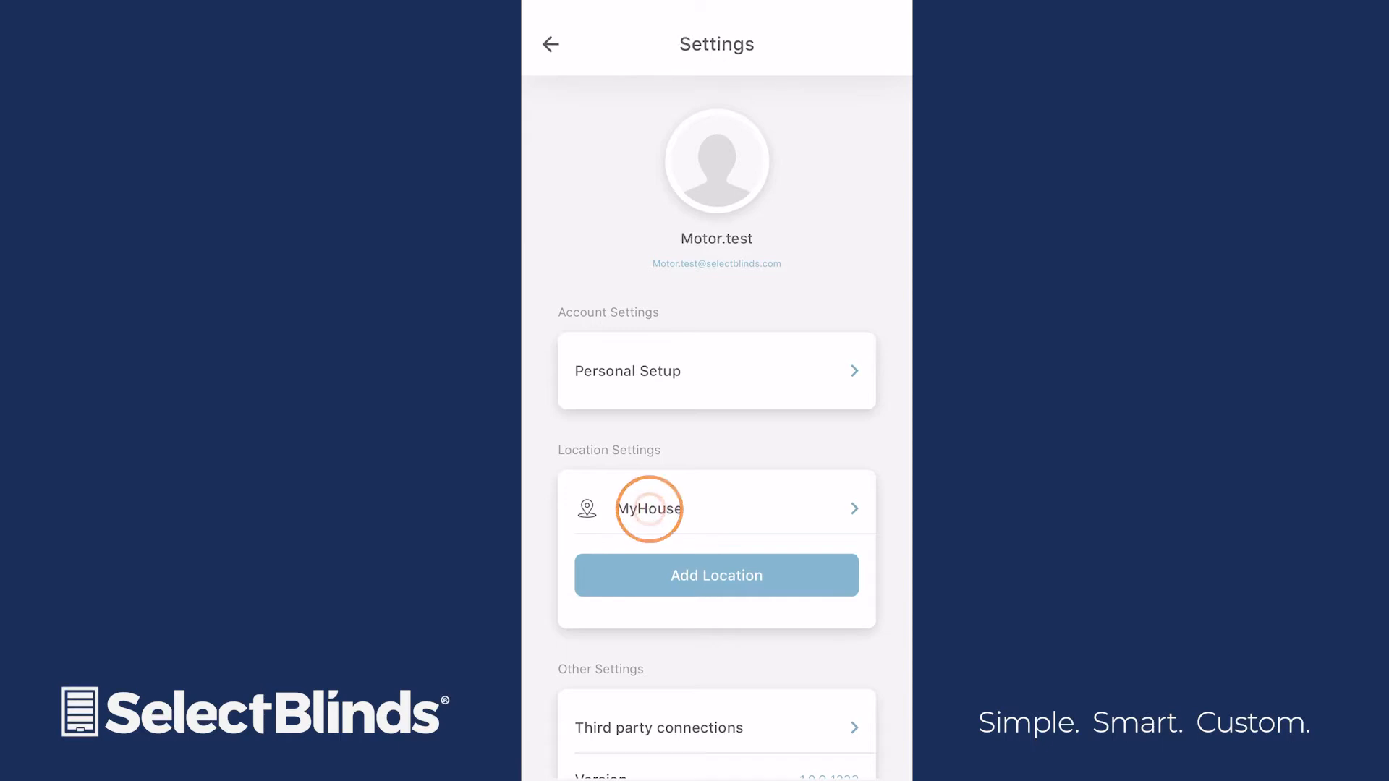
click(648, 508)
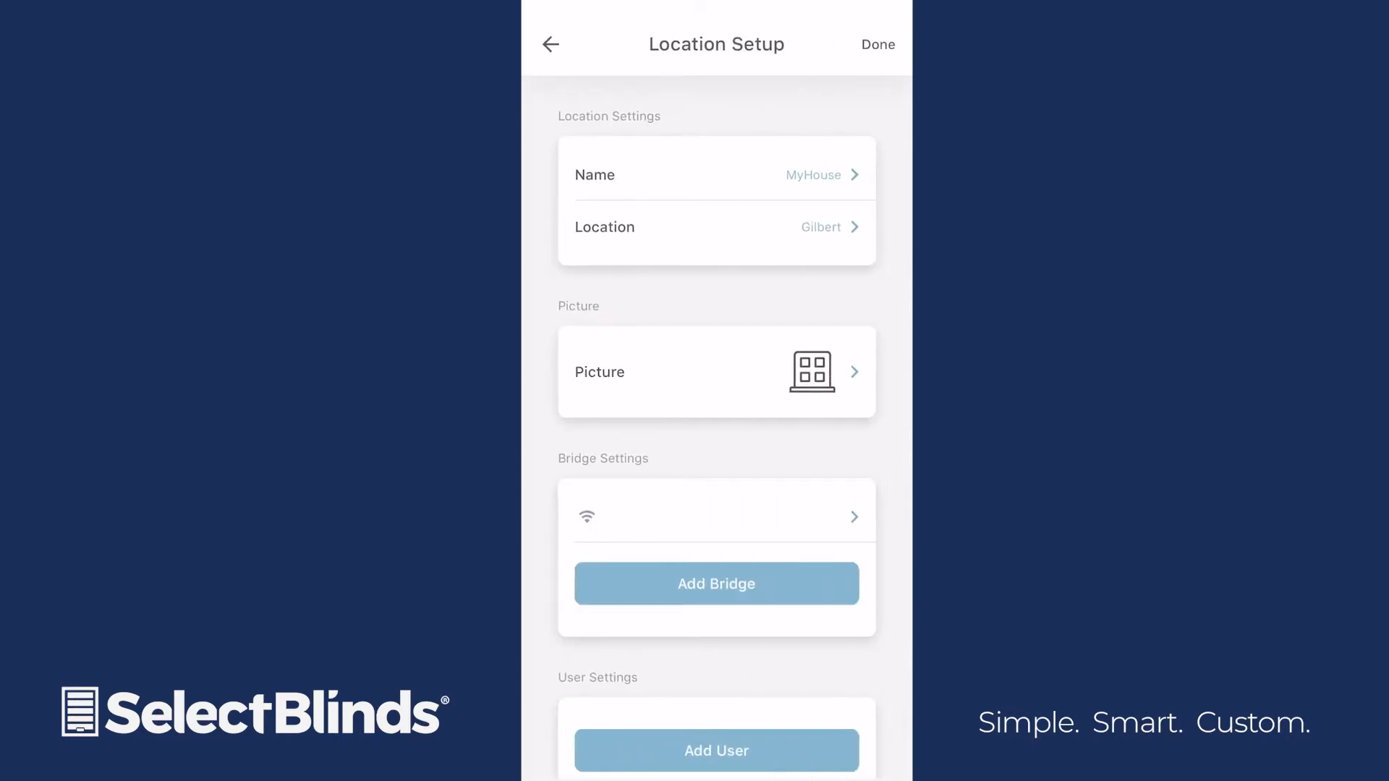
click(716, 584)
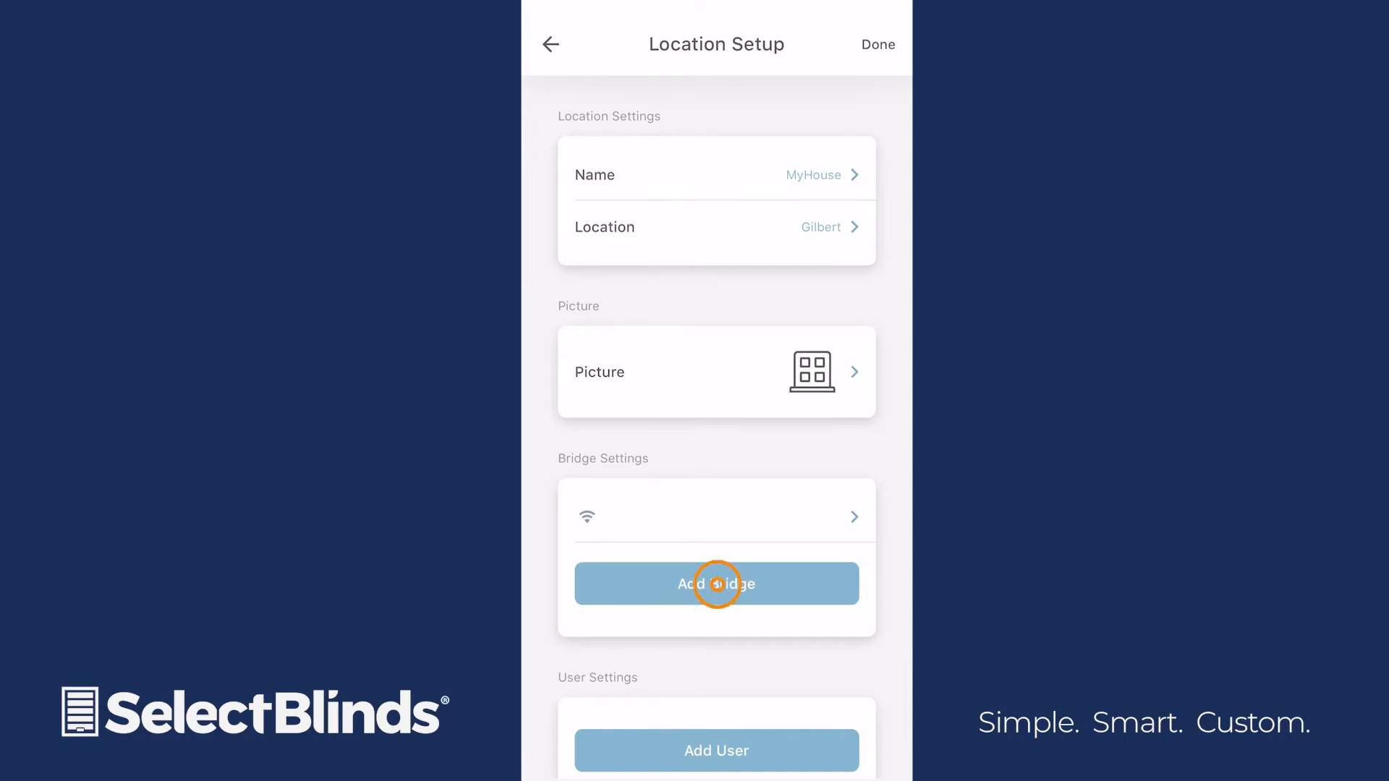
click(716, 583)
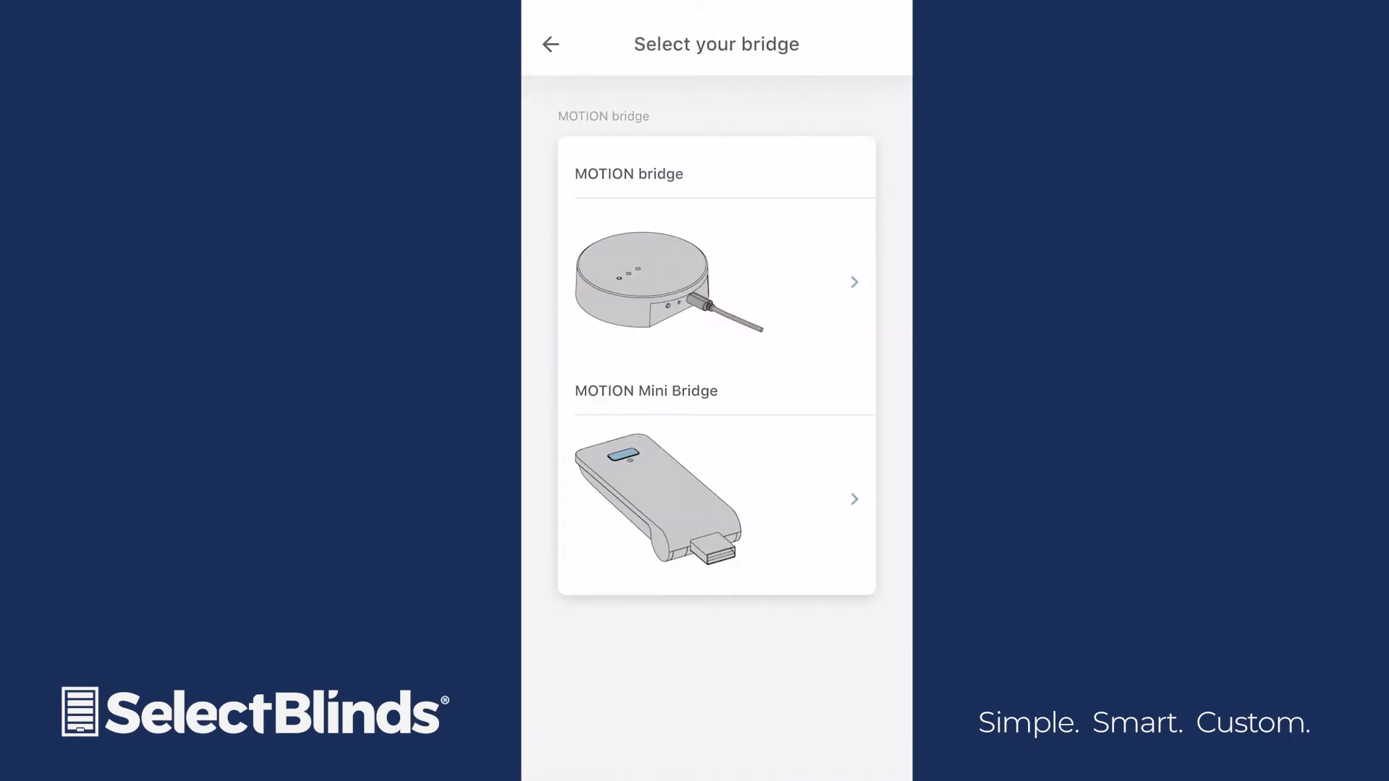
click(717, 283)
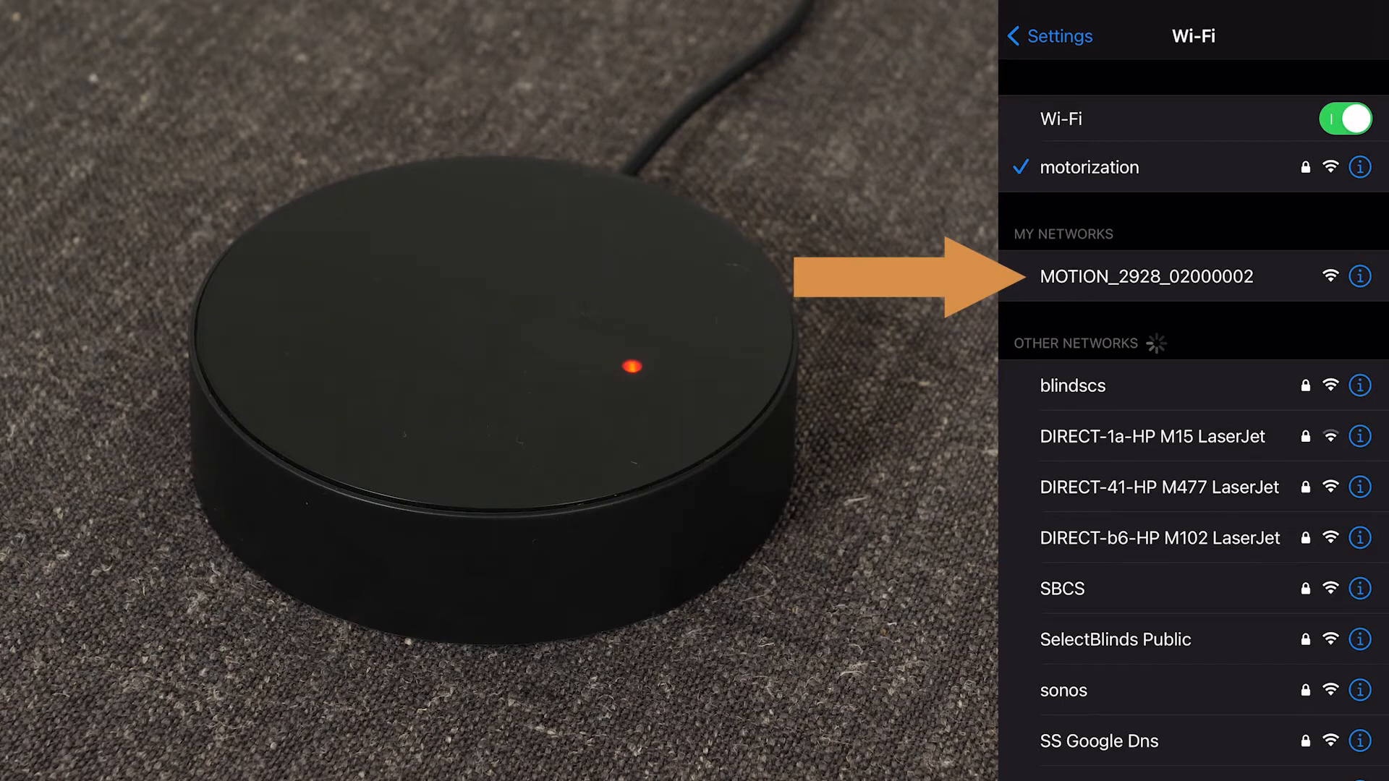
Join the phone to the bridge's MOTION_2928_02000002 Wi-Fi network.
click(1146, 276)
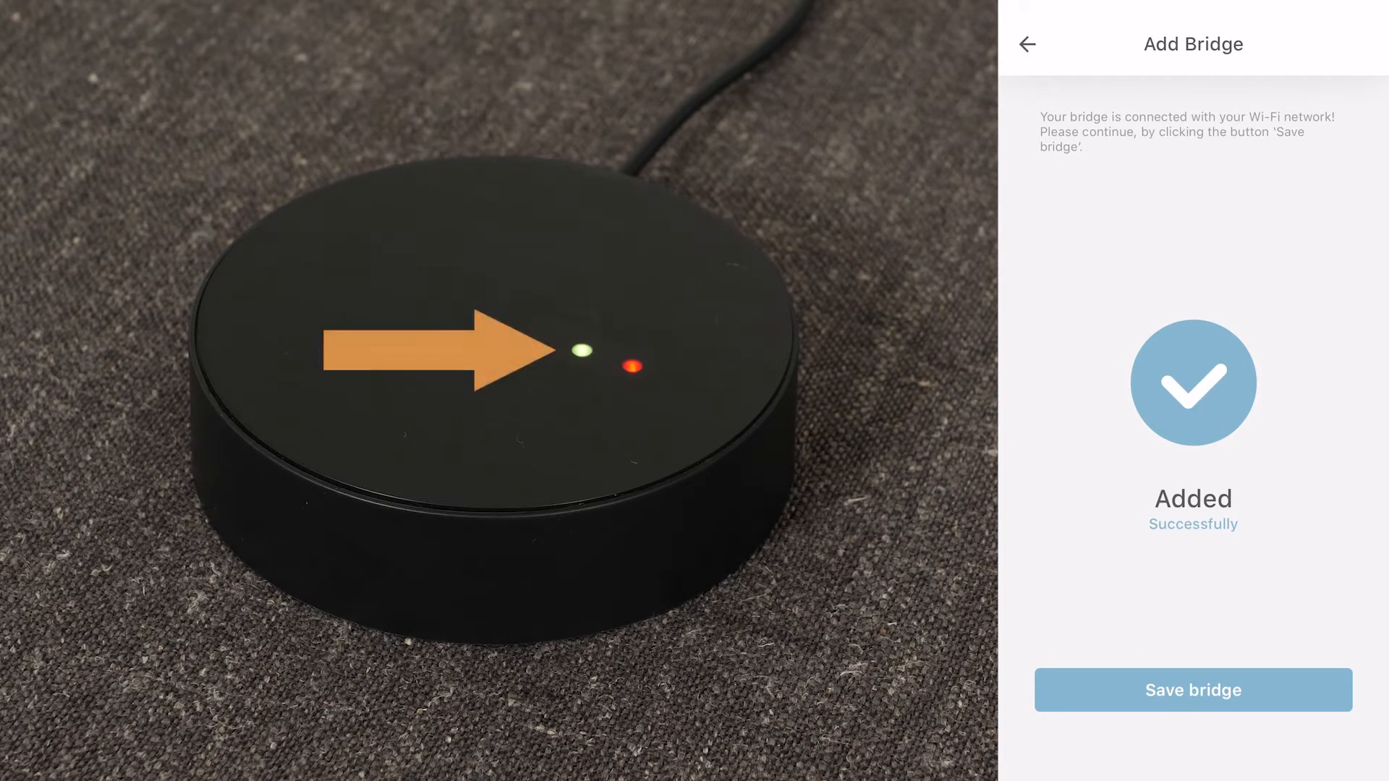
Save the connected bridge under MyHouse with the name 'My Home'.
click(1192, 691)
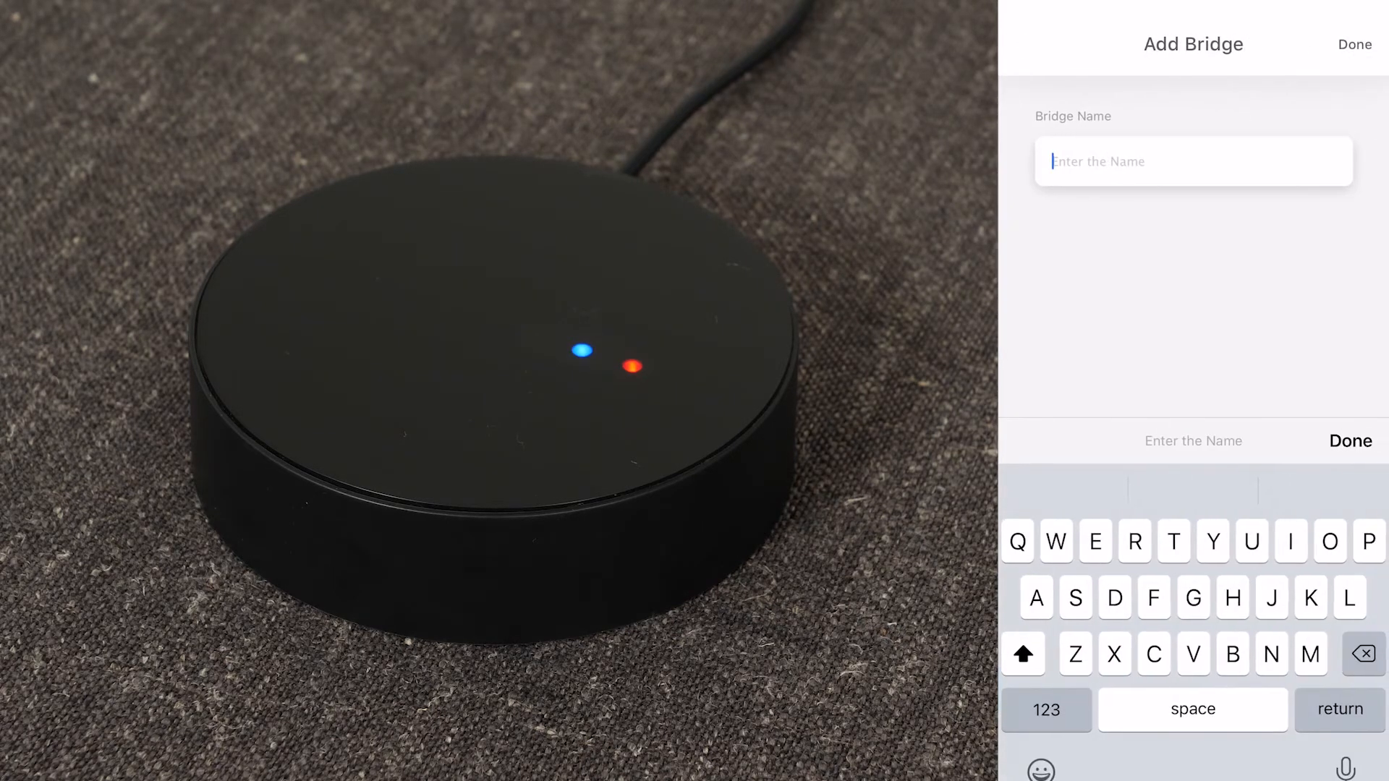
text(My Home)
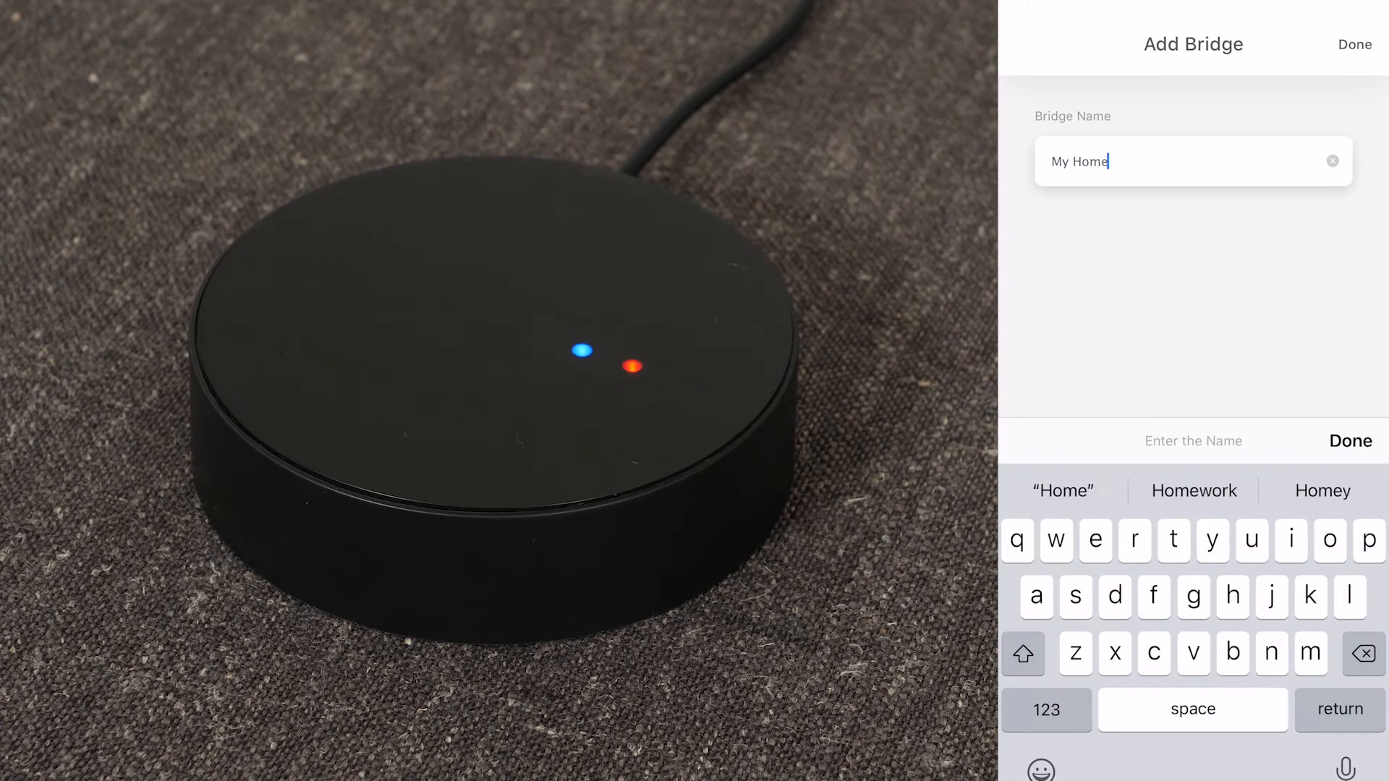
click(1350, 440)
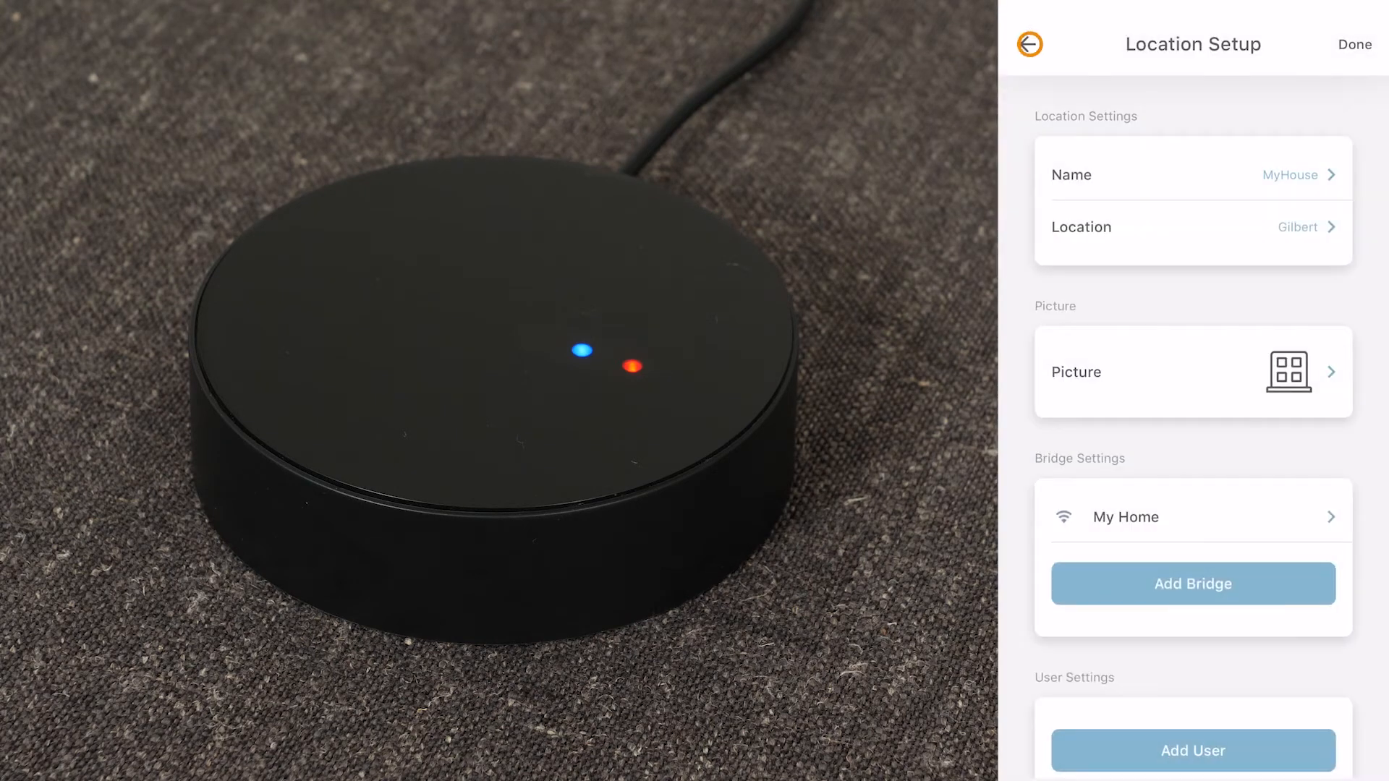
Add a new blind to MyHouse's blind list, choosing Double Roller as its type.
click(1354, 44)
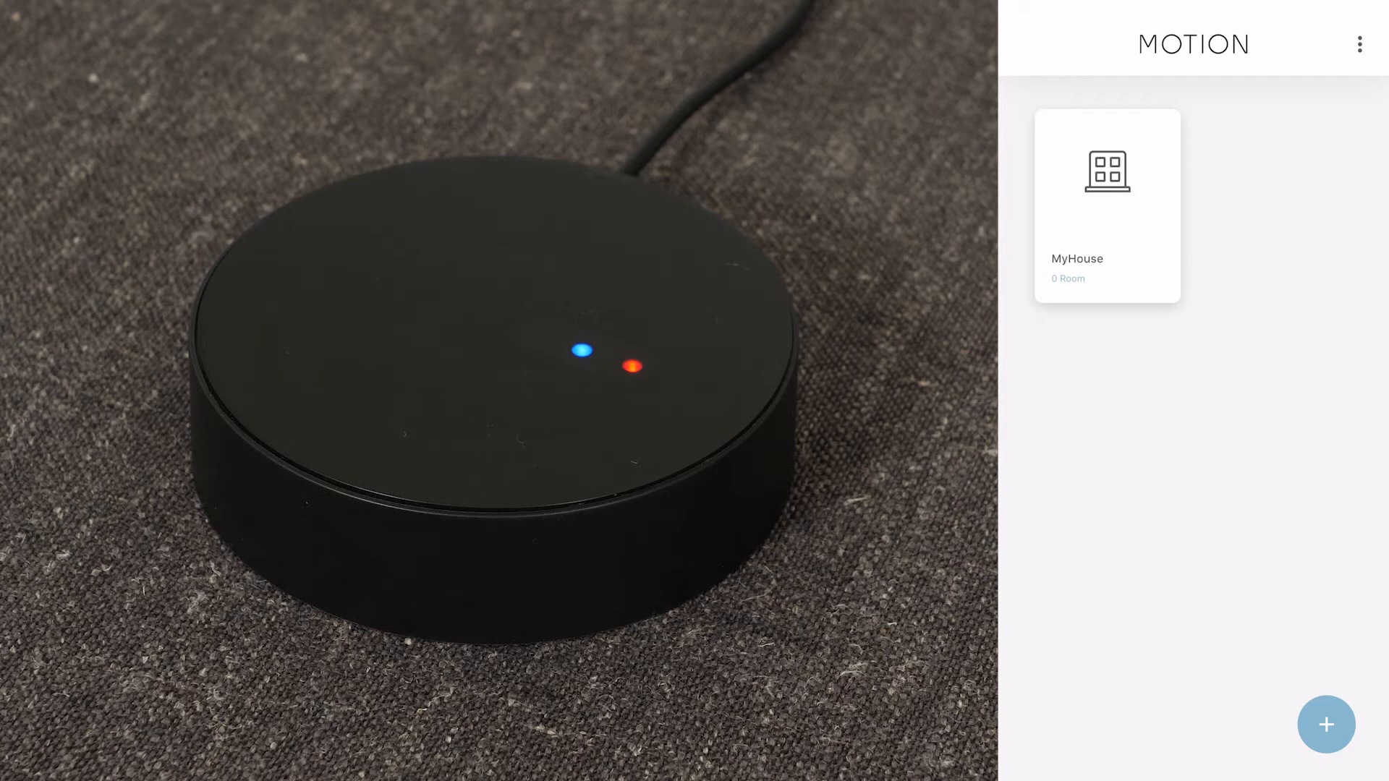
click(1106, 206)
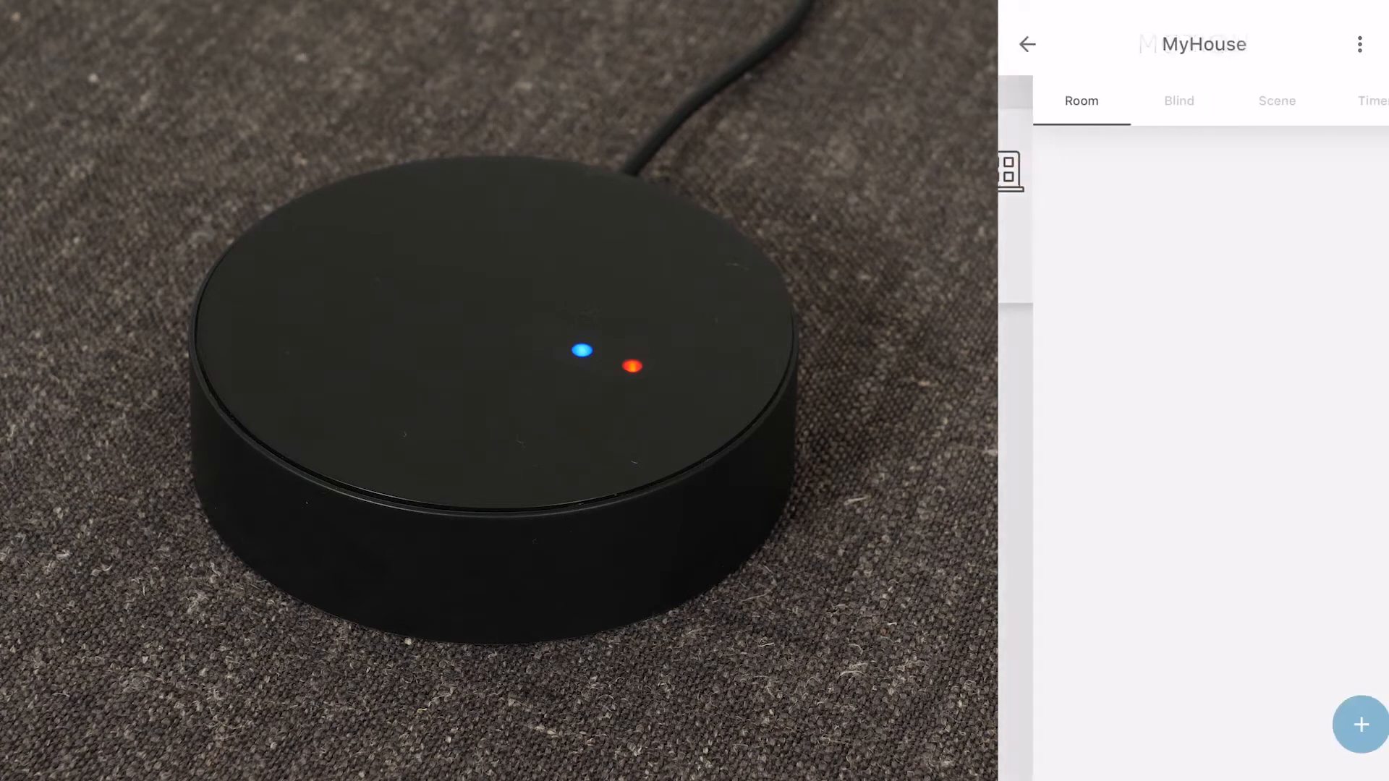
click(1143, 100)
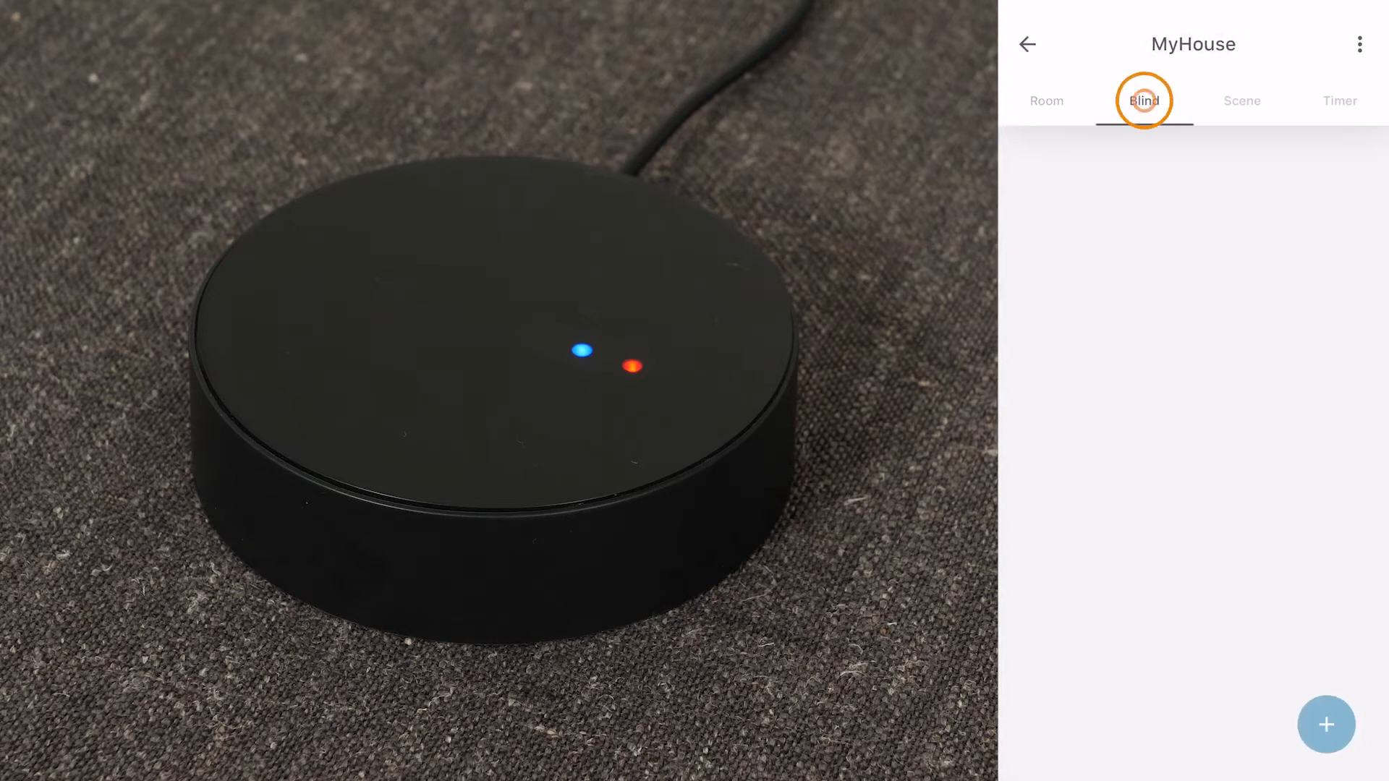
click(1327, 724)
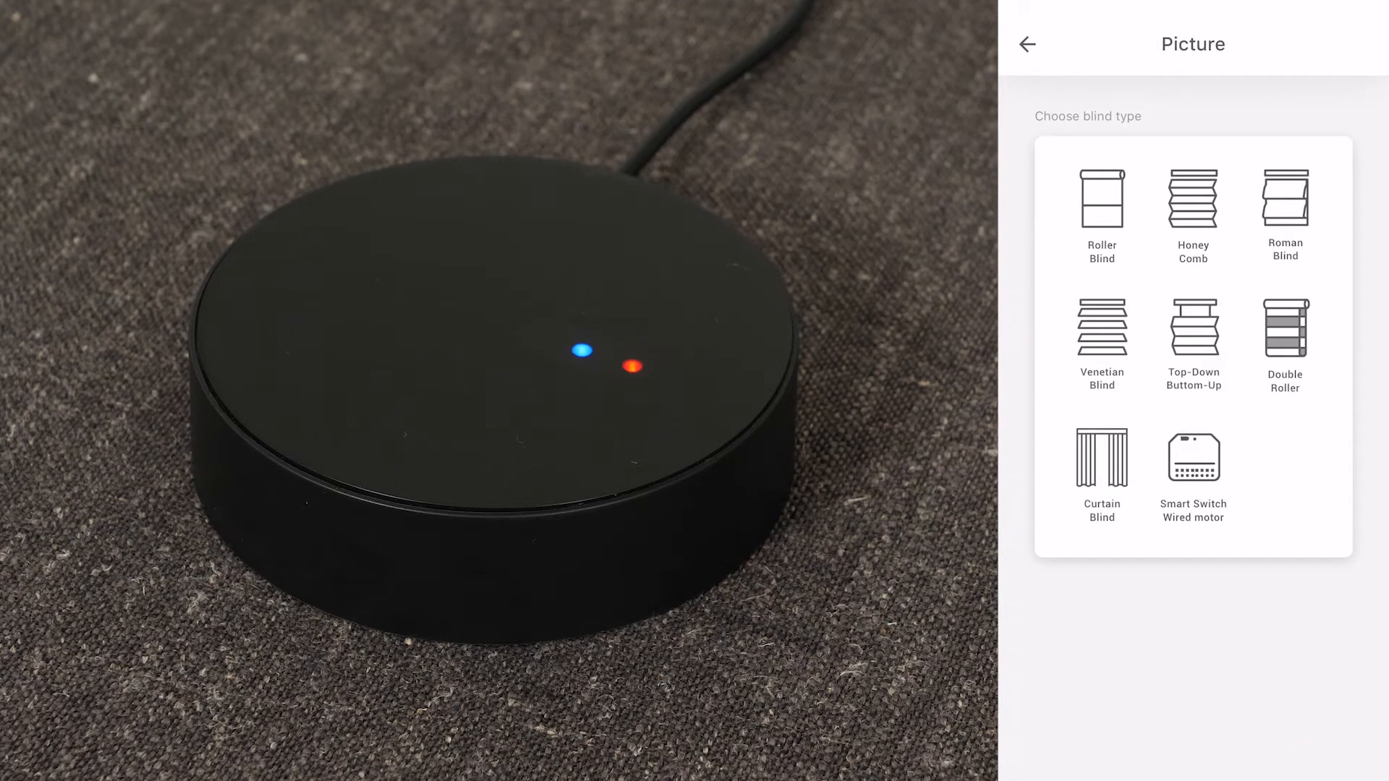
click(1102, 195)
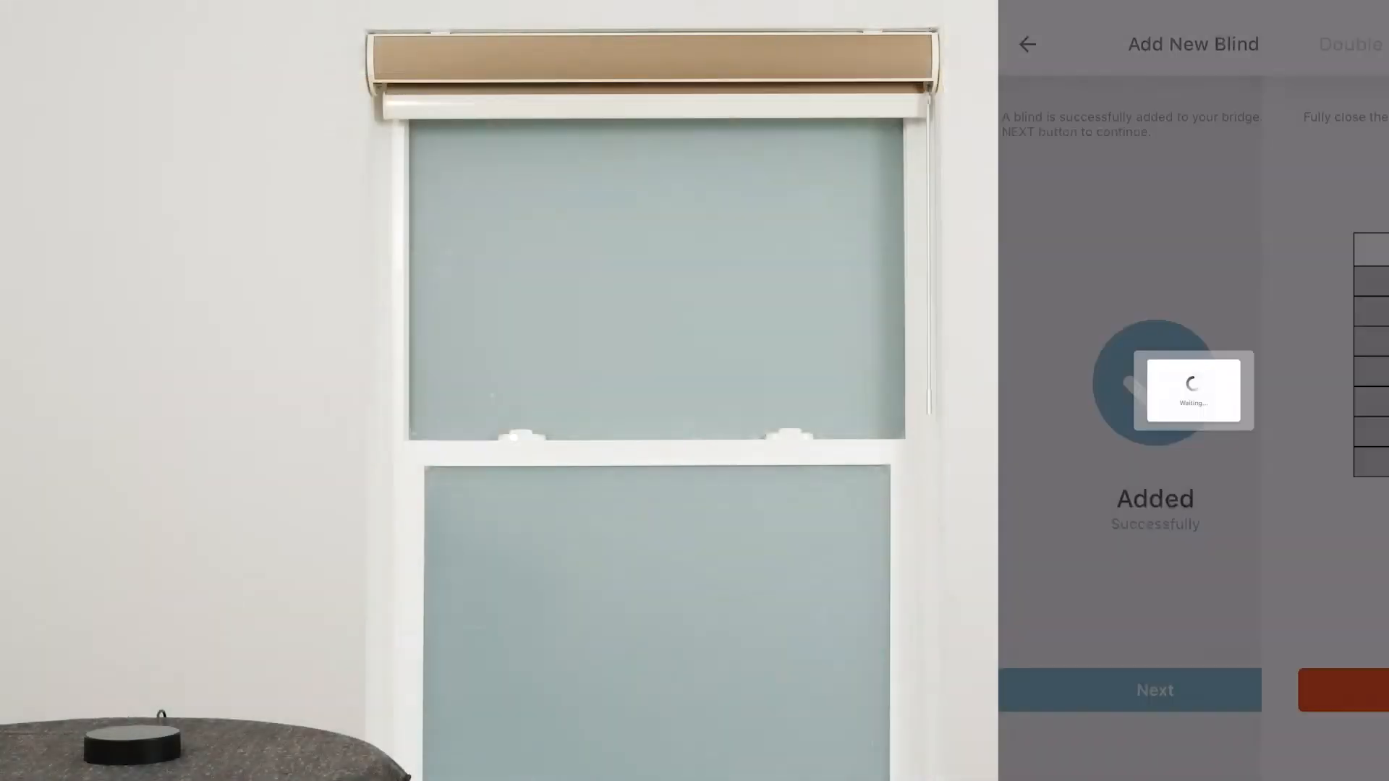
Calibrate the Double Roller's limits by fully closing it and confirming each position until finished.
click(1154, 690)
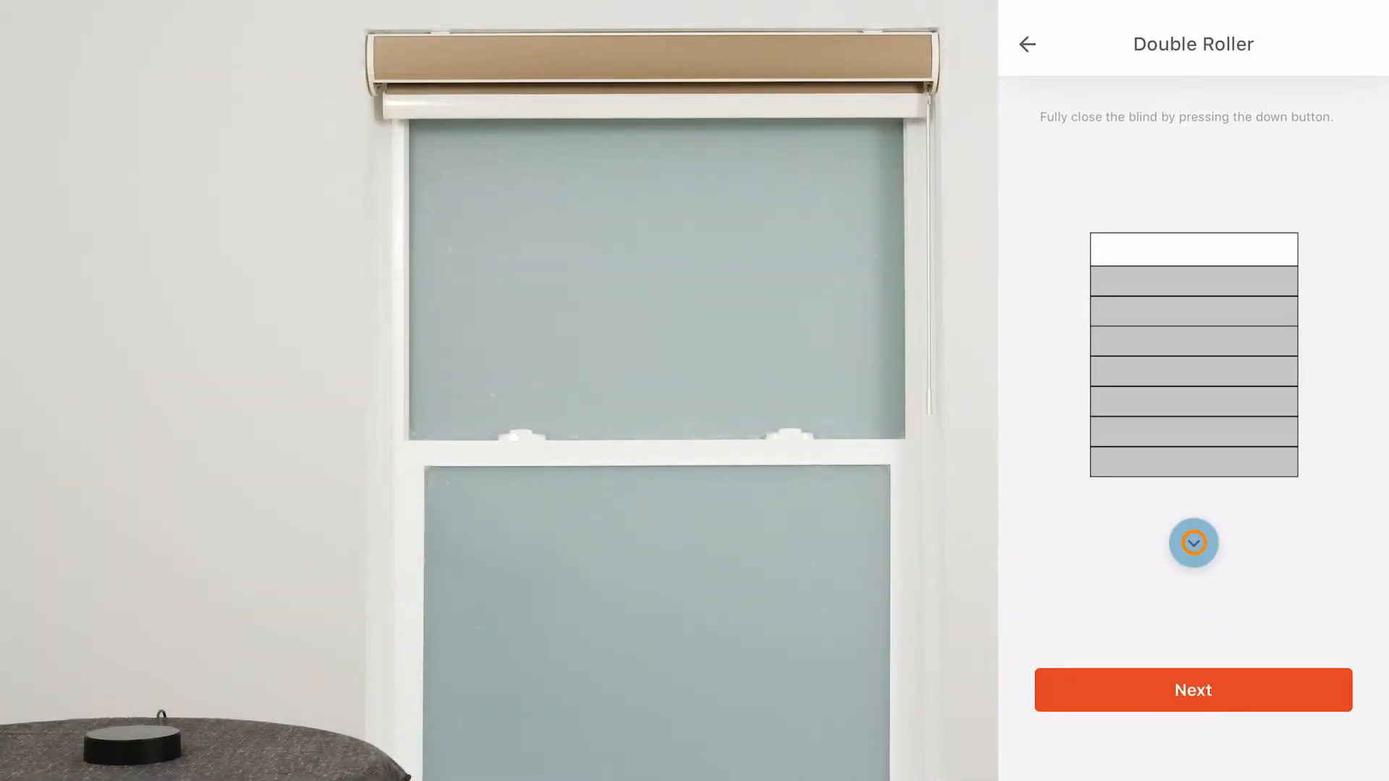
click(1194, 543)
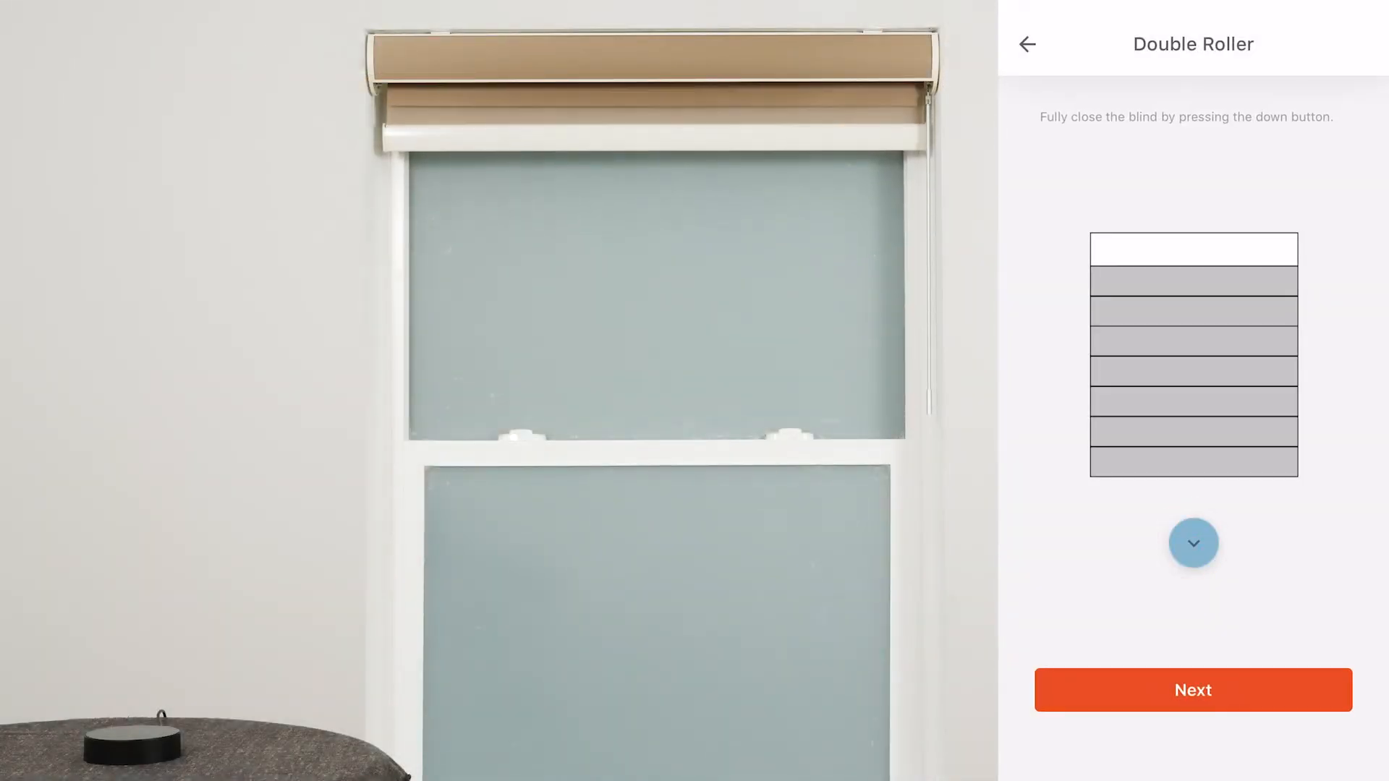
click(1193, 543)
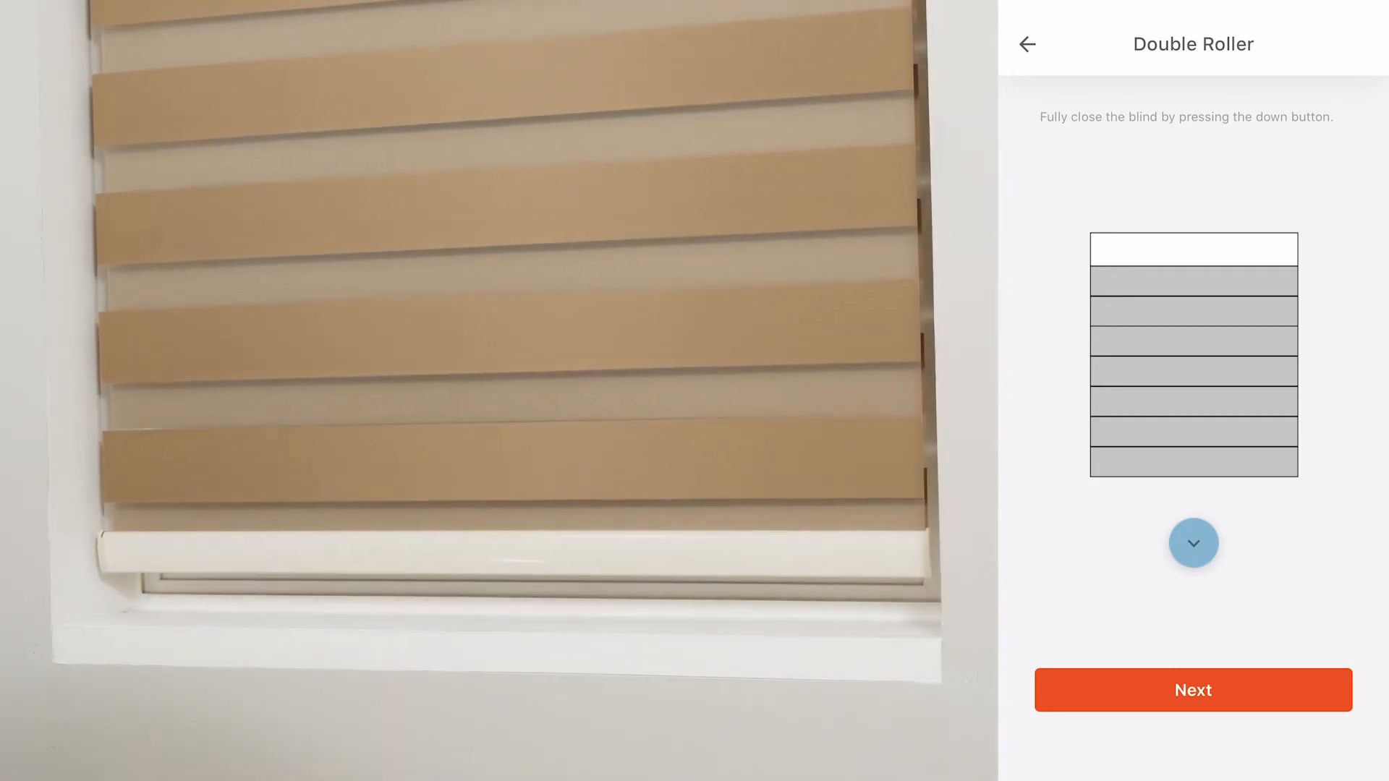
click(1193, 543)
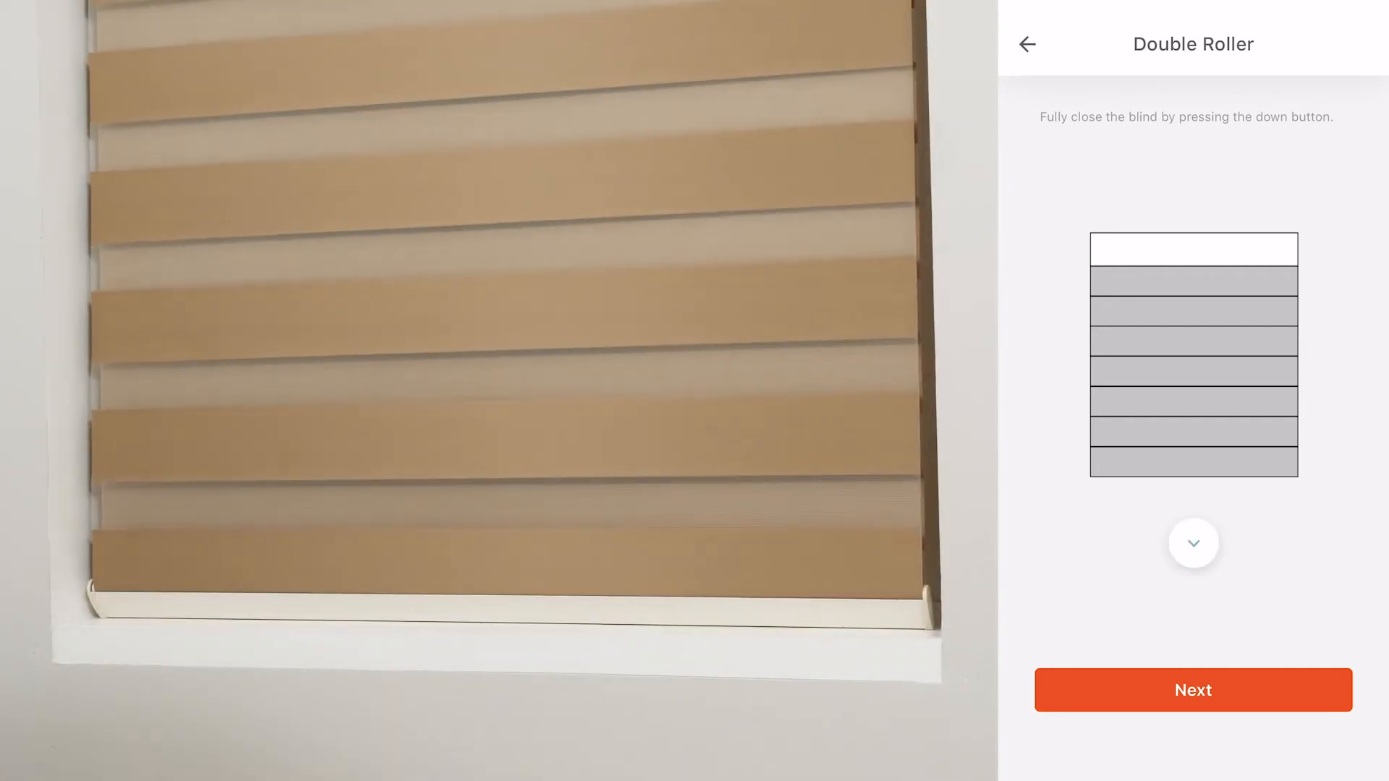
click(1193, 543)
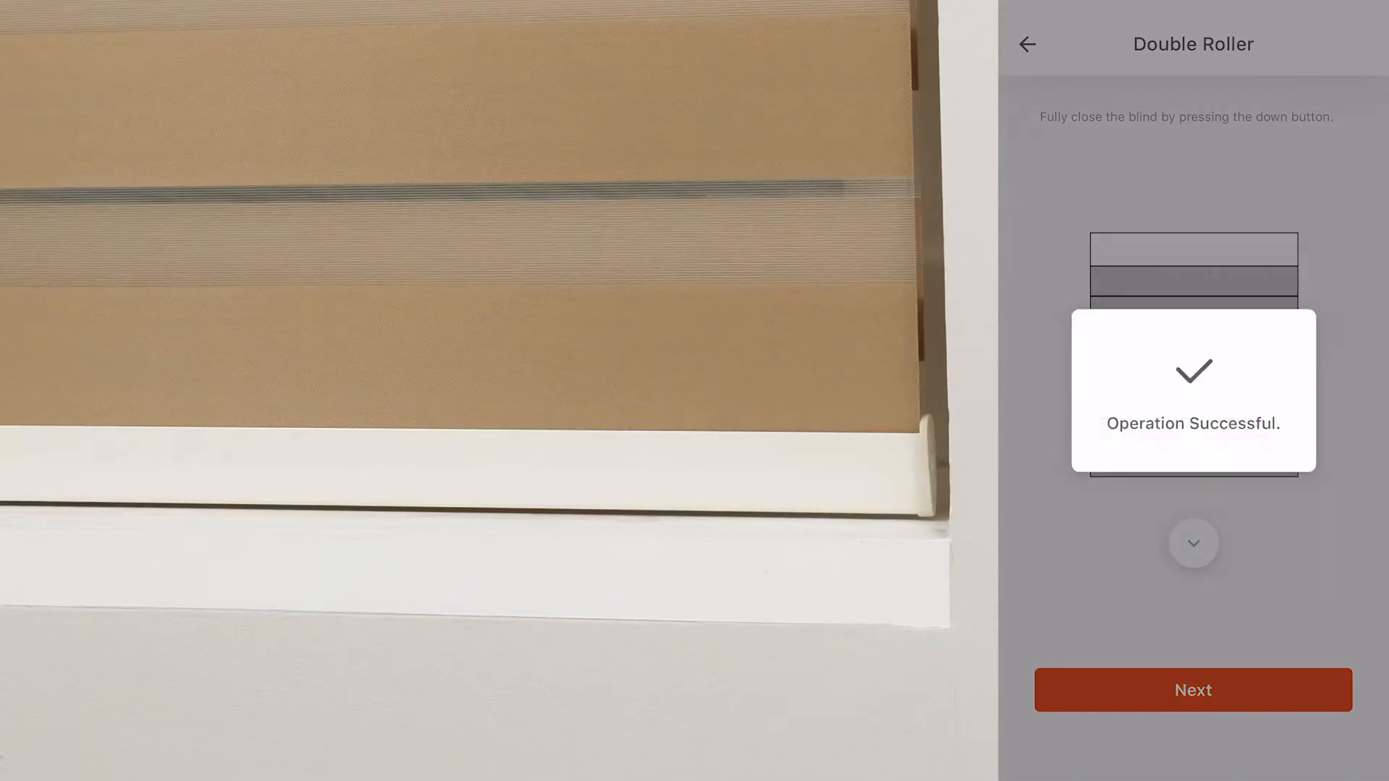
click(1127, 542)
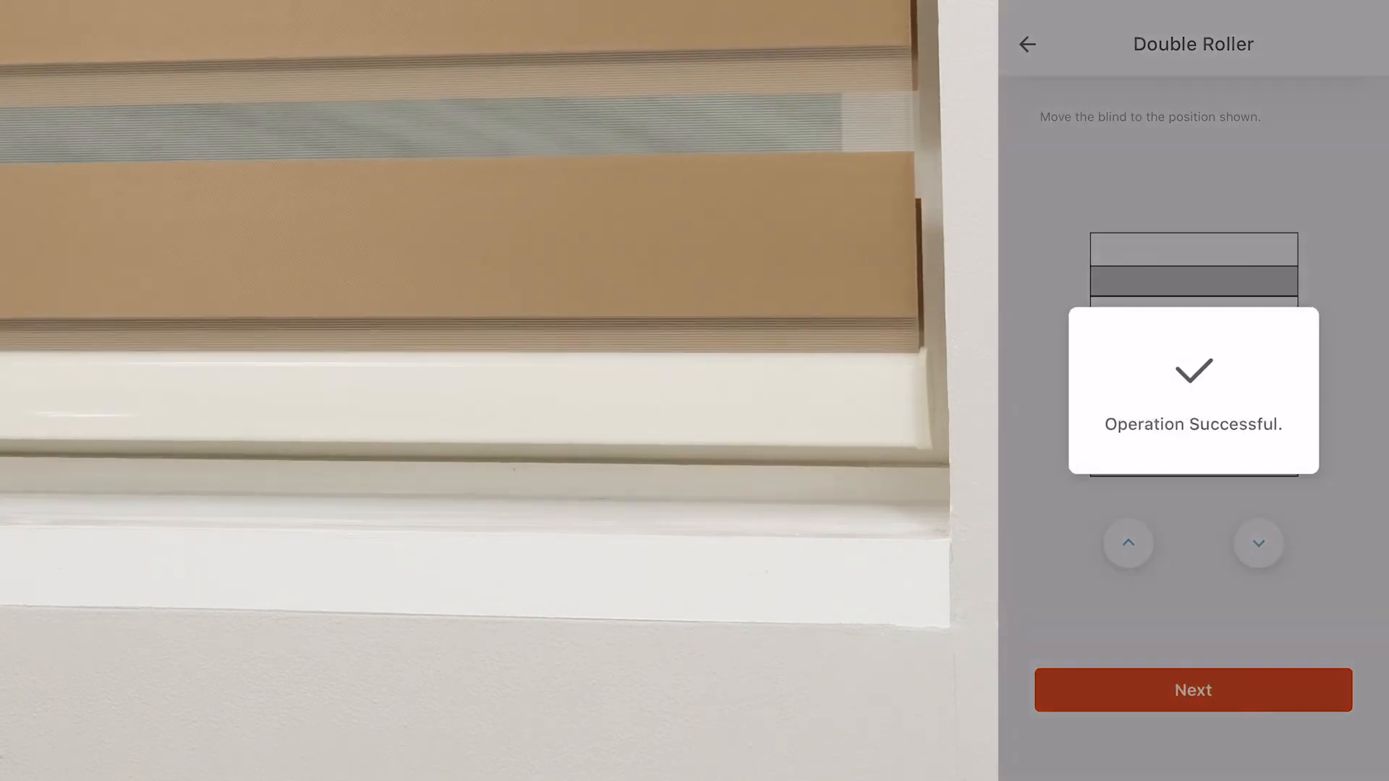
click(1193, 690)
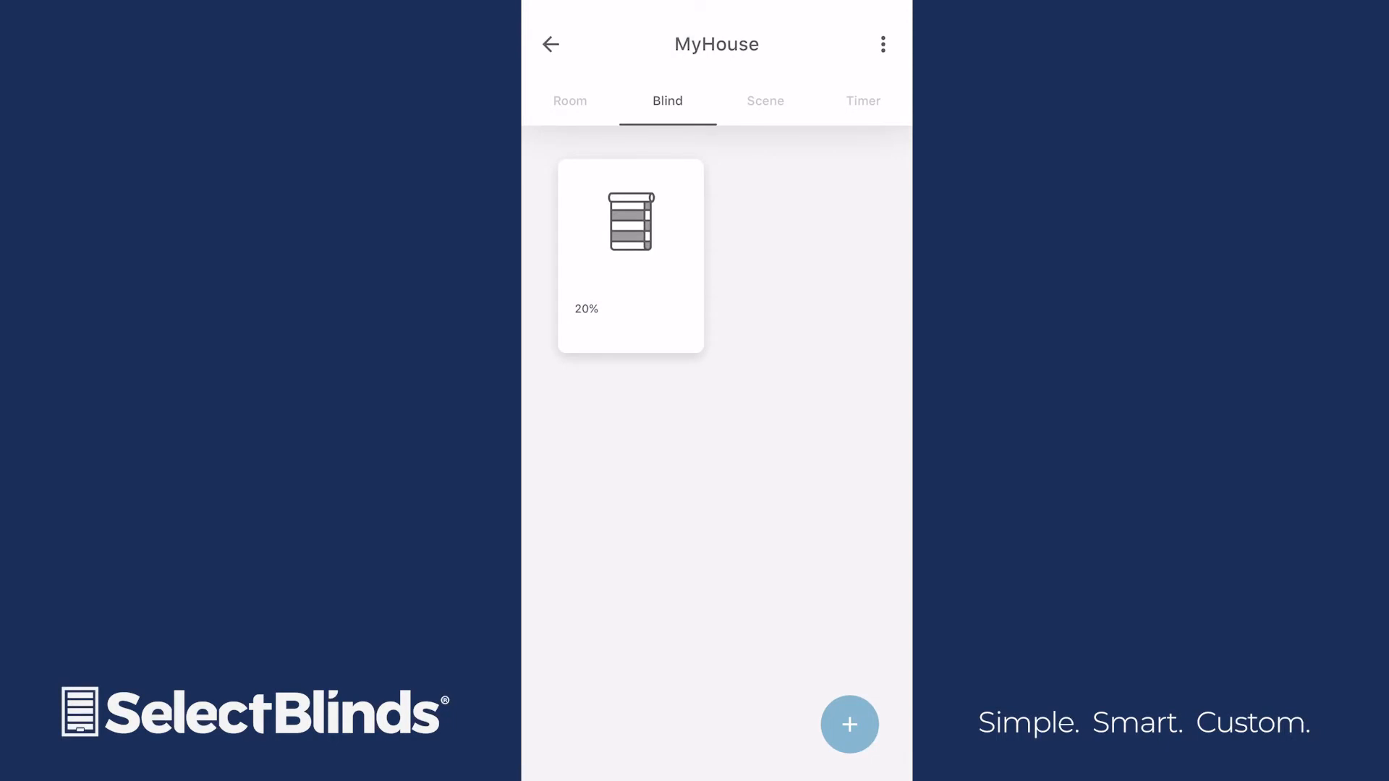
Start a new room in MyHouse and name it 'Living Room'.
click(570, 100)
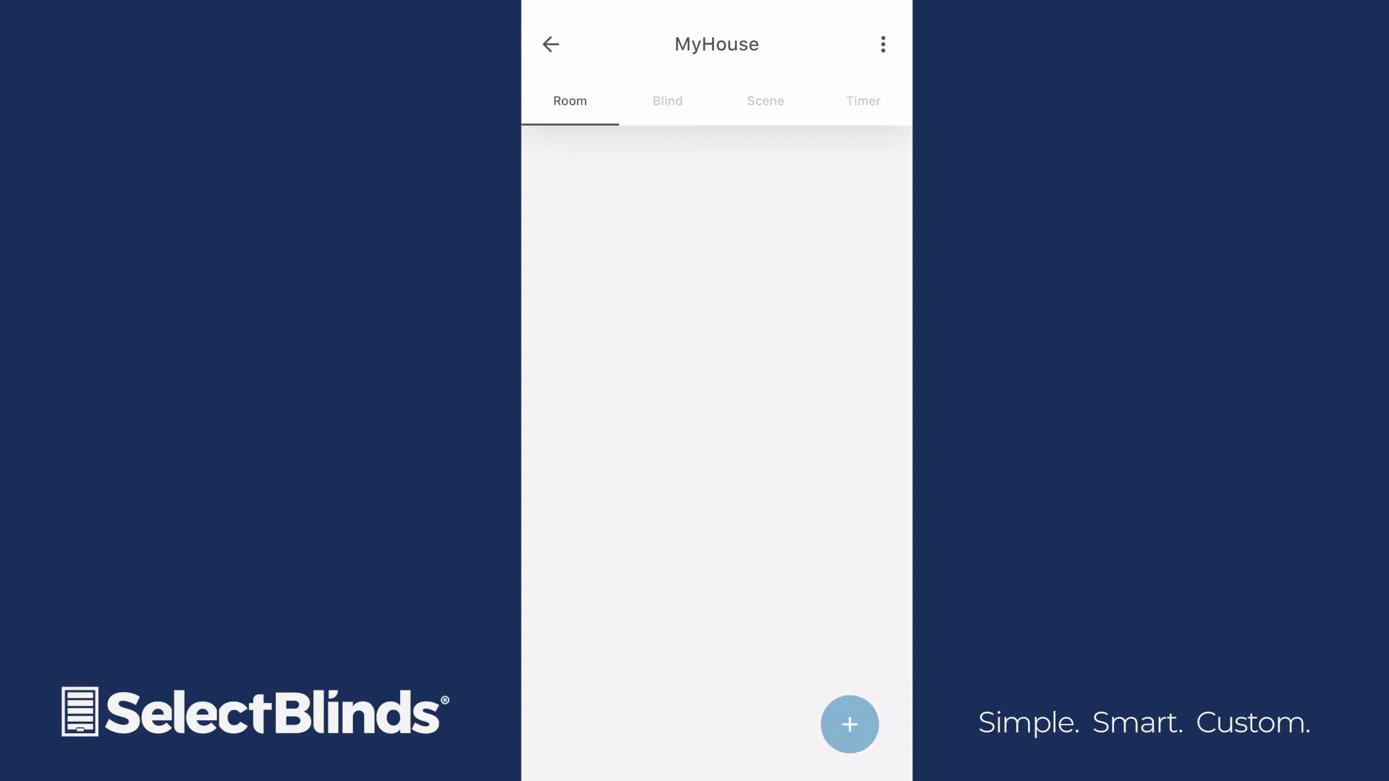
click(849, 725)
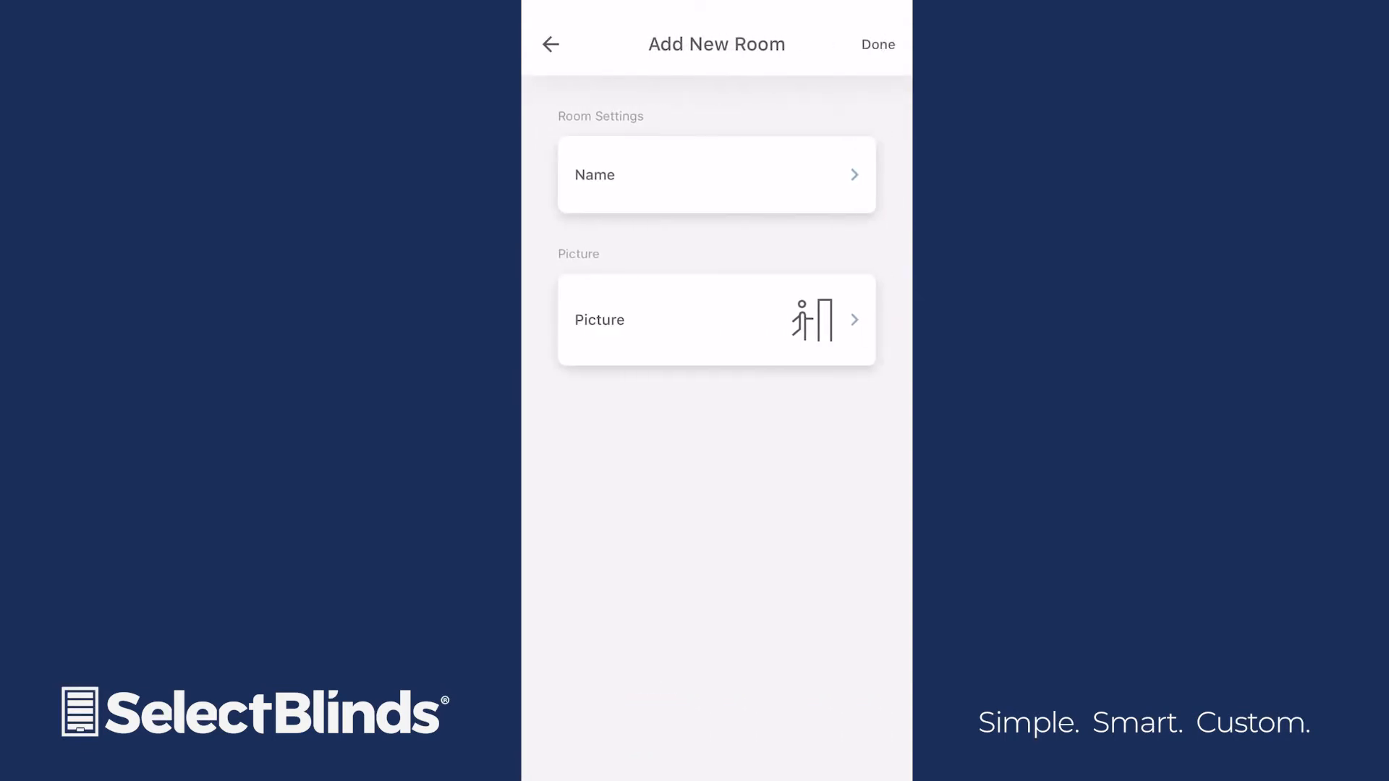
click(716, 175)
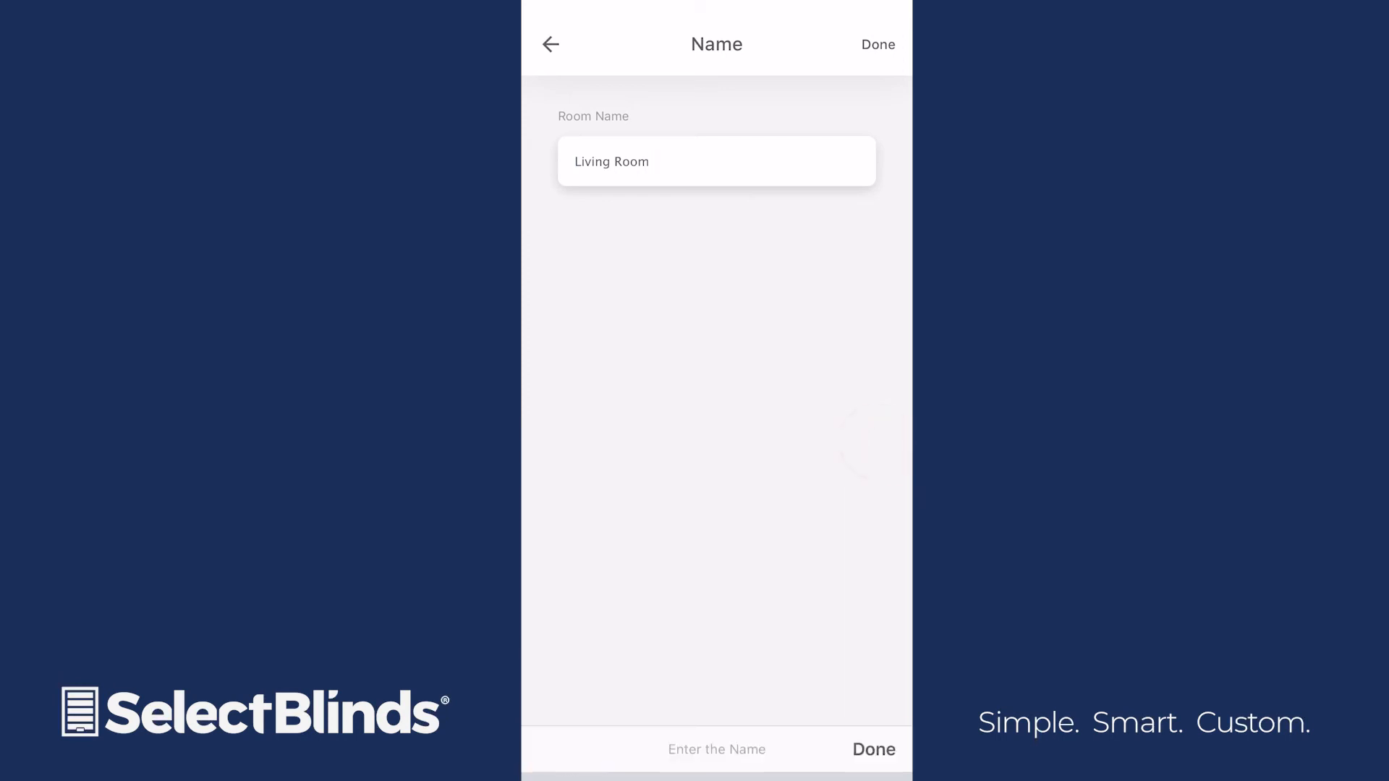
click(877, 44)
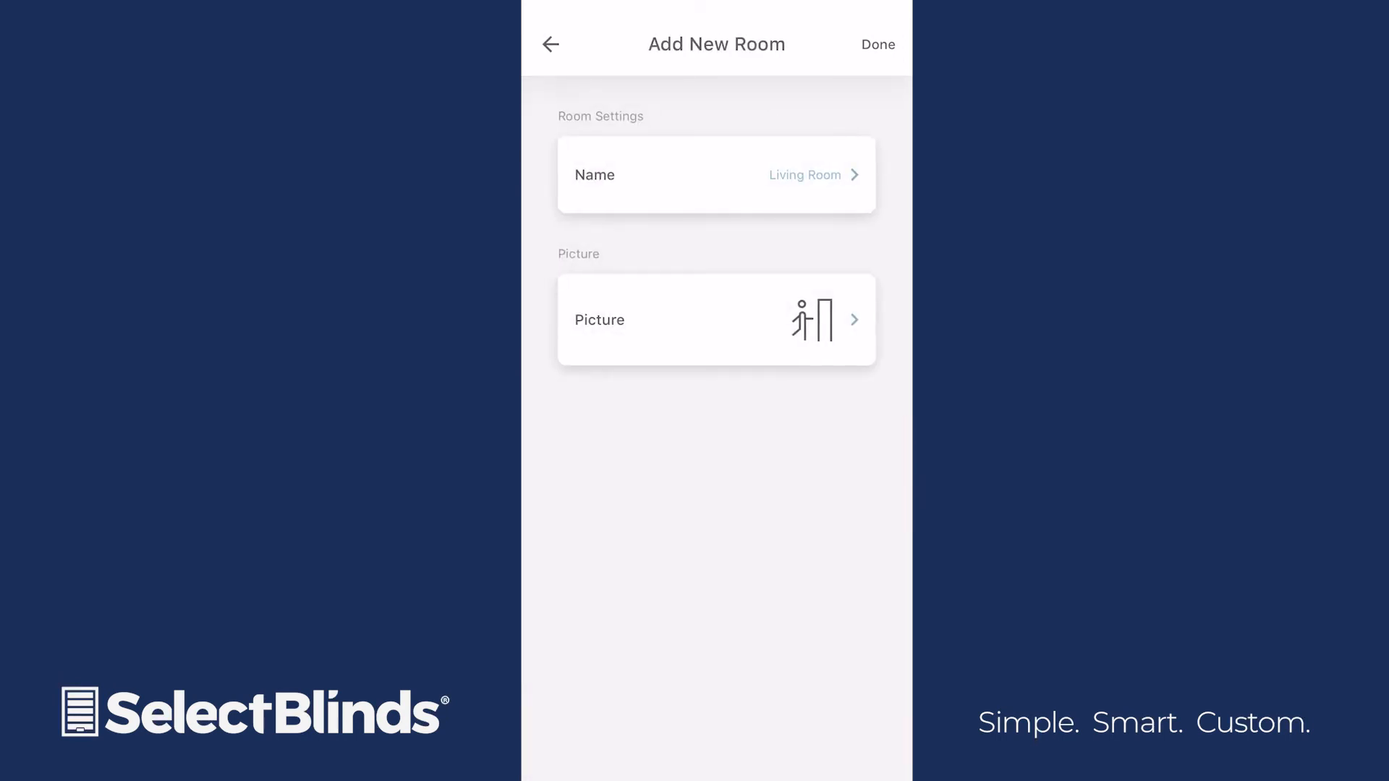
Give the room the armchair picture, save it, and enter the Living Room page.
click(715, 319)
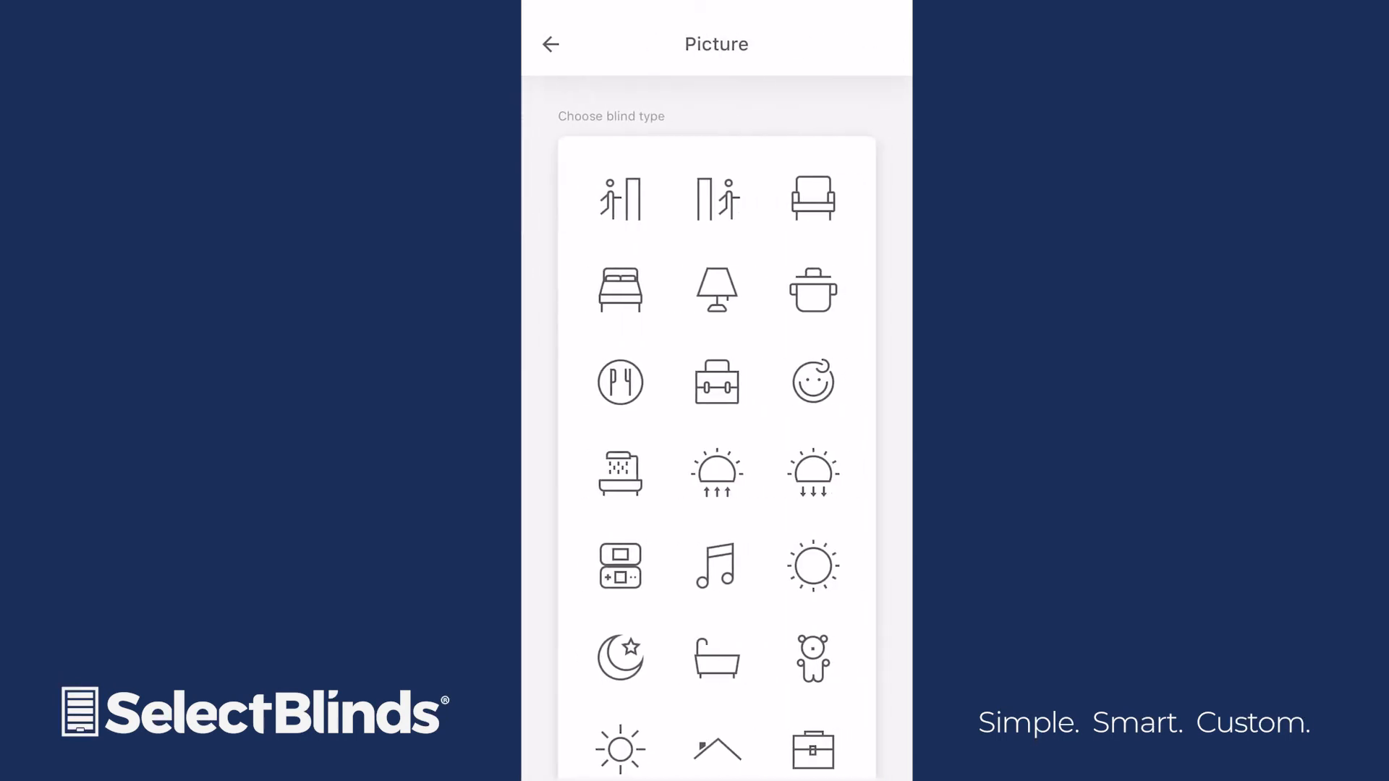
click(811, 197)
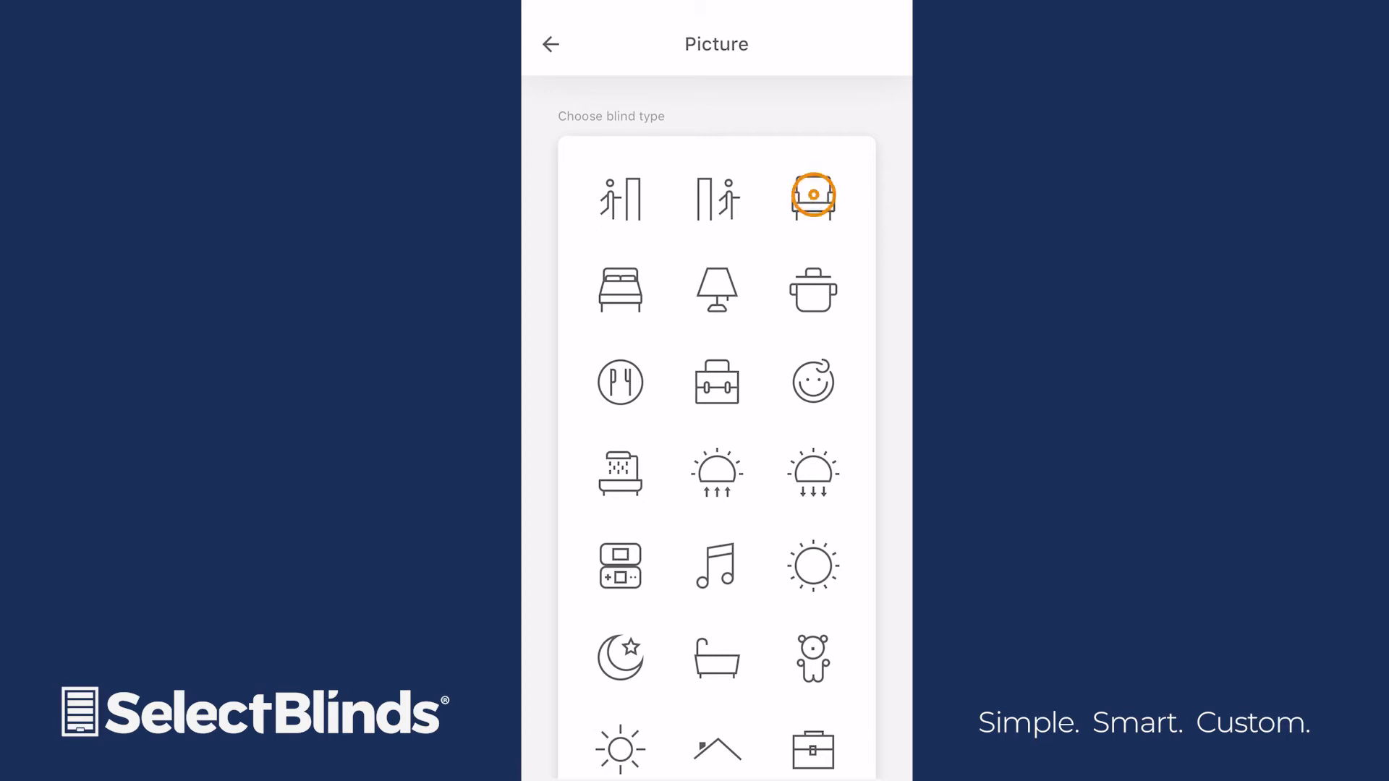
click(812, 195)
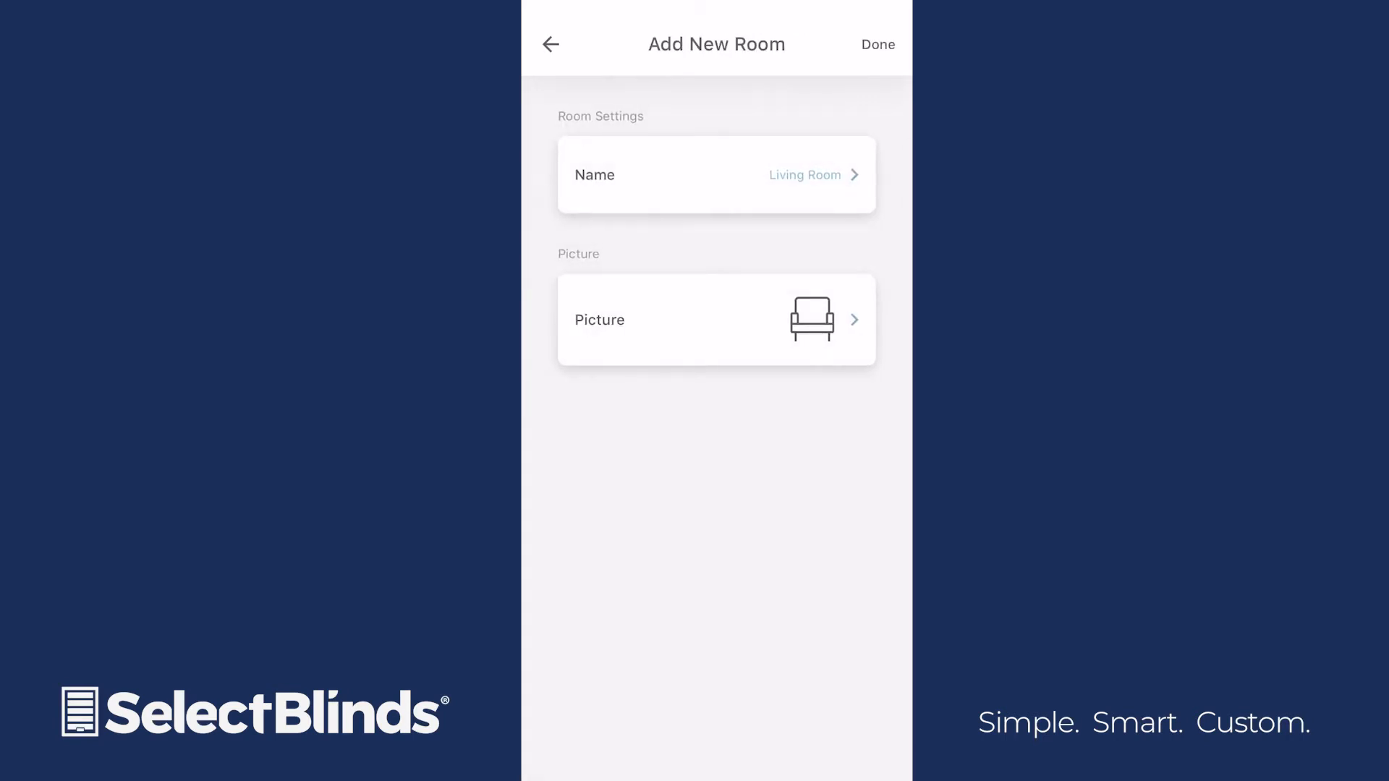
click(877, 45)
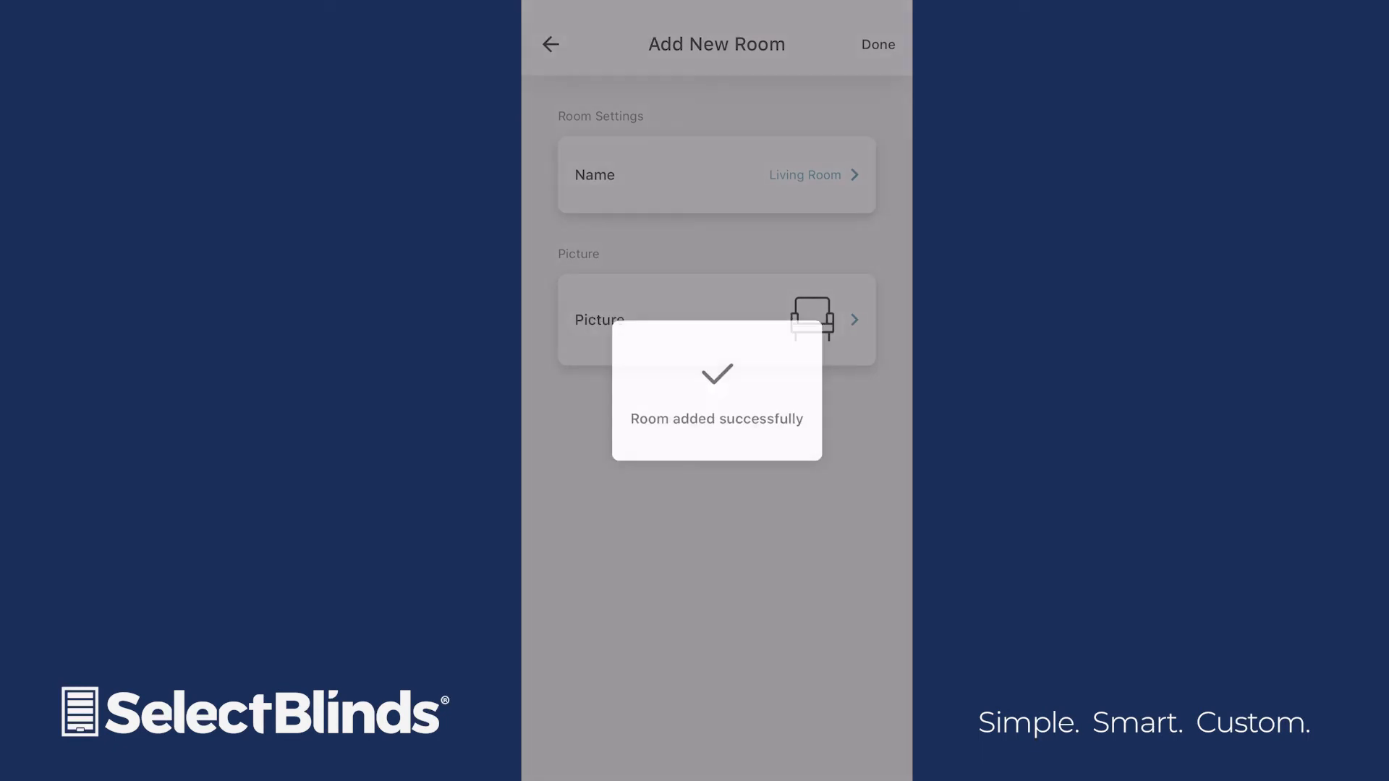
click(877, 45)
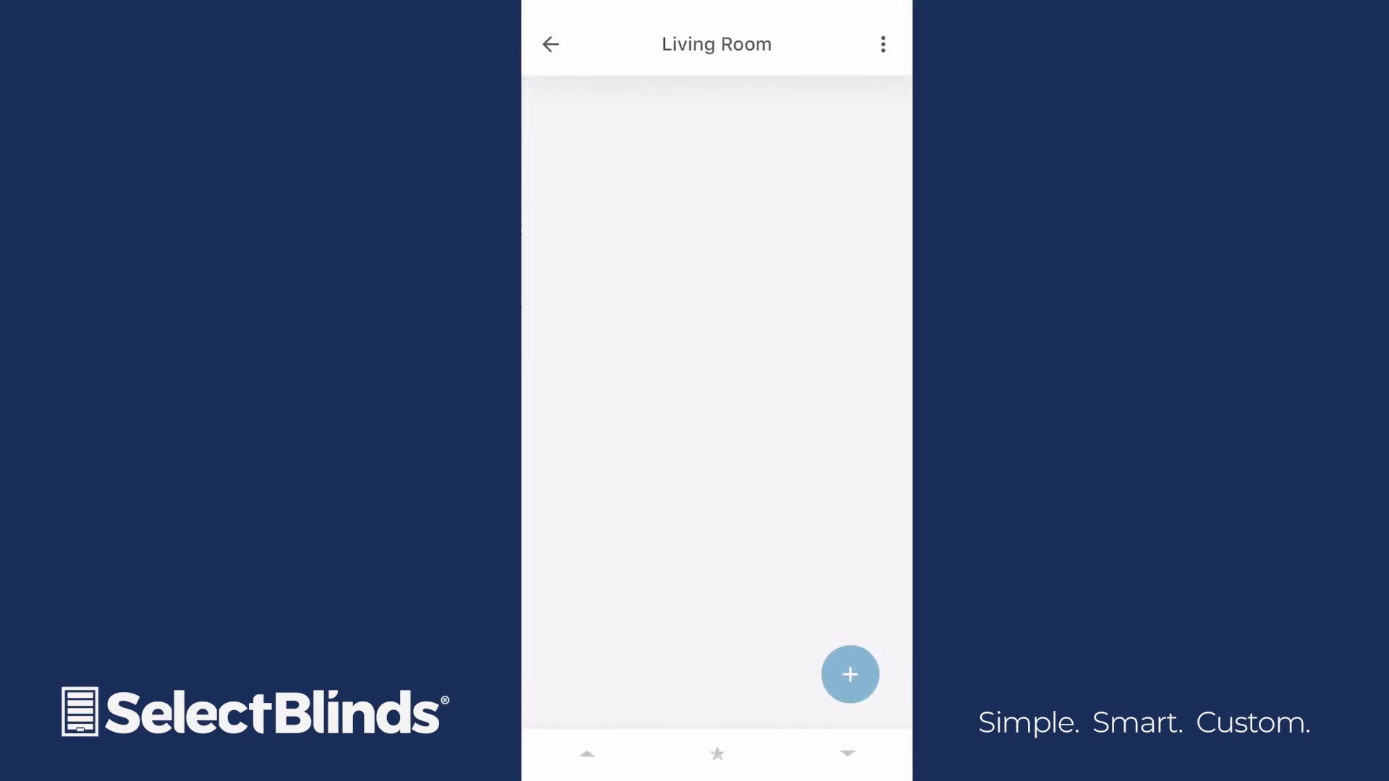
Move the house's existing blind into Living Room via Add Existing Blind, then return to the room list.
click(849, 675)
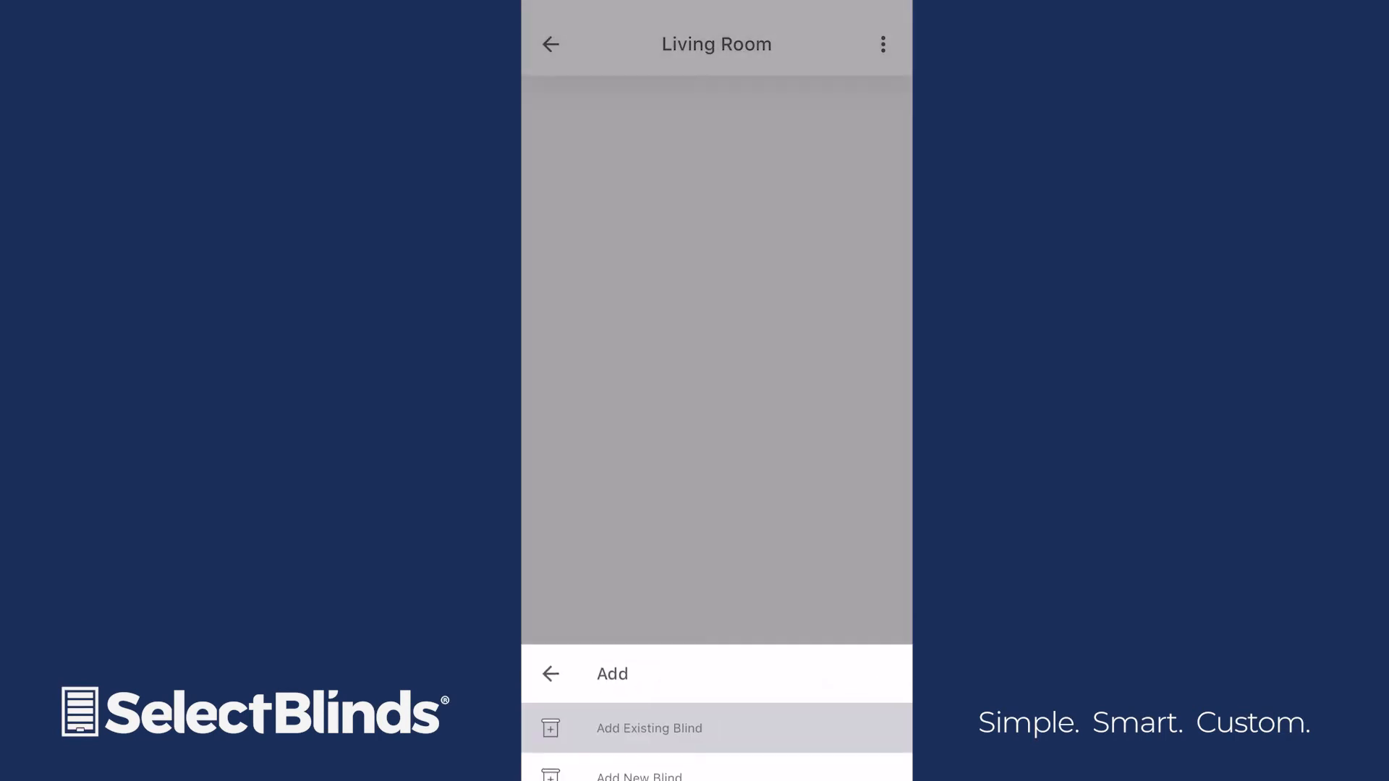
click(648, 727)
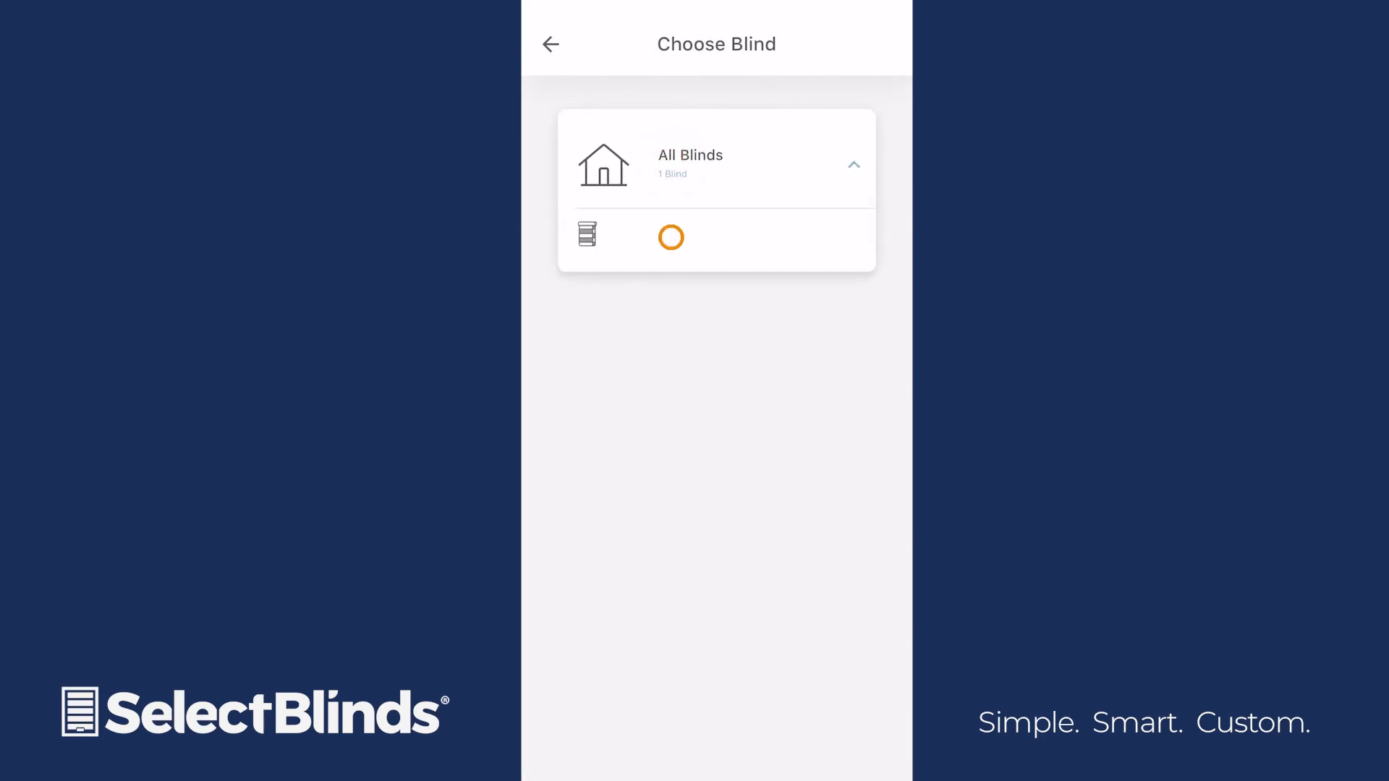
click(670, 236)
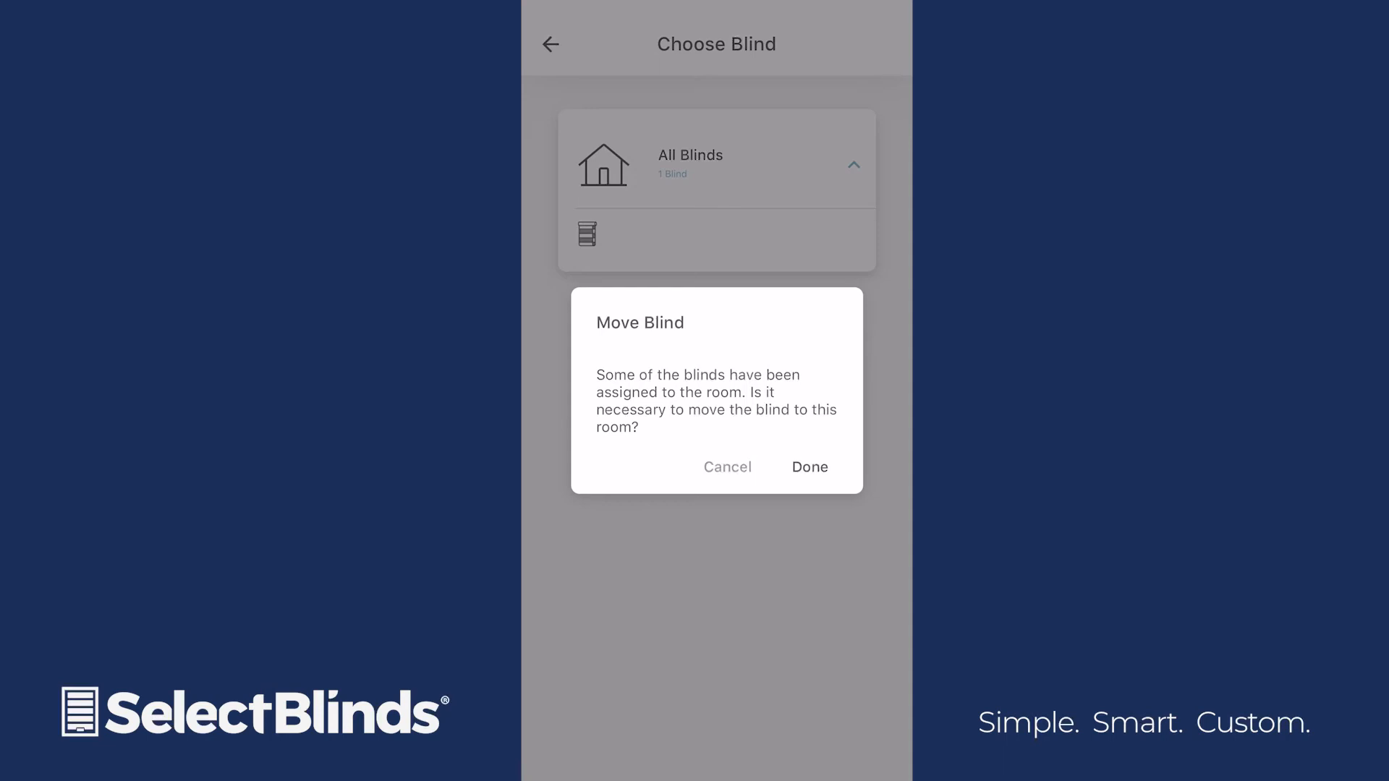
click(807, 468)
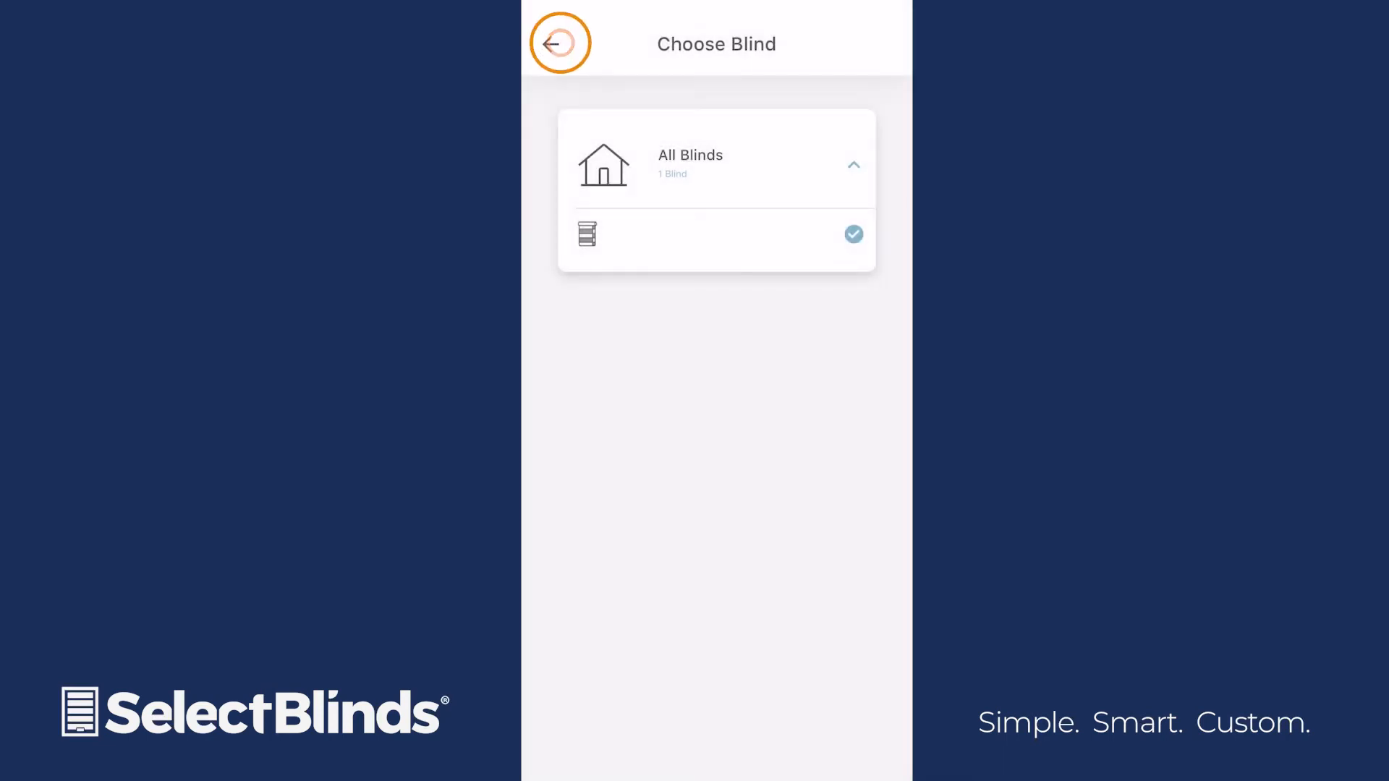
click(550, 44)
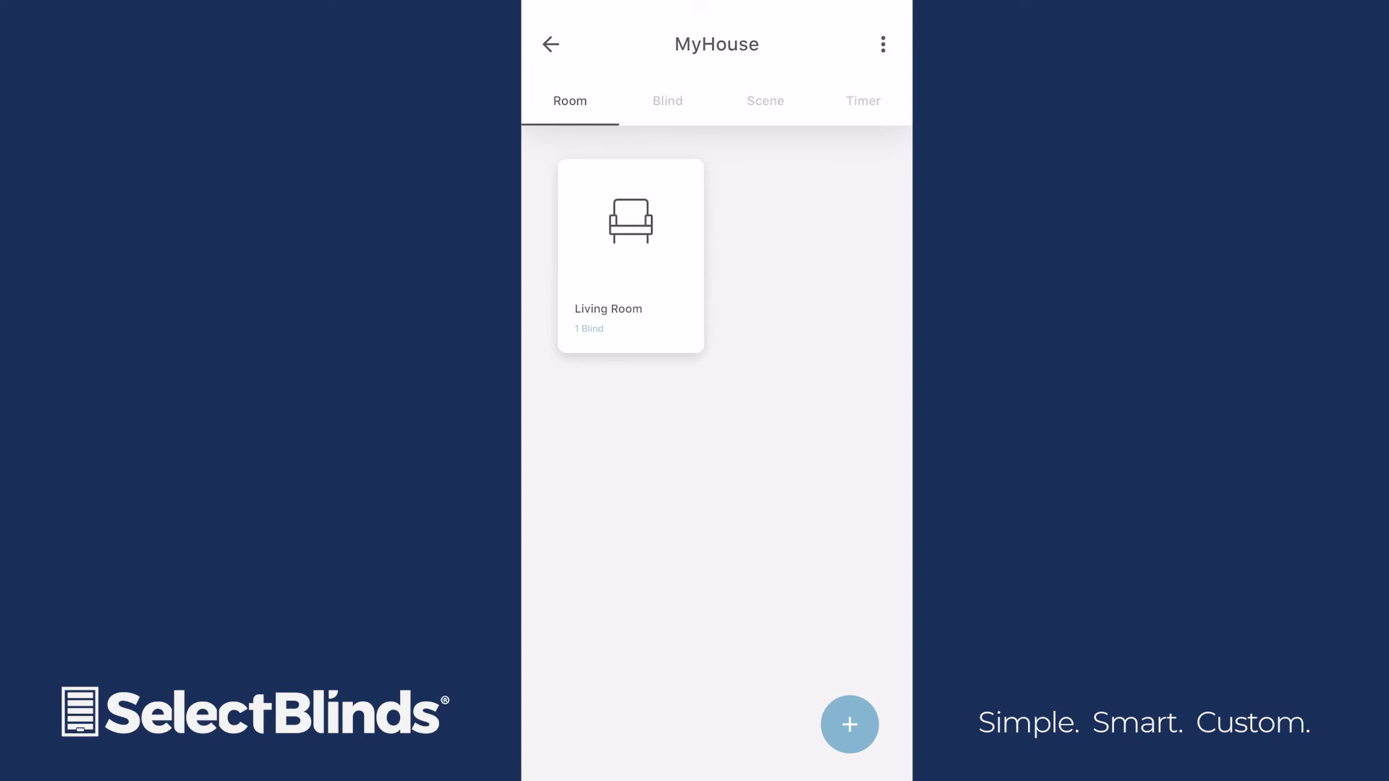
Send the Living Room blind to a 14% target position with the slider and Apply, then return to the room list.
click(630, 256)
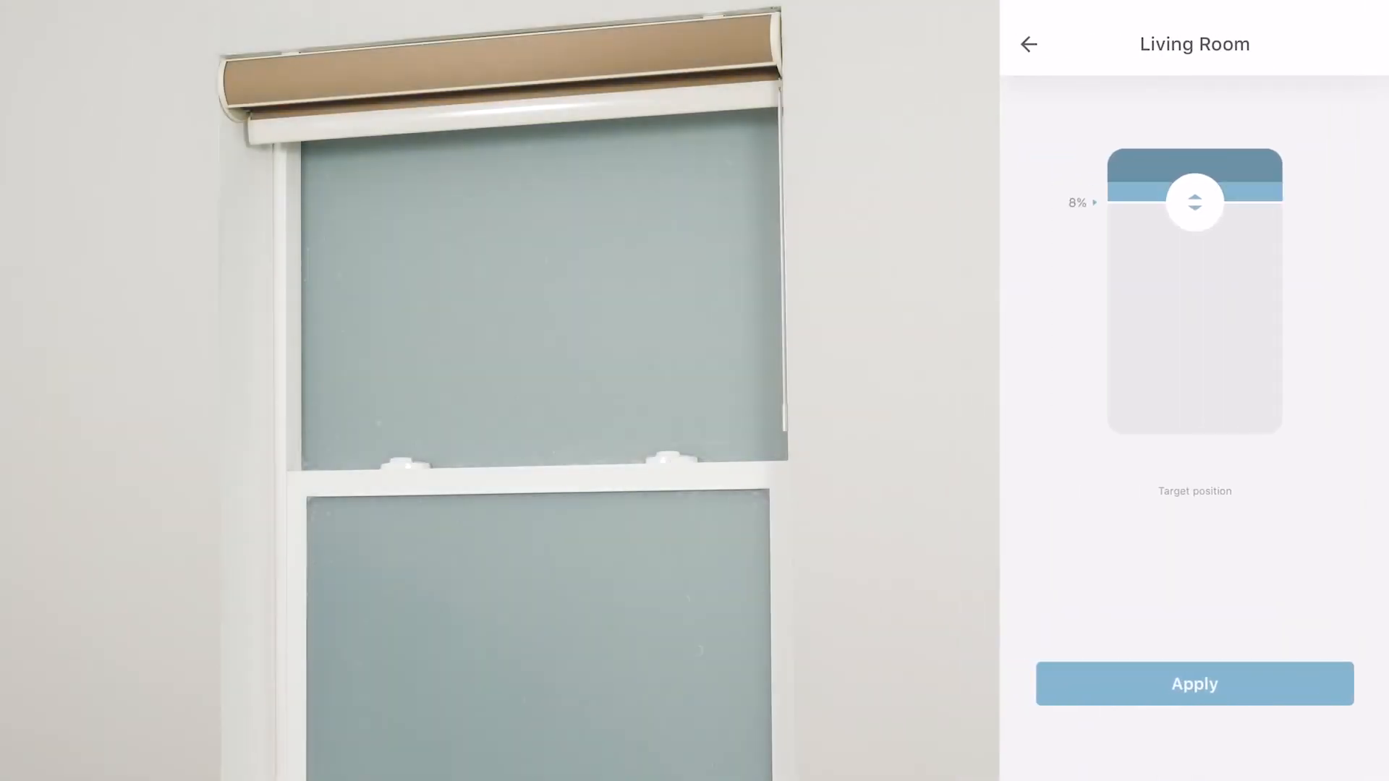
drag(1195, 201, 1196, 234)
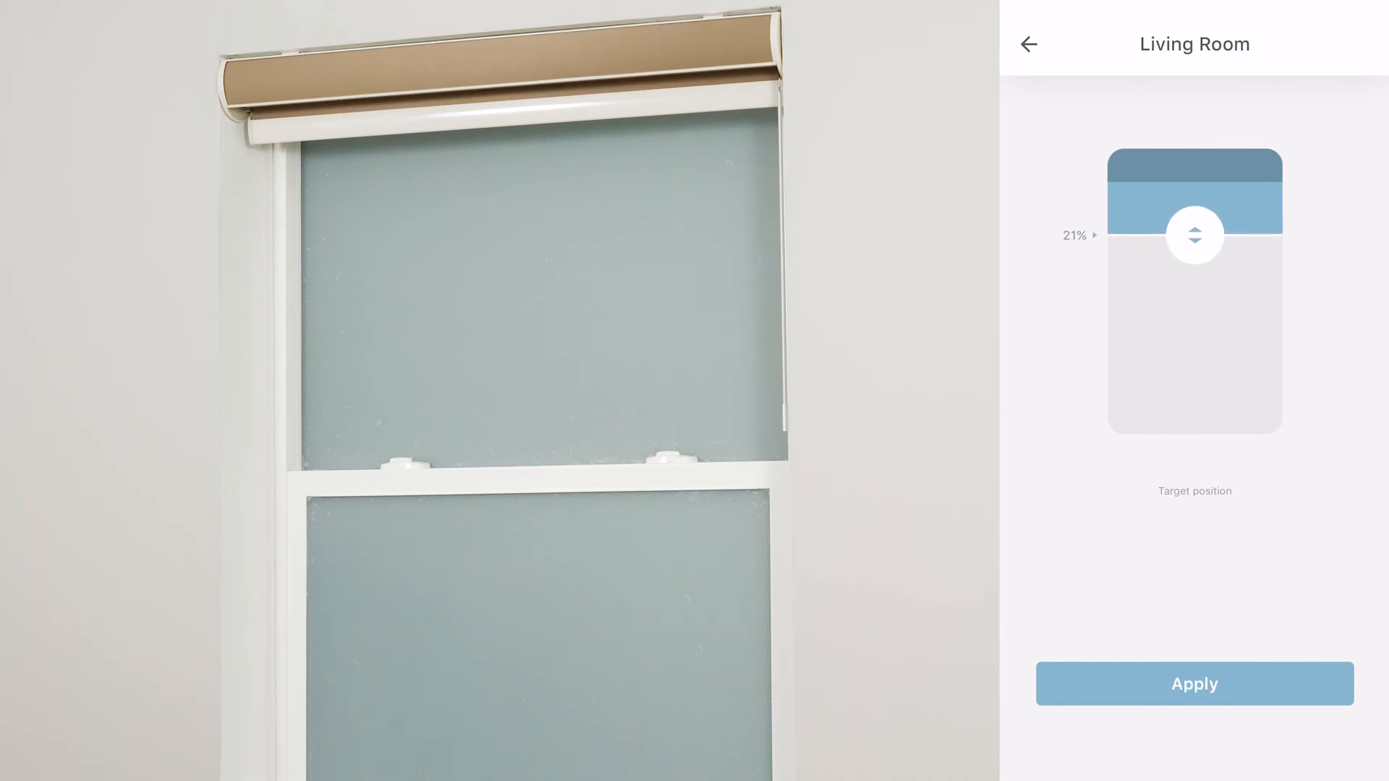
drag(1194, 234, 1193, 218)
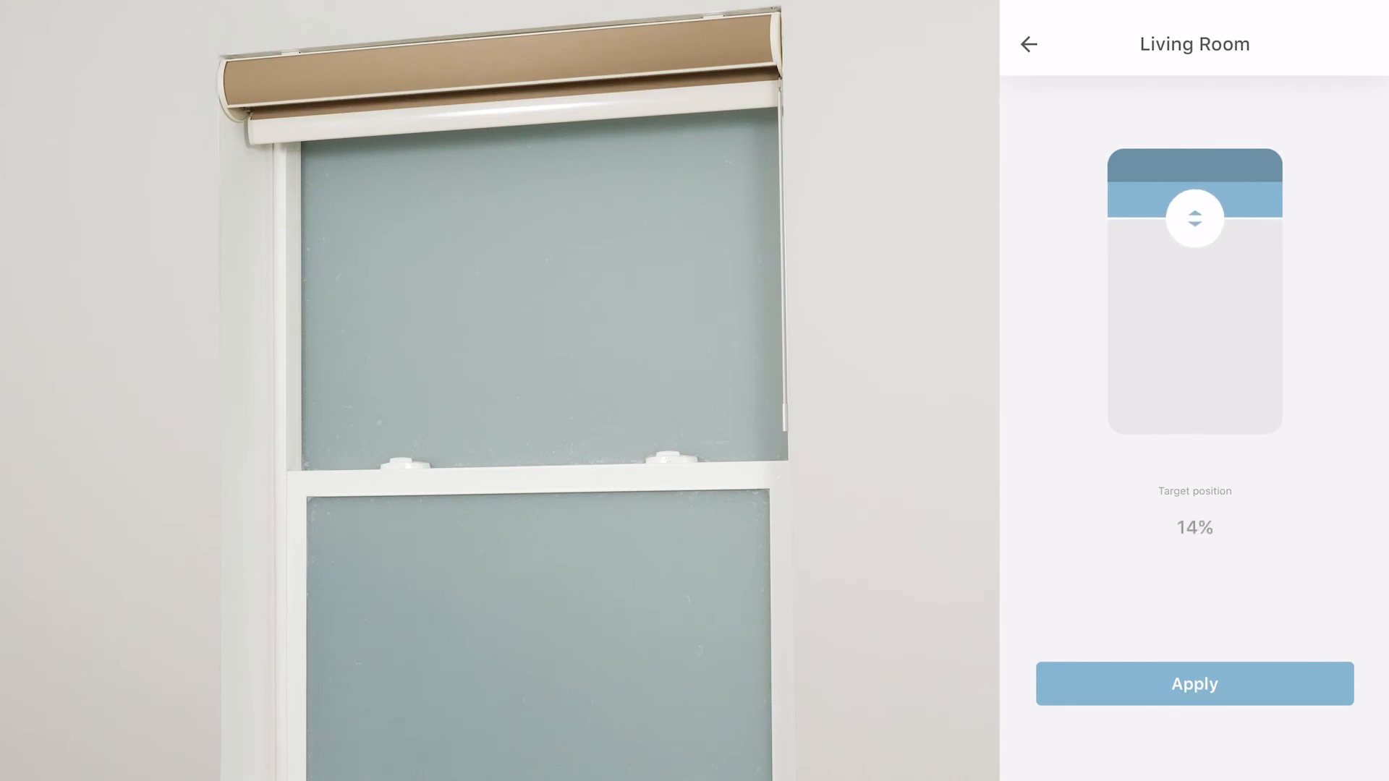
click(1194, 683)
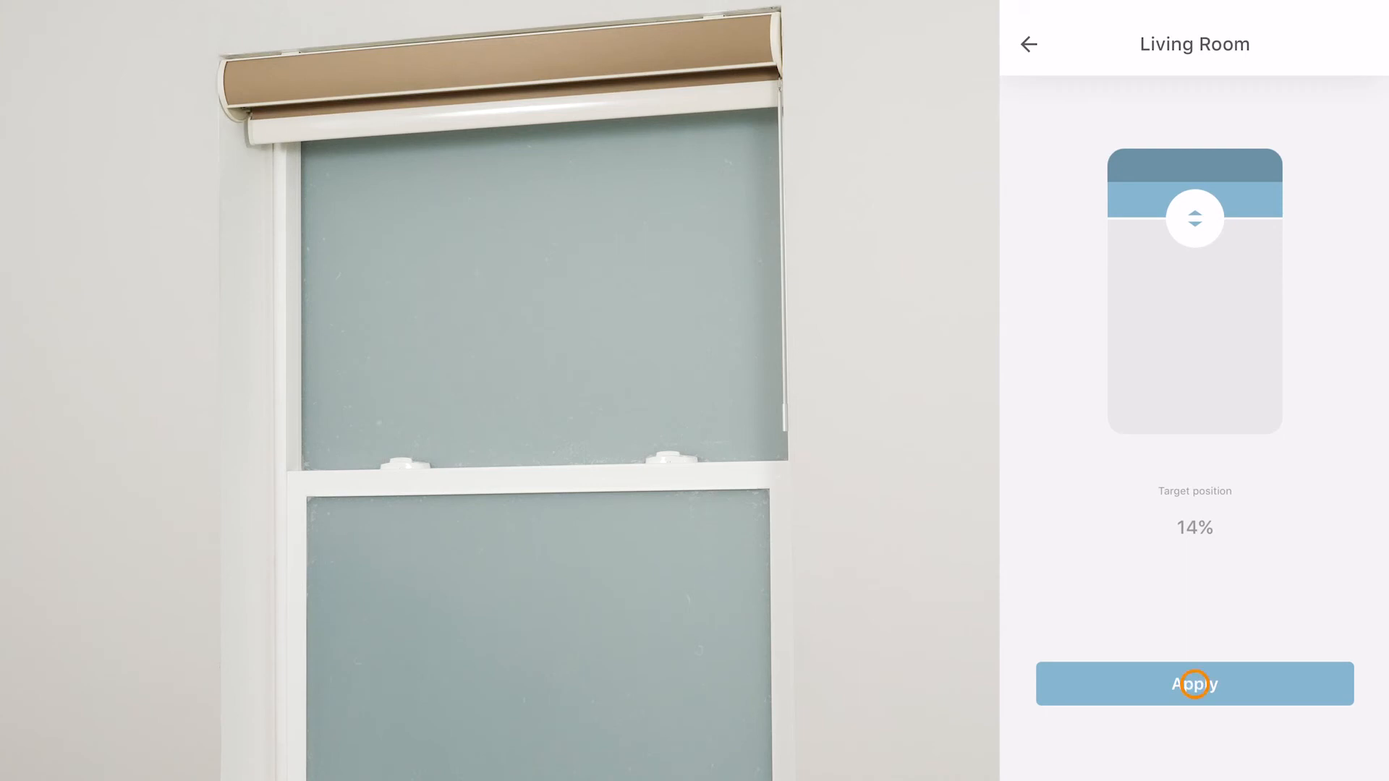
click(1194, 683)
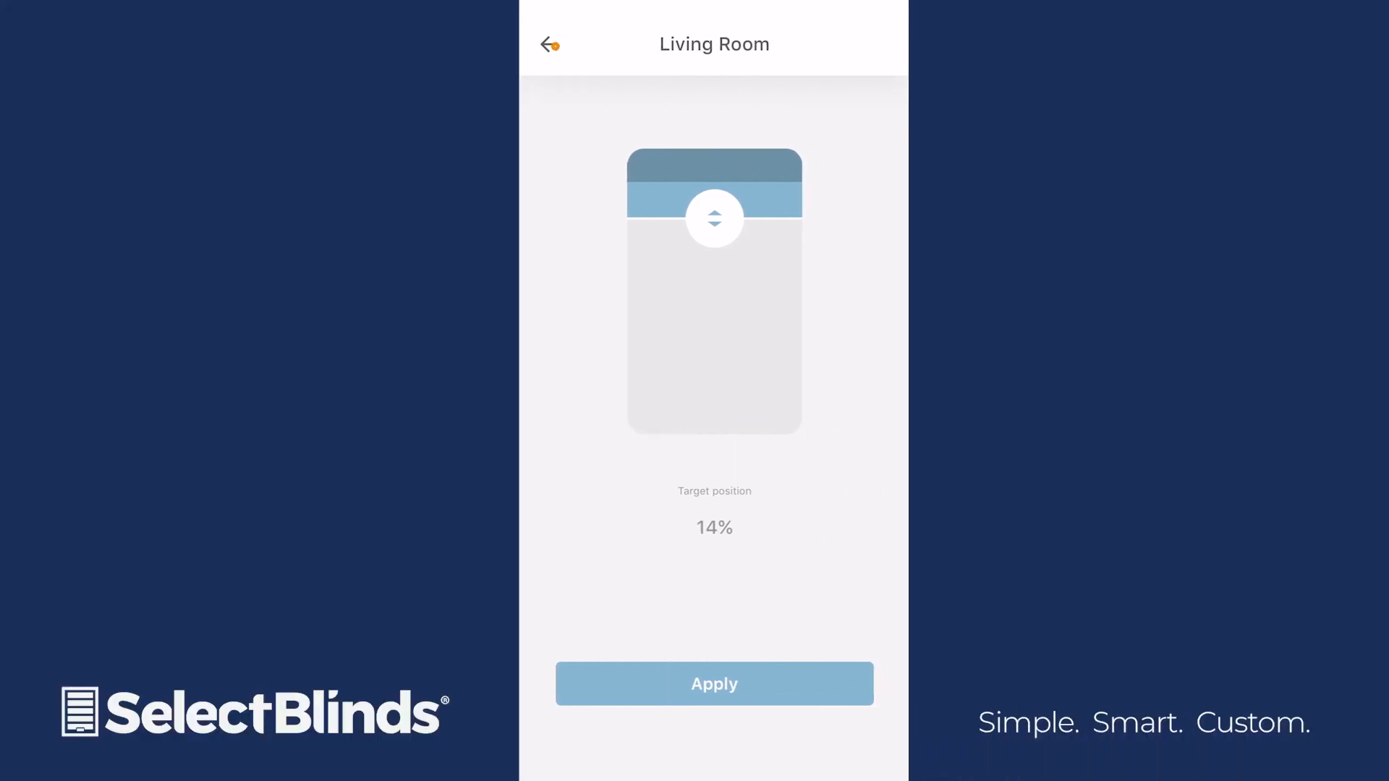
click(549, 43)
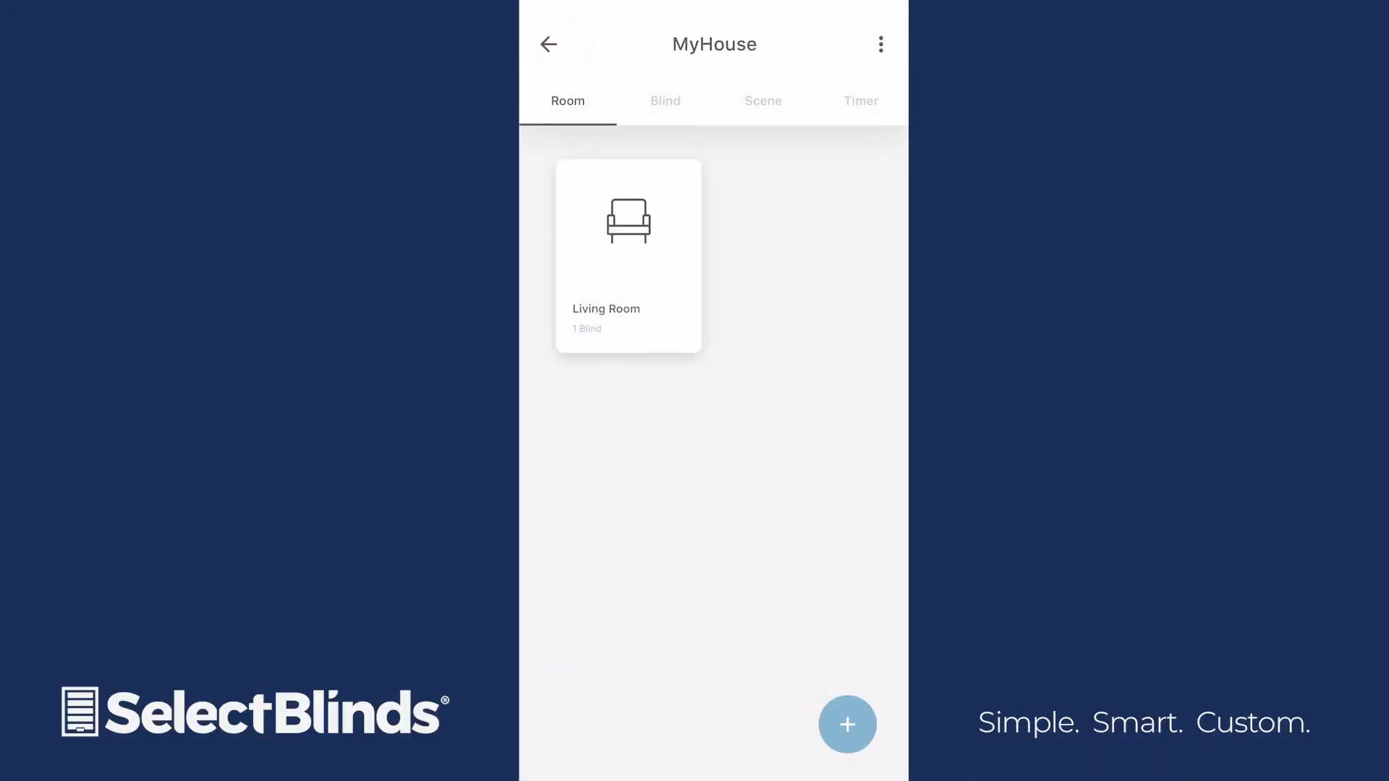
Start a new scene and name it 'Morning'.
click(763, 101)
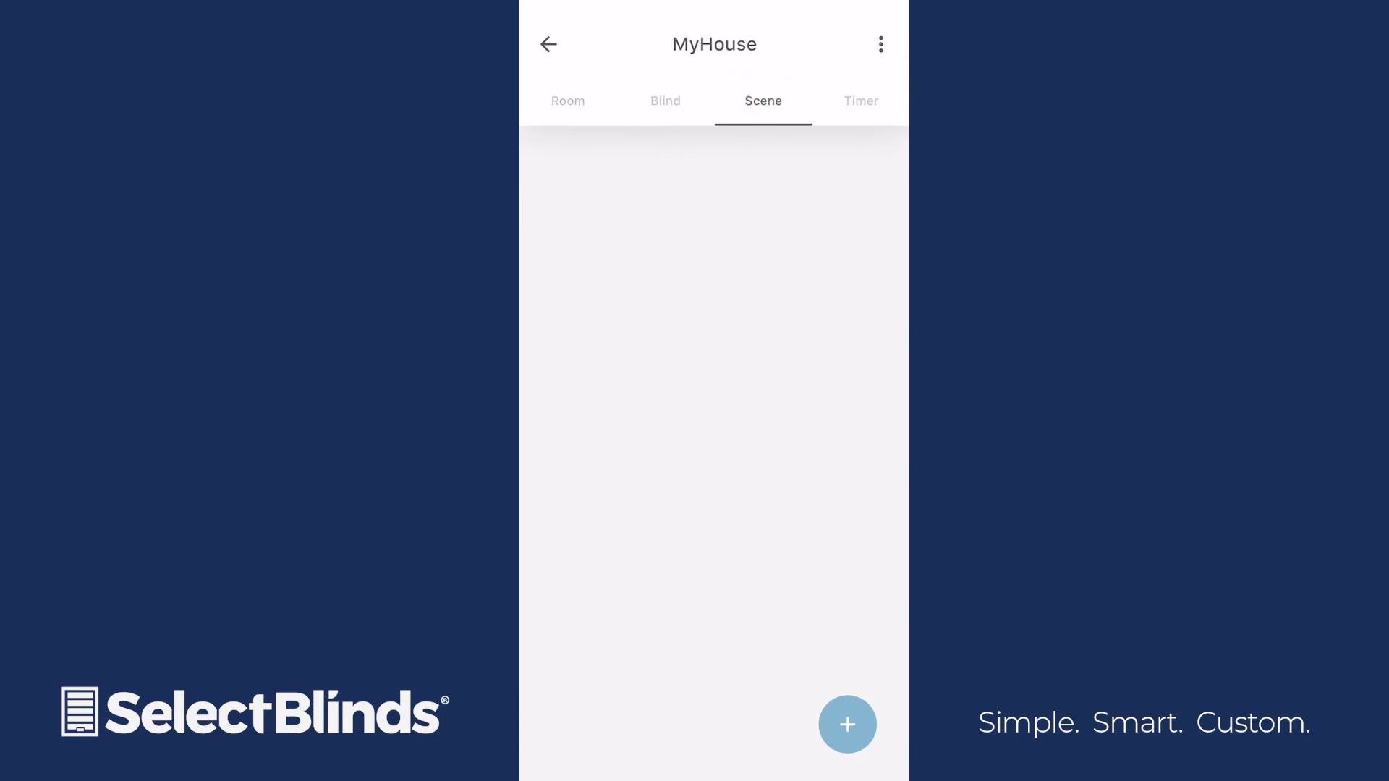
click(847, 725)
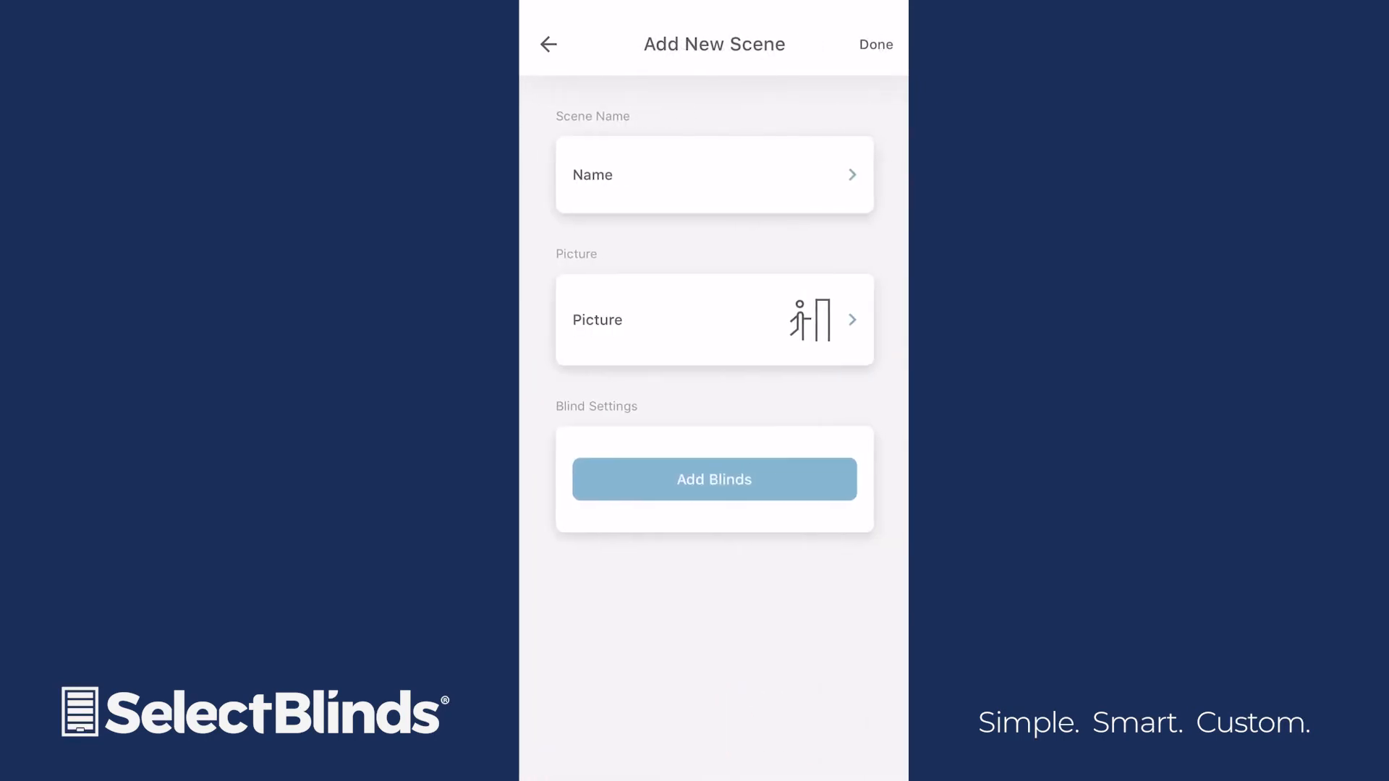
click(713, 174)
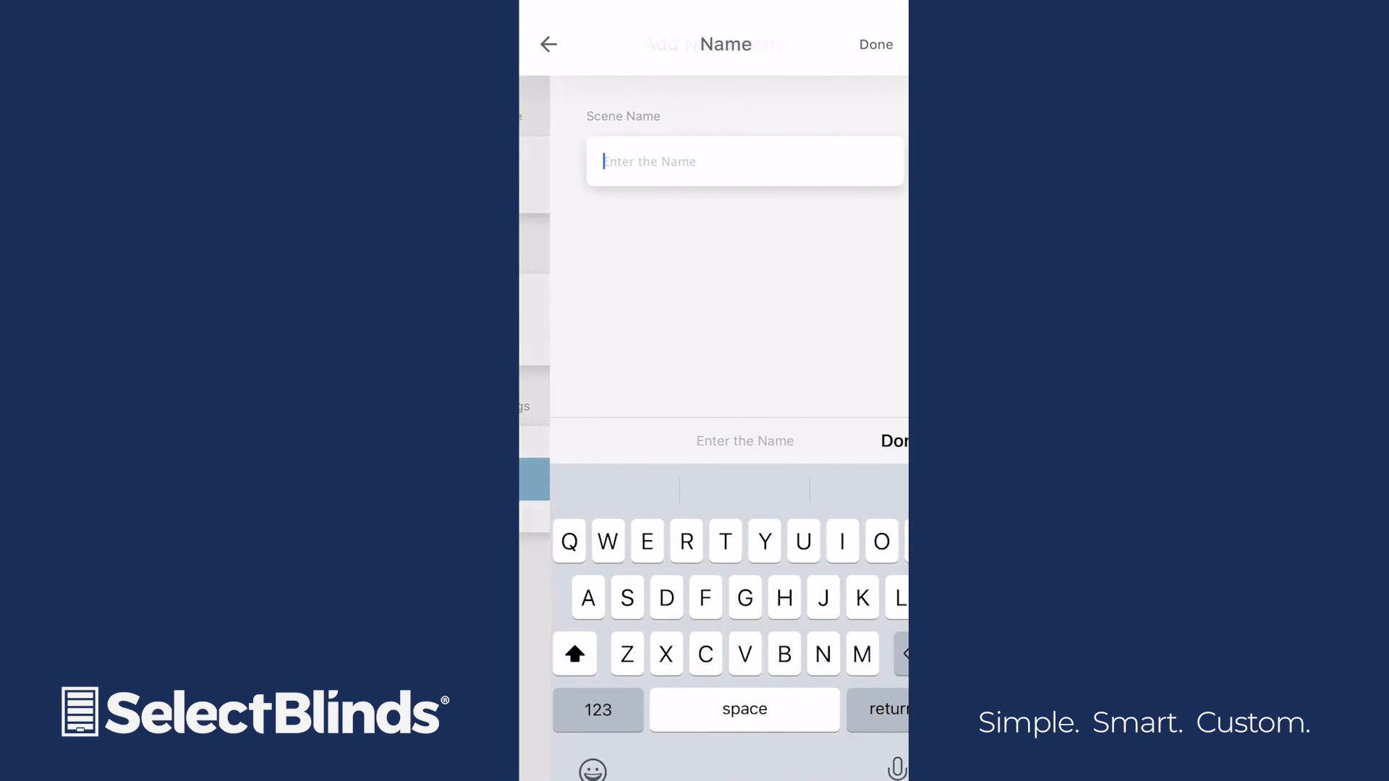
text(Morning)
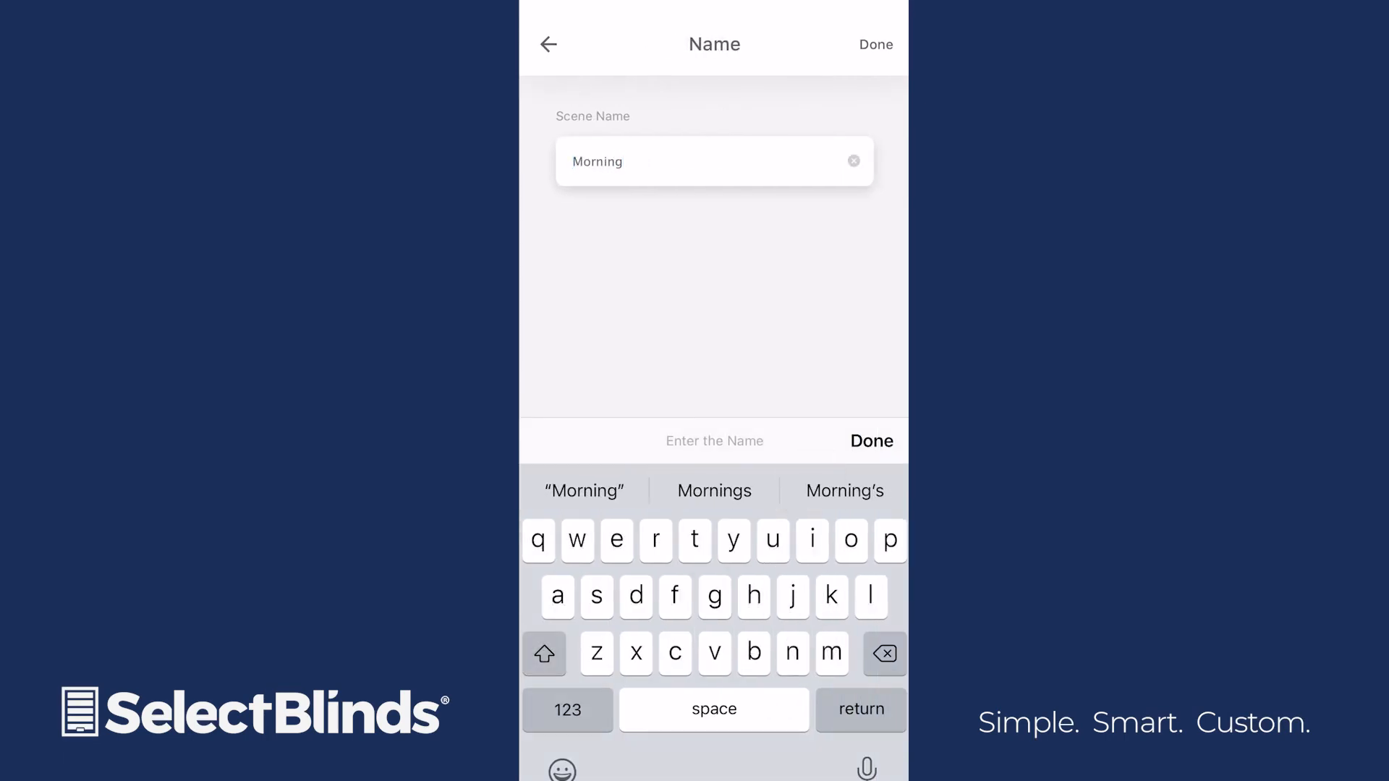
click(871, 440)
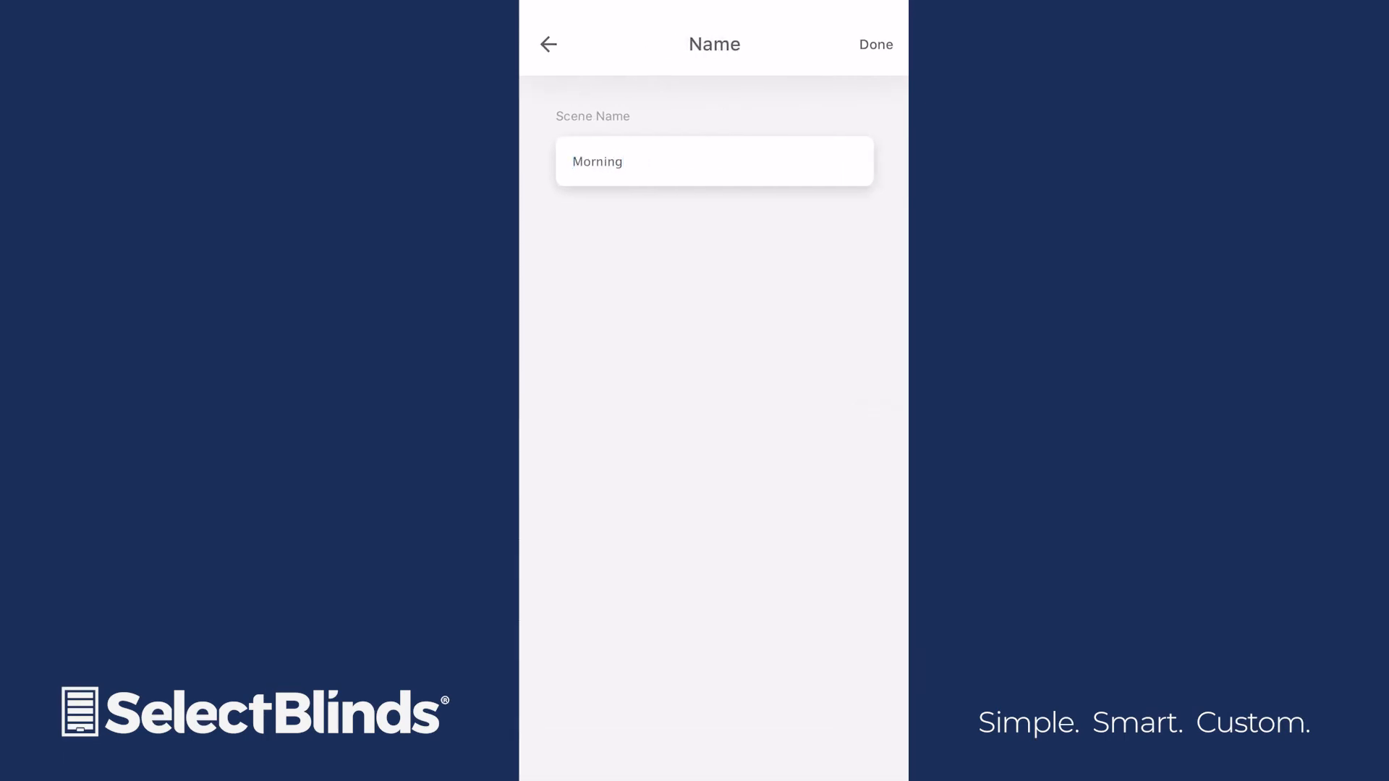
click(874, 45)
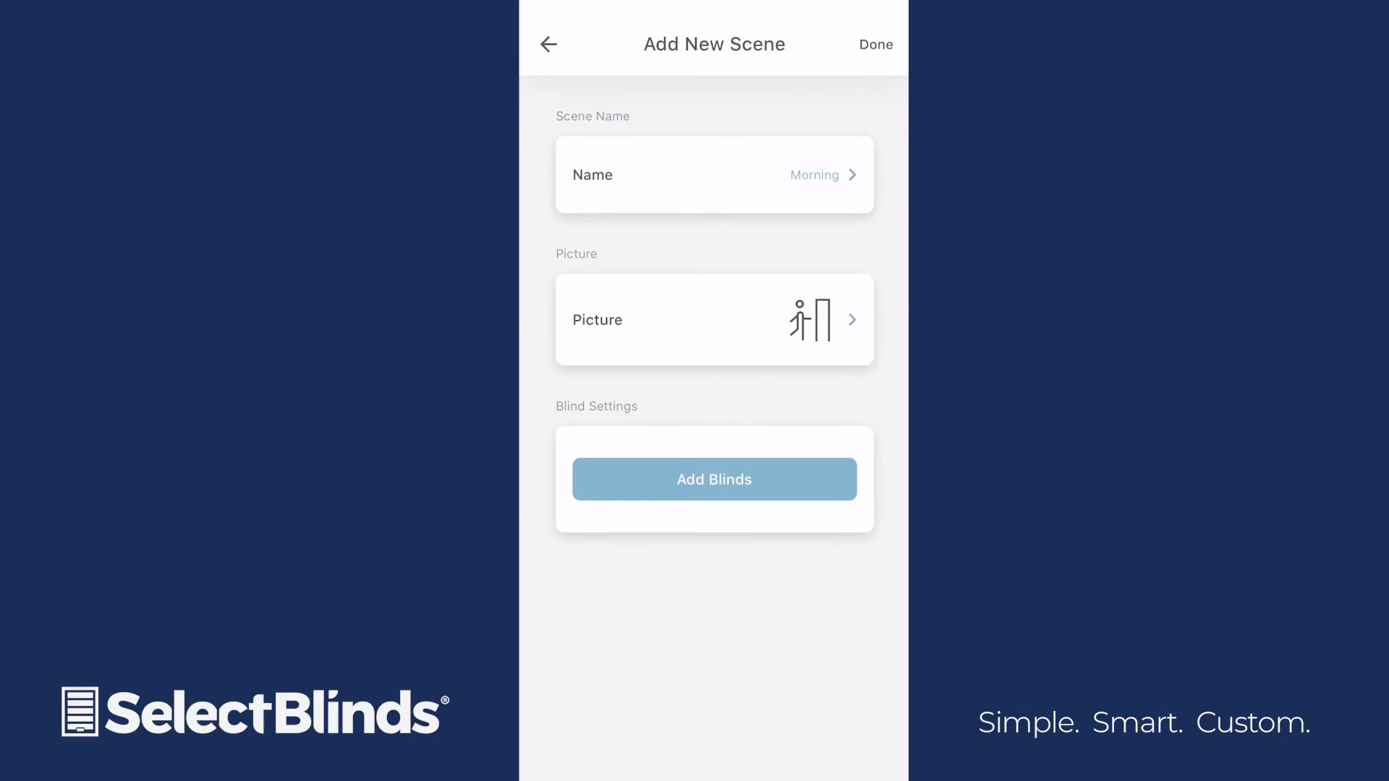
Give the Morning scene the sunrise picture and begin adding blinds to it.
click(713, 320)
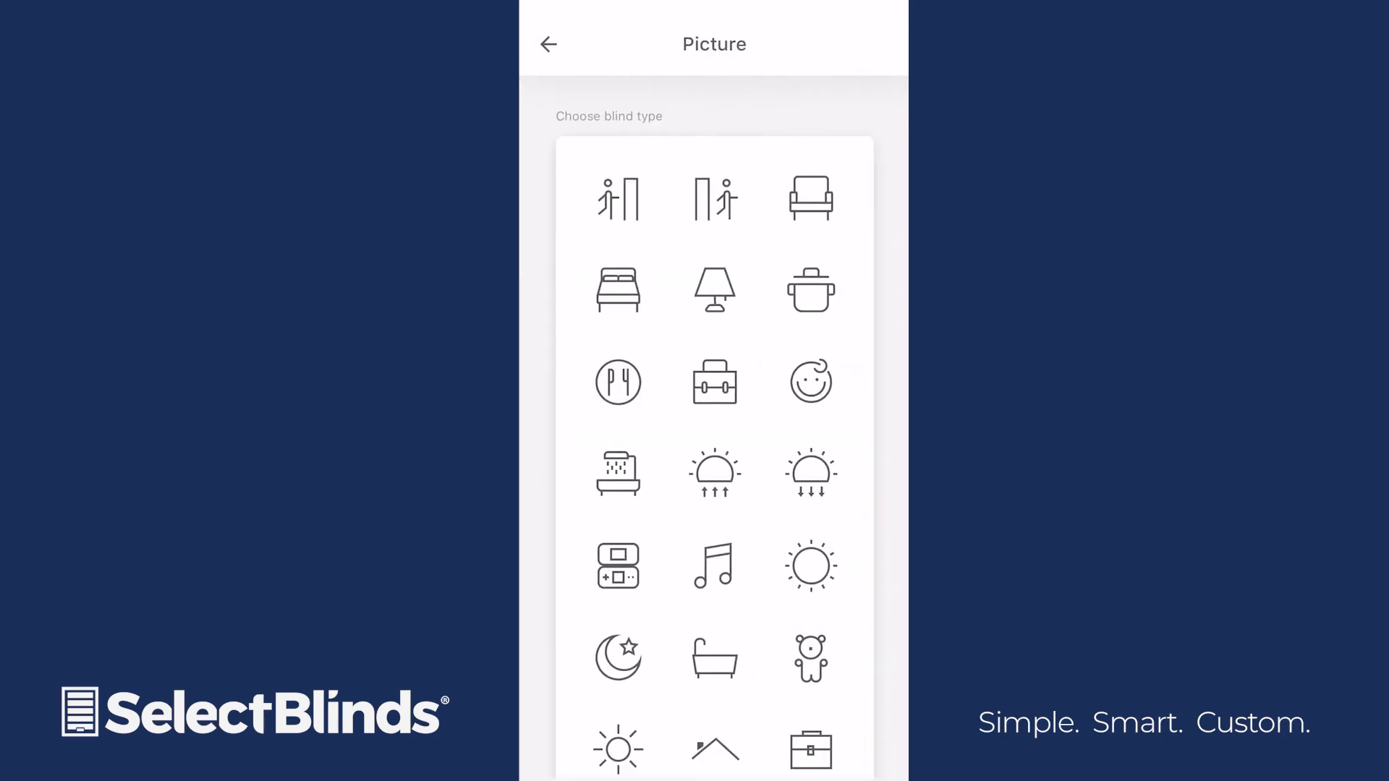
click(713, 472)
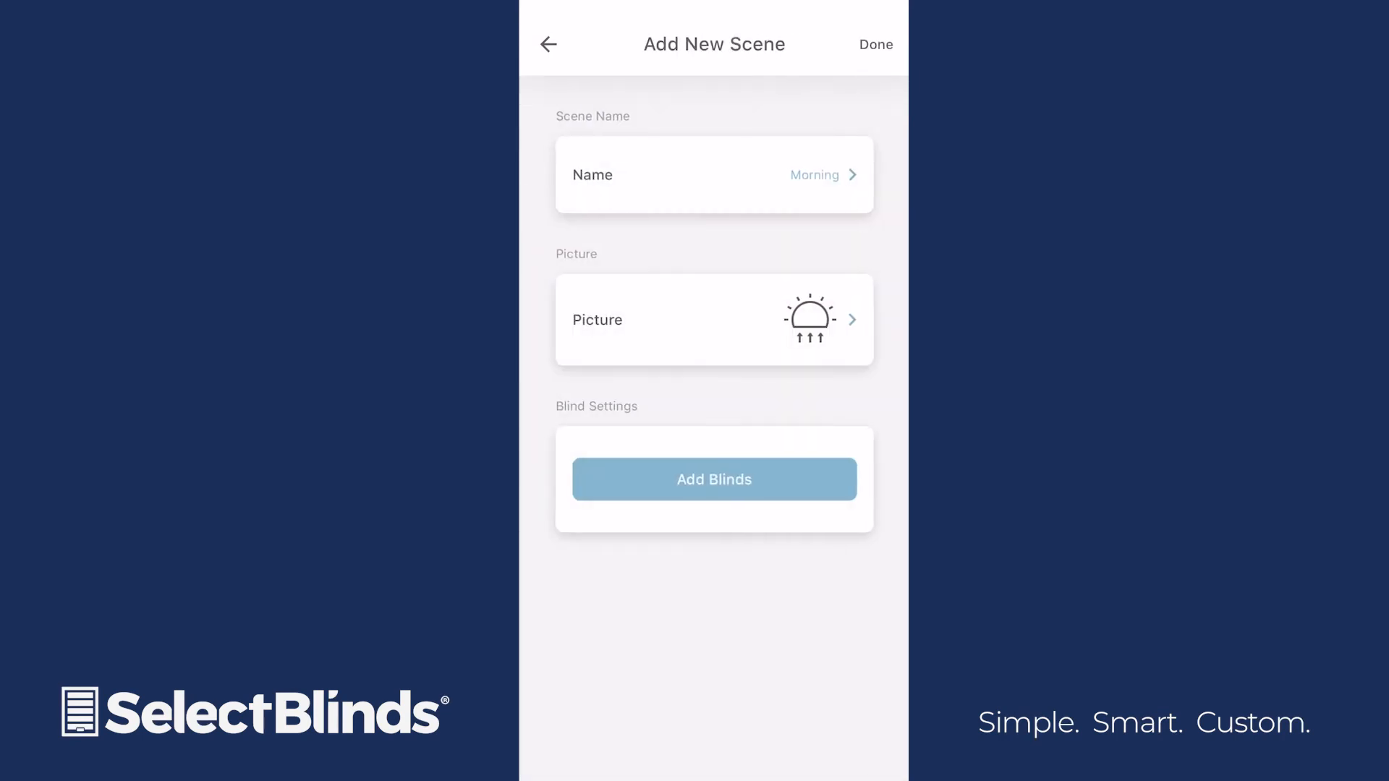
click(714, 479)
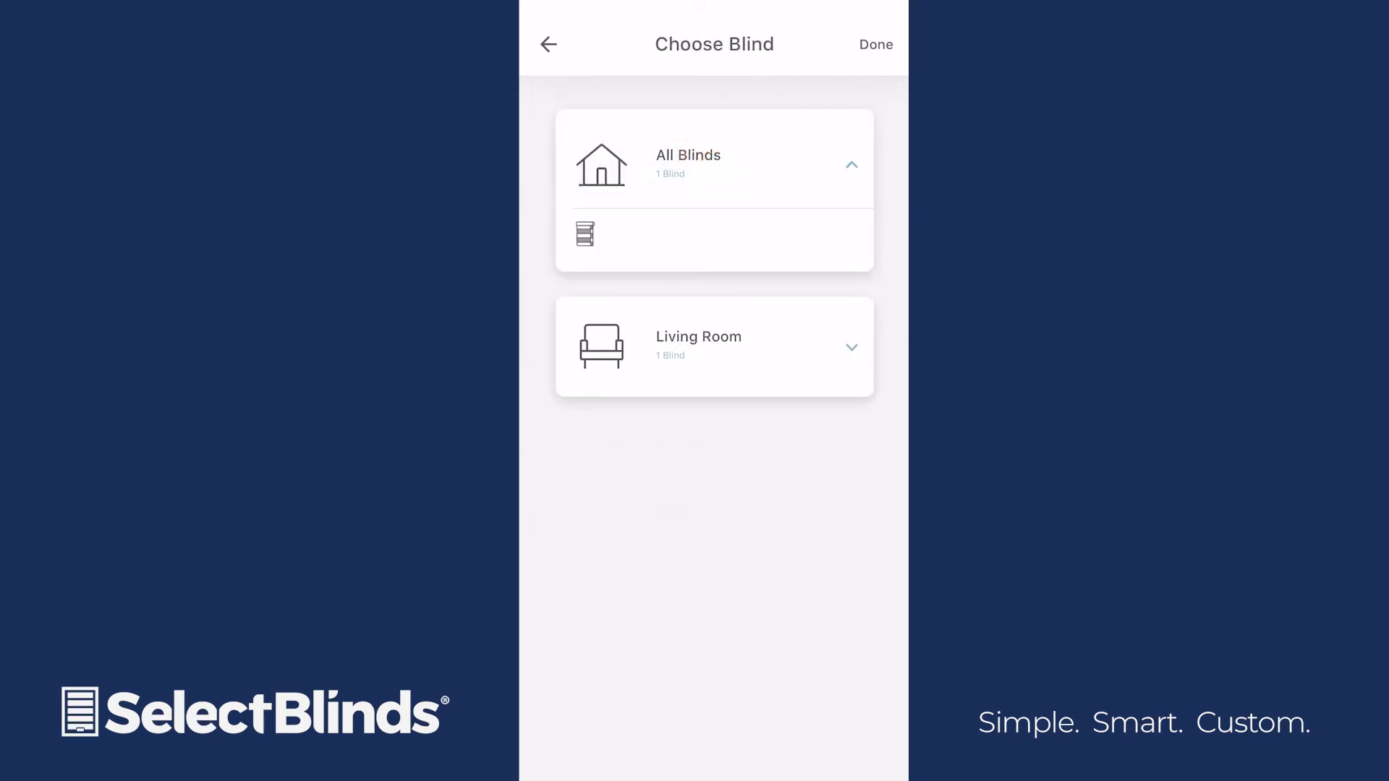
Add the Living Room blind at about 20% with full slat tilt, test it, and save the Morning scene.
click(585, 234)
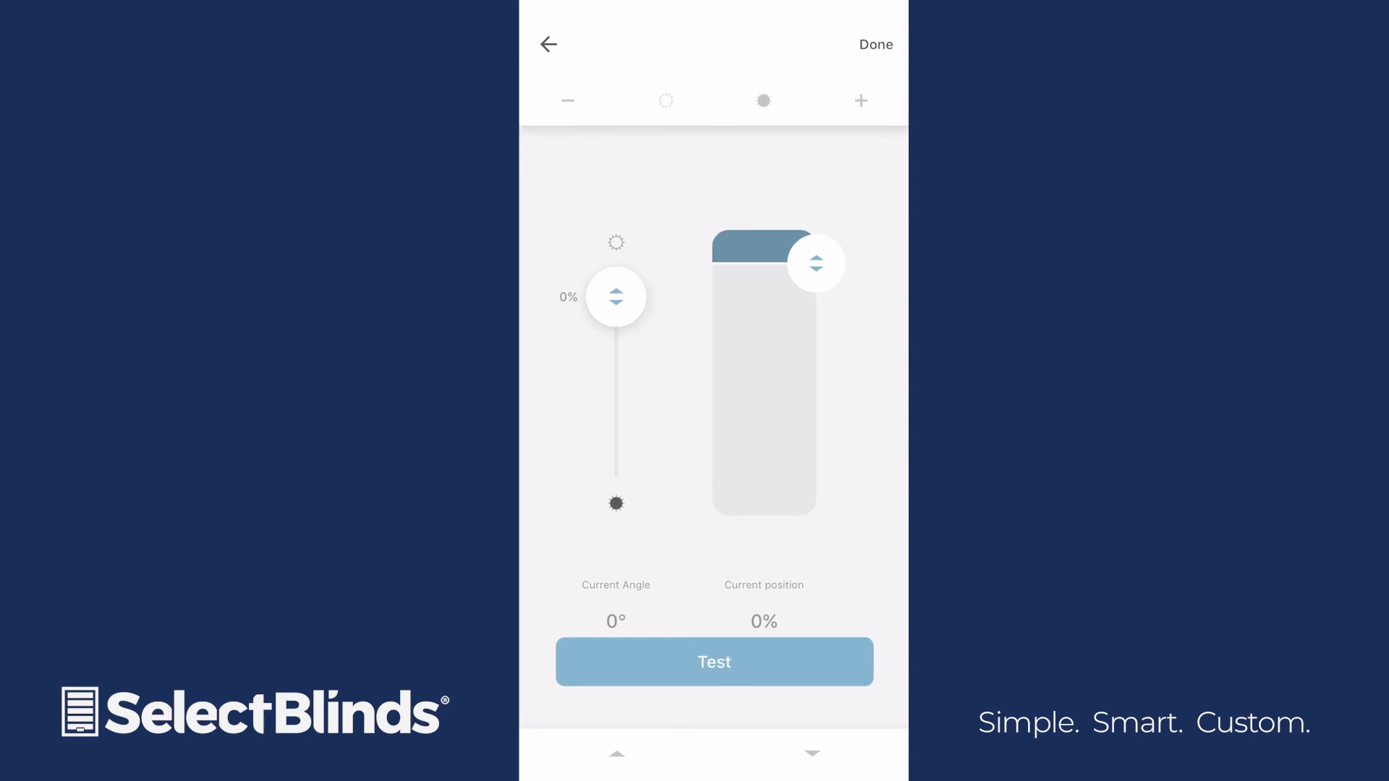
drag(816, 262, 816, 305)
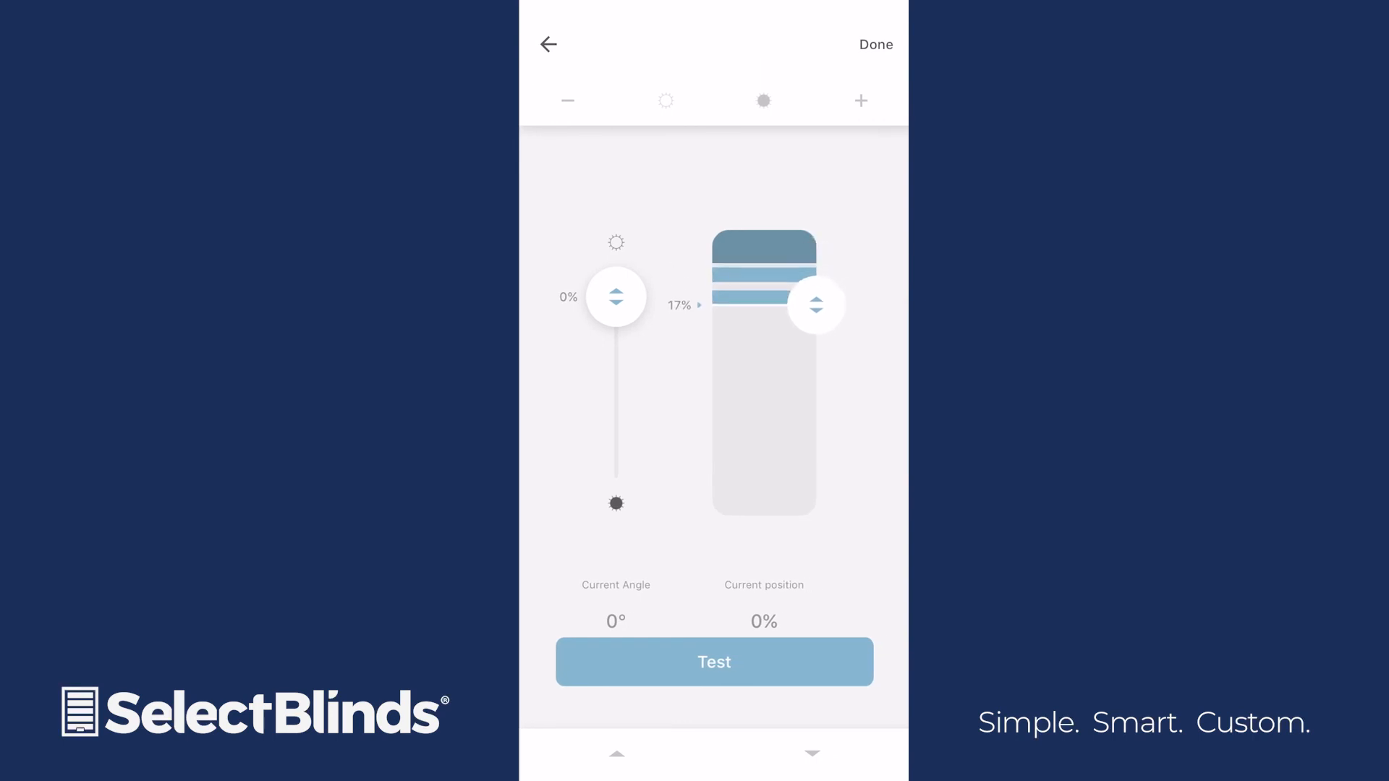
drag(616, 297, 617, 449)
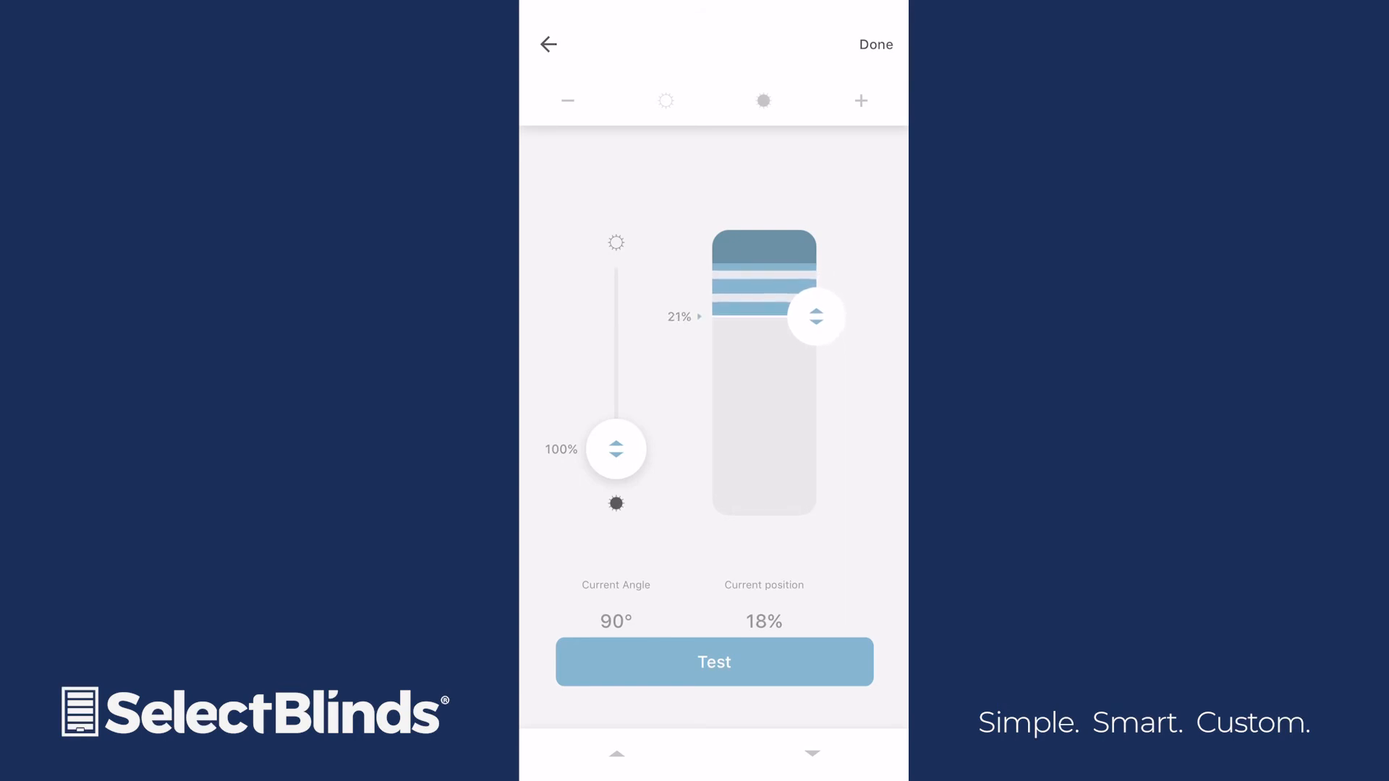
click(714, 662)
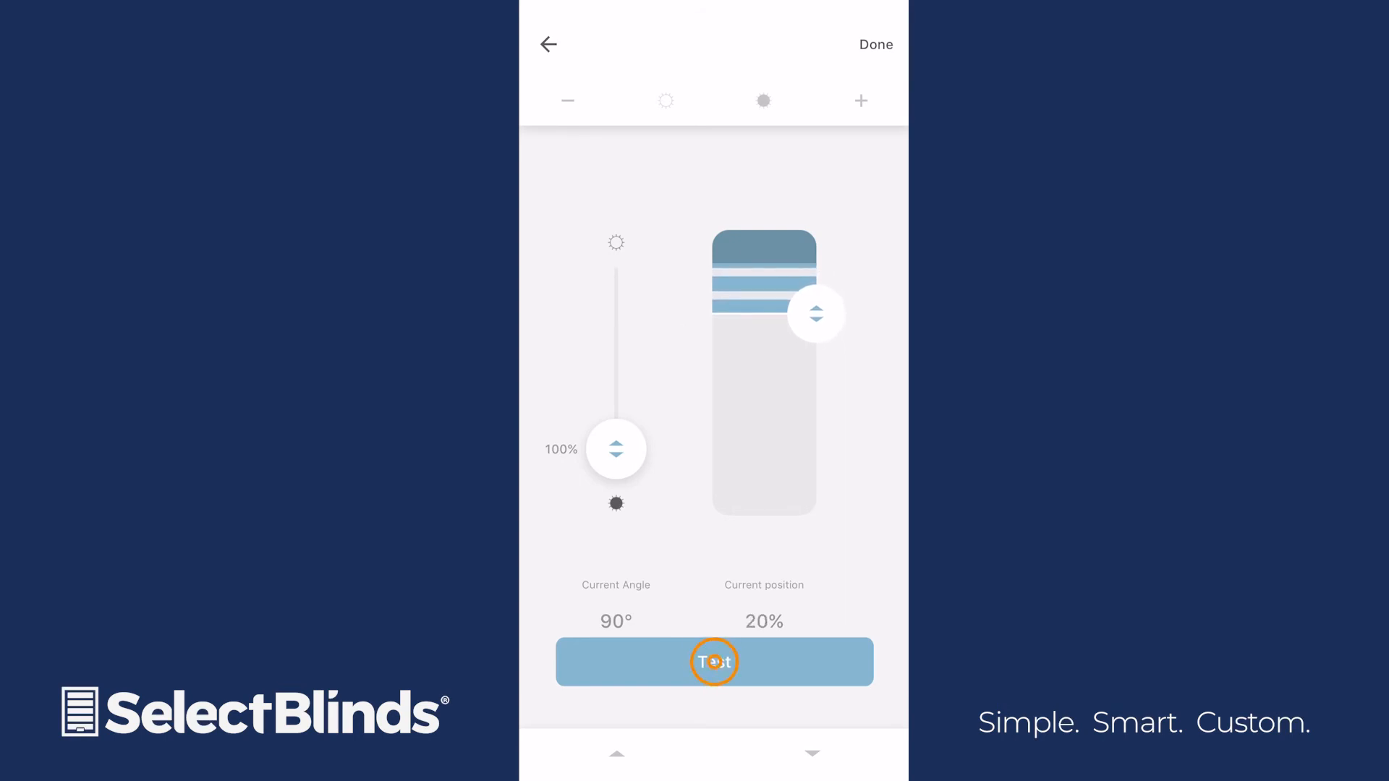
click(714, 661)
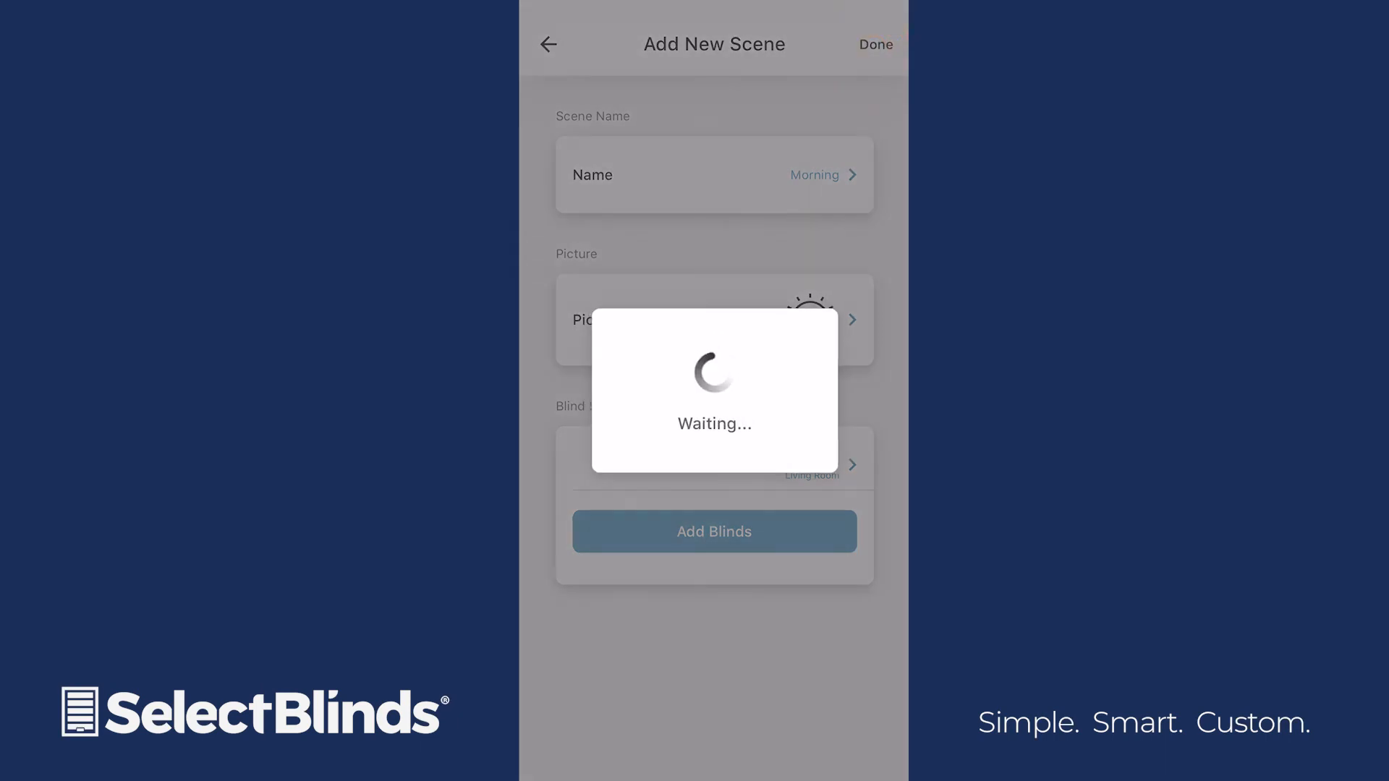
click(874, 45)
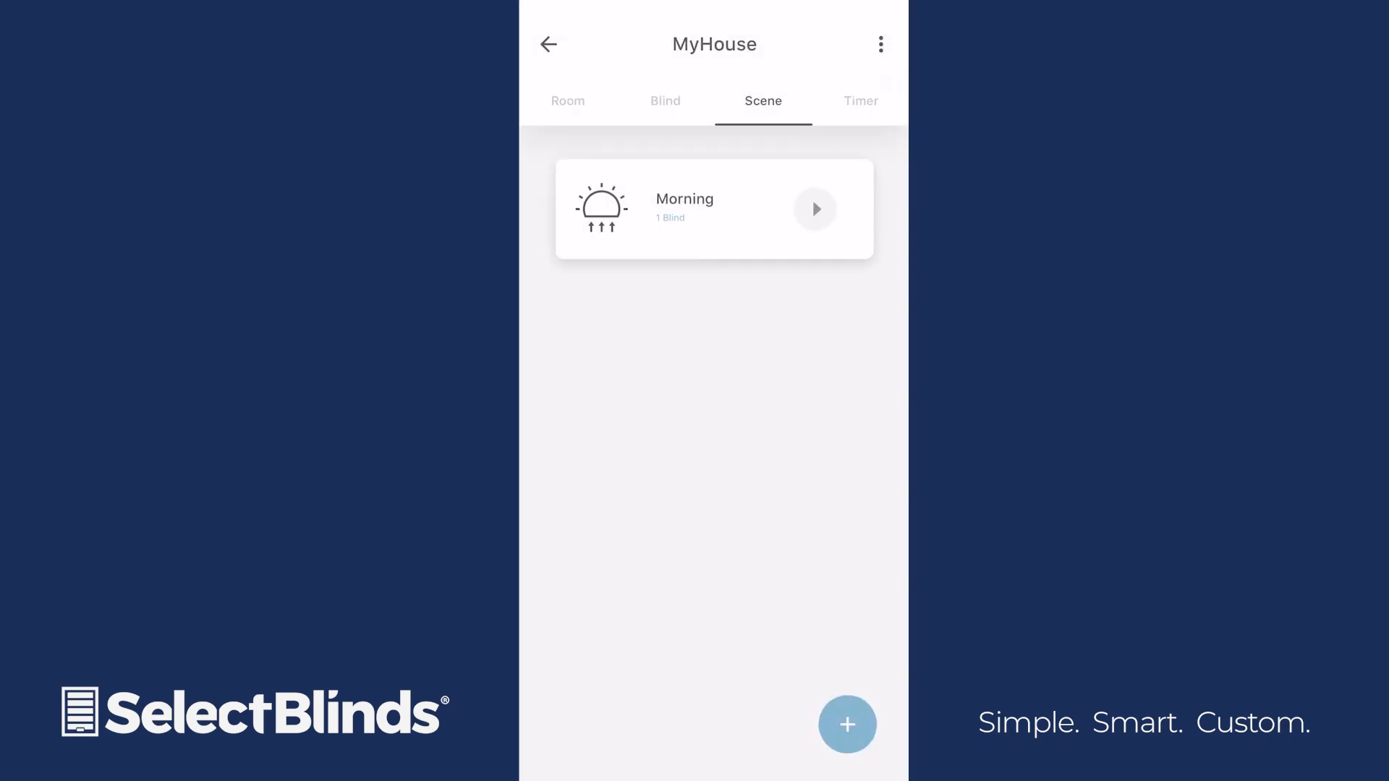
Start a new timer and name it 'Morning Alarm'.
click(859, 100)
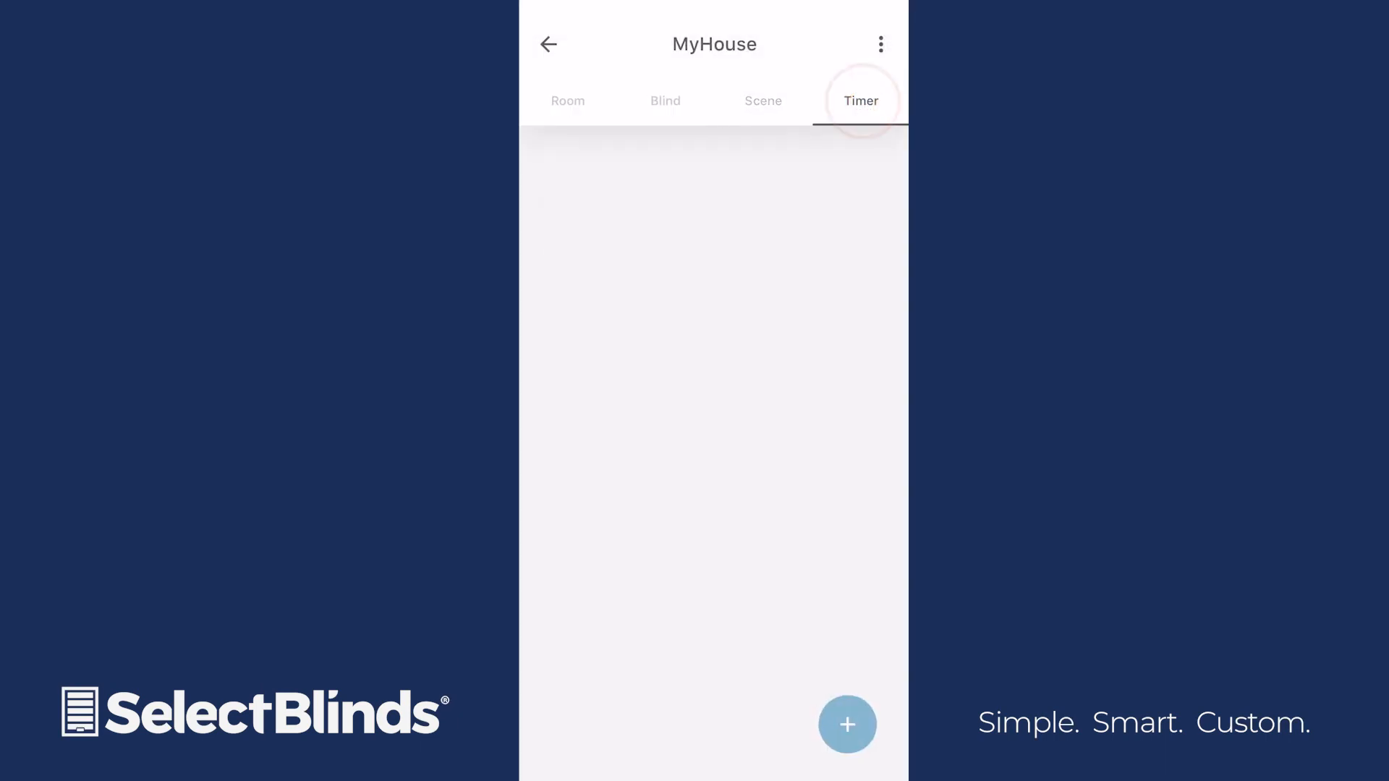
click(846, 725)
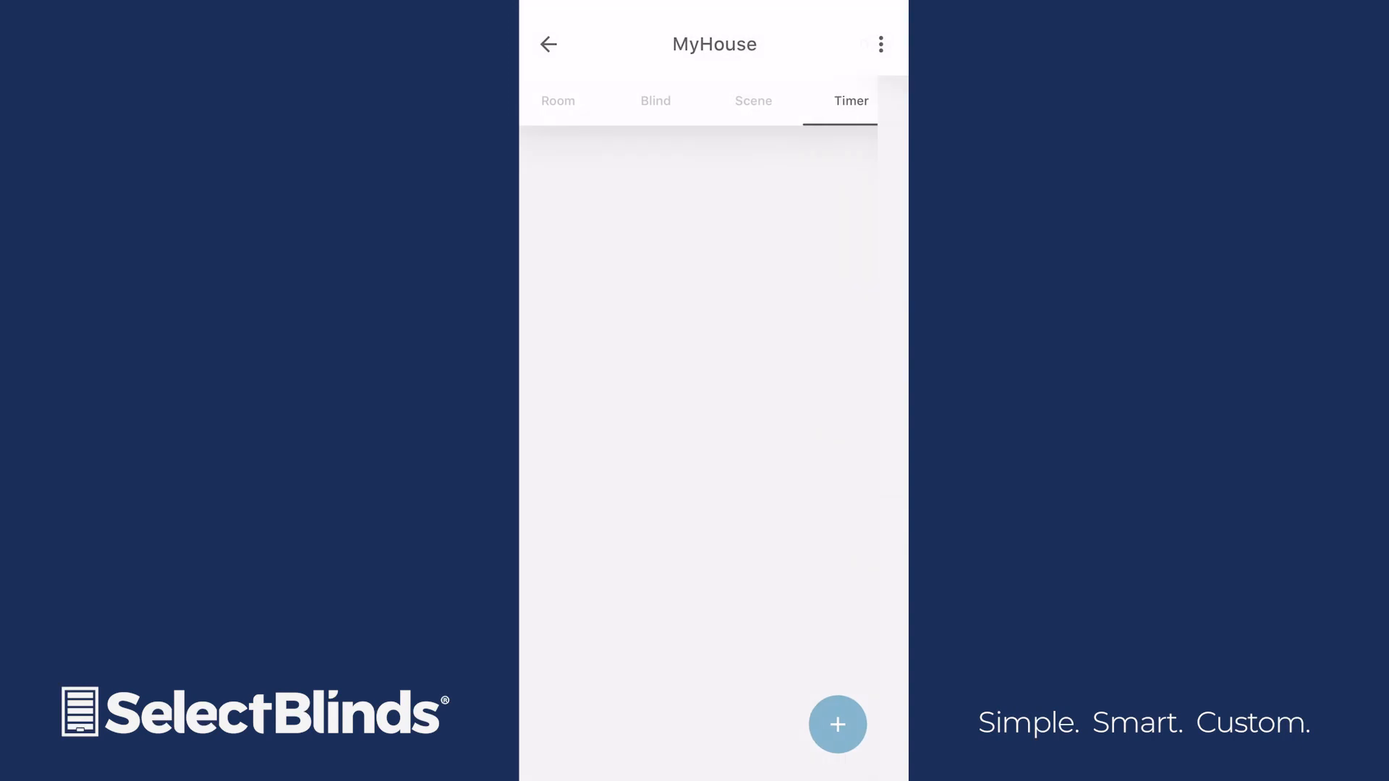
click(838, 725)
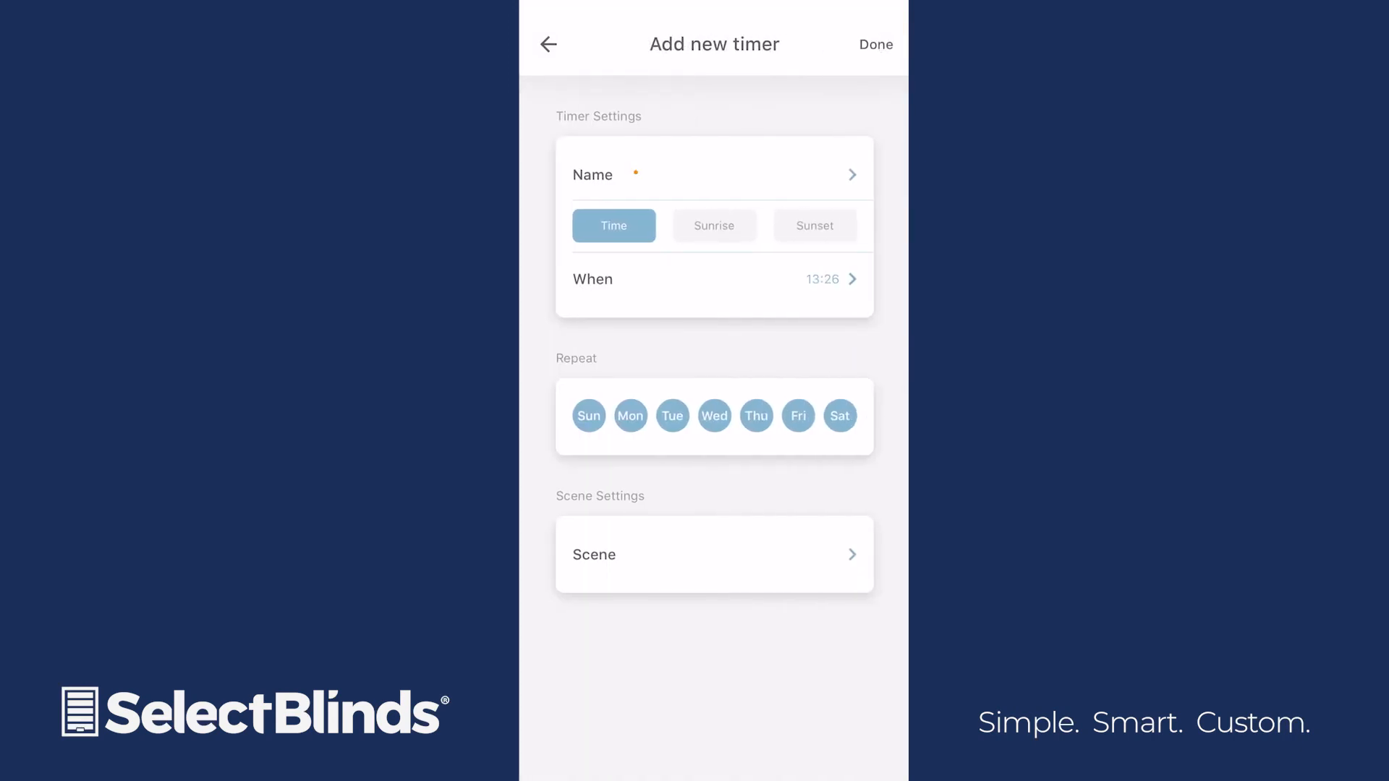
click(713, 175)
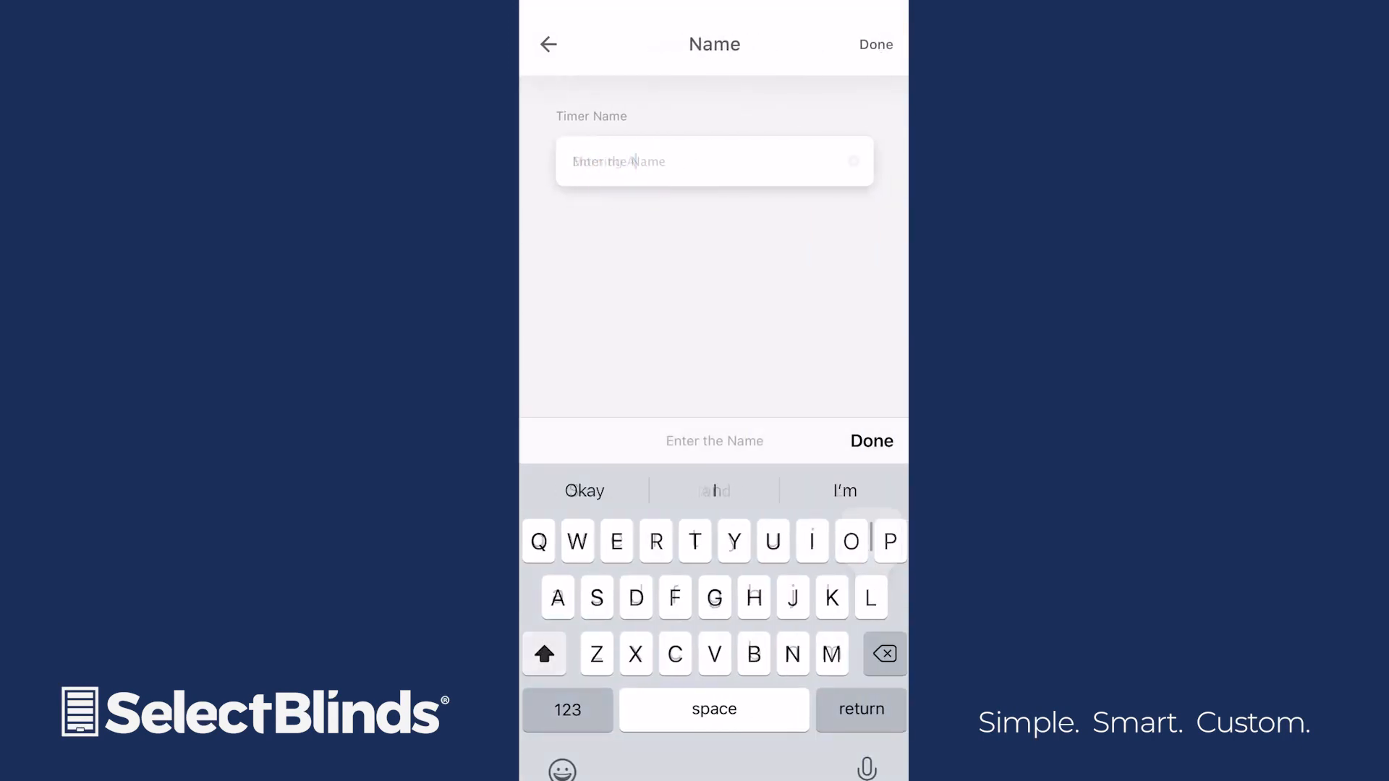
text(Morning Alarm)
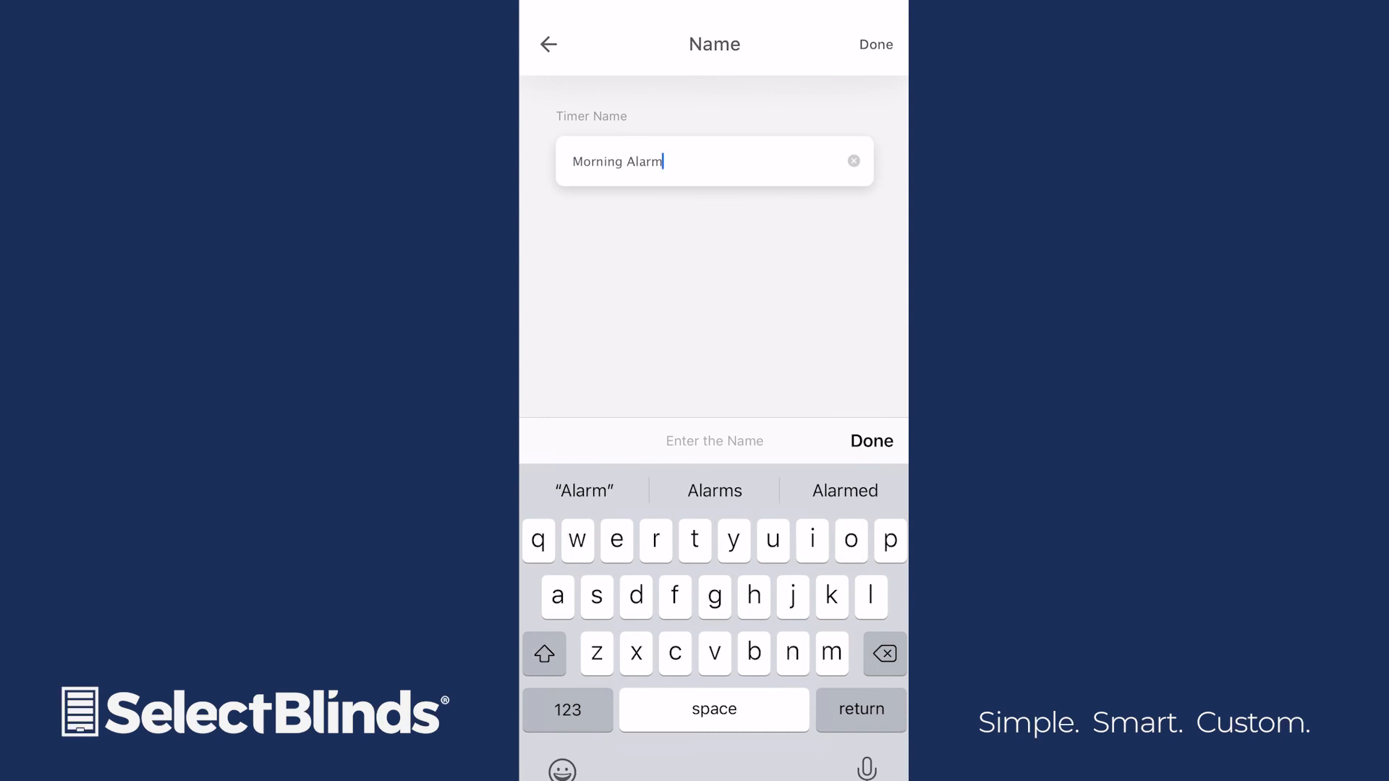
click(874, 45)
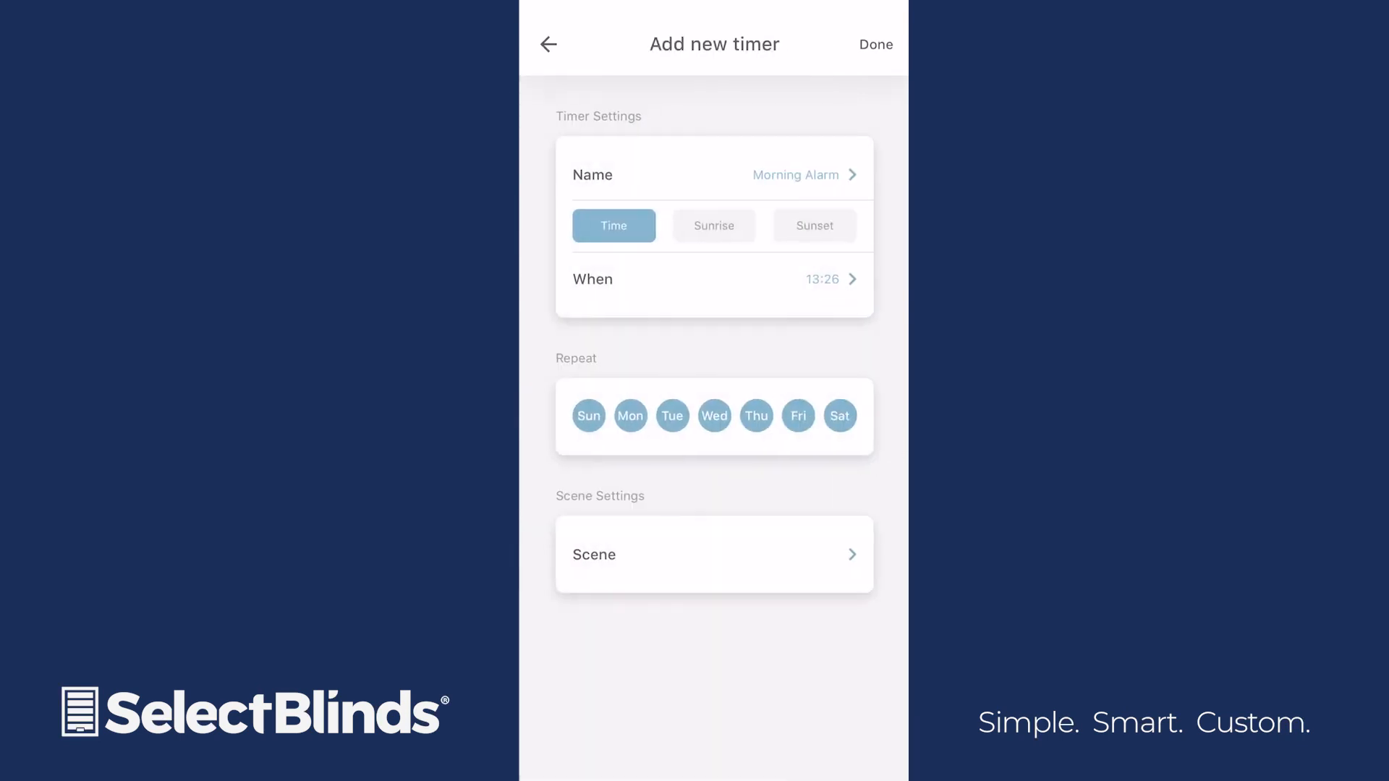
Set the timer to 06:30 AM and remove Sunday and Saturday so it repeats Monday through Friday.
click(822, 280)
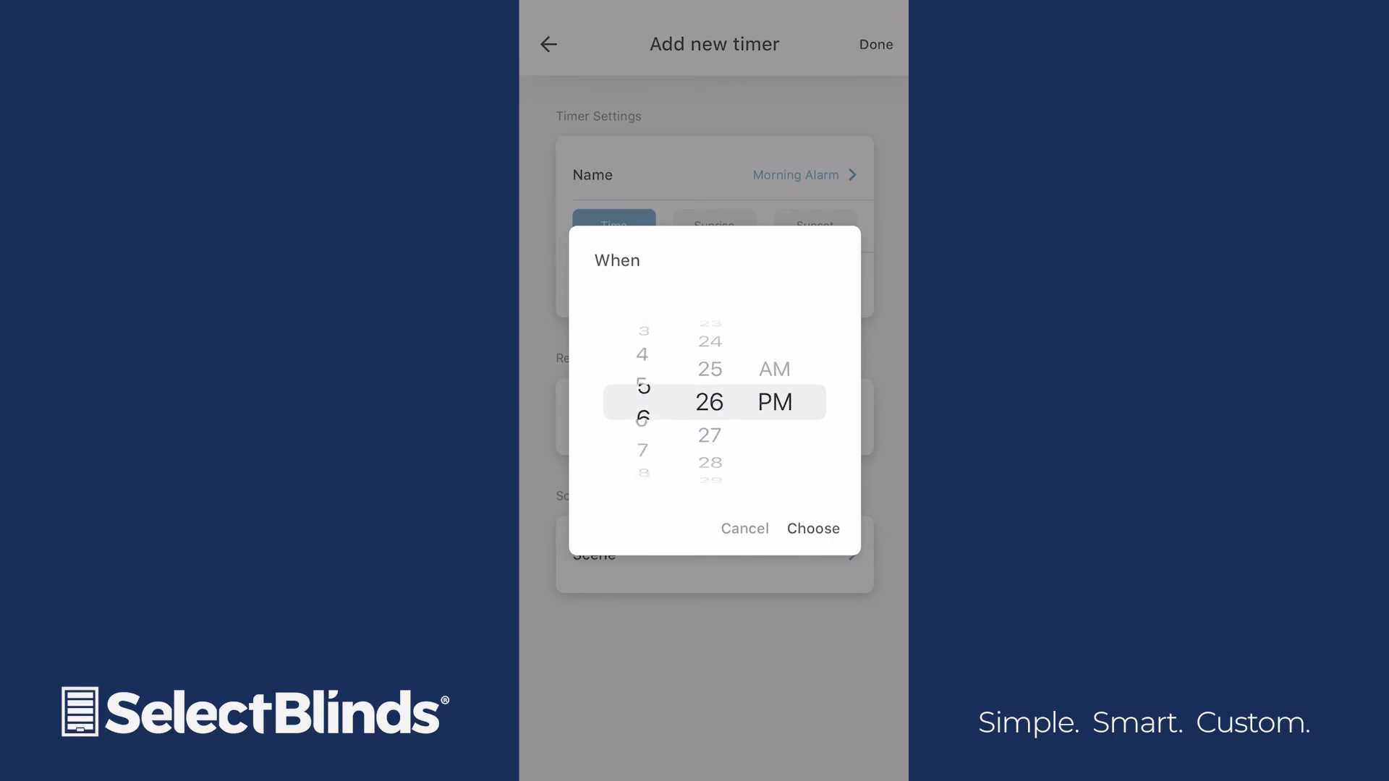
scroll(down, 3)
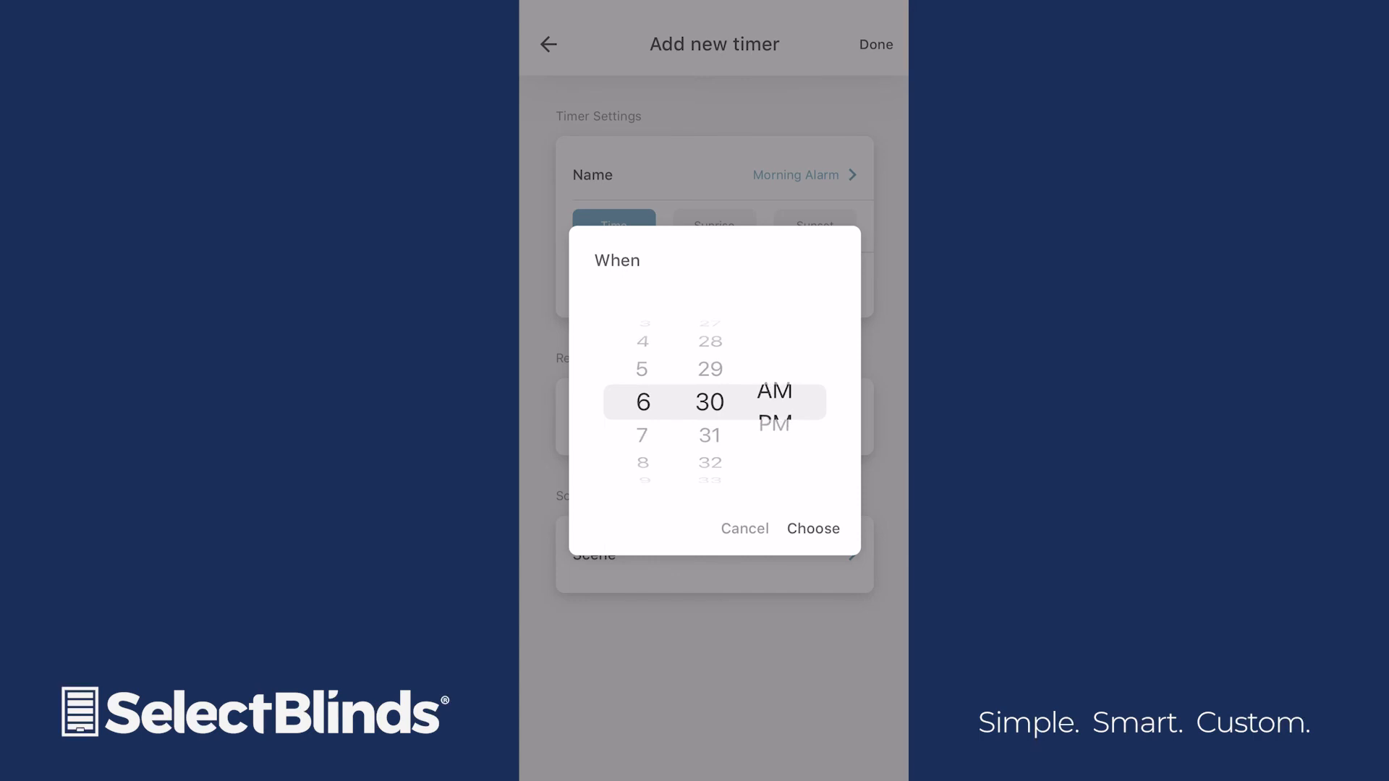
click(812, 530)
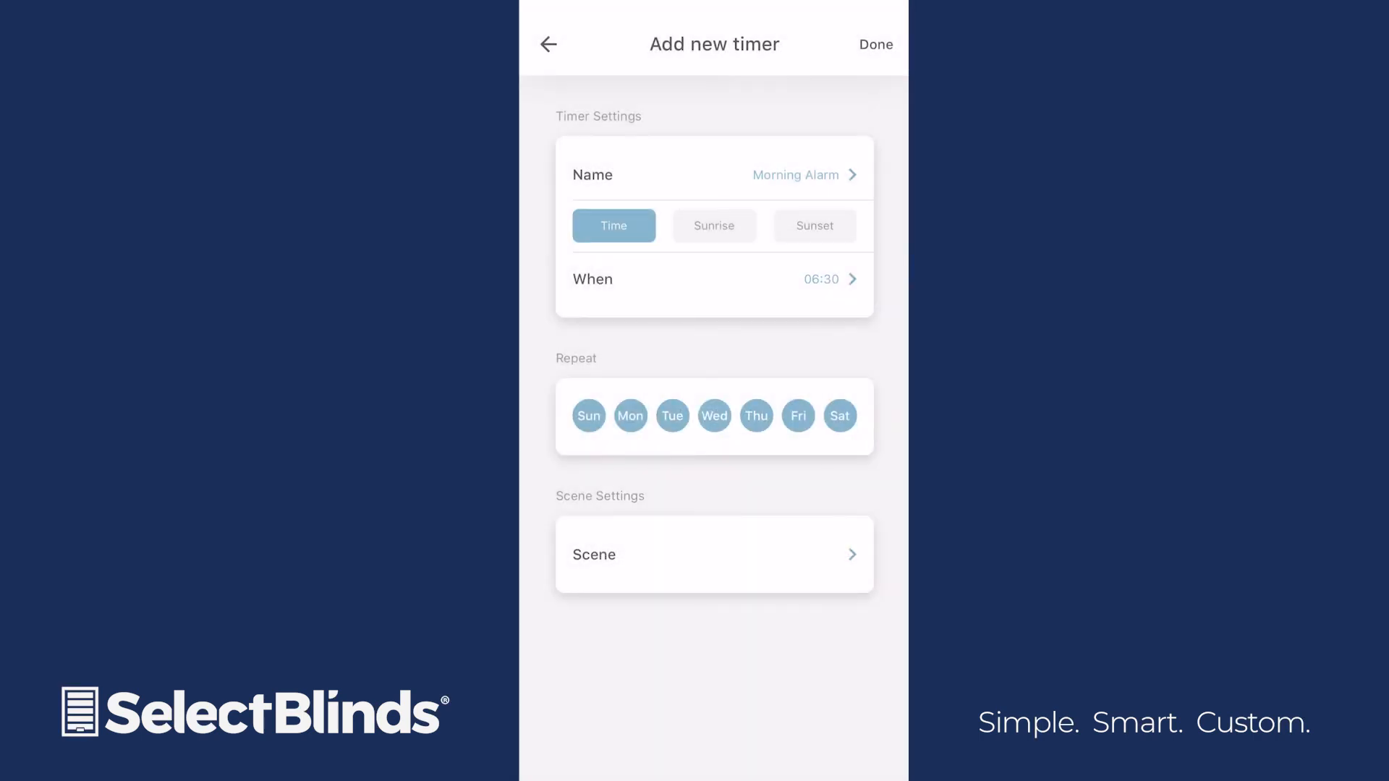
click(589, 415)
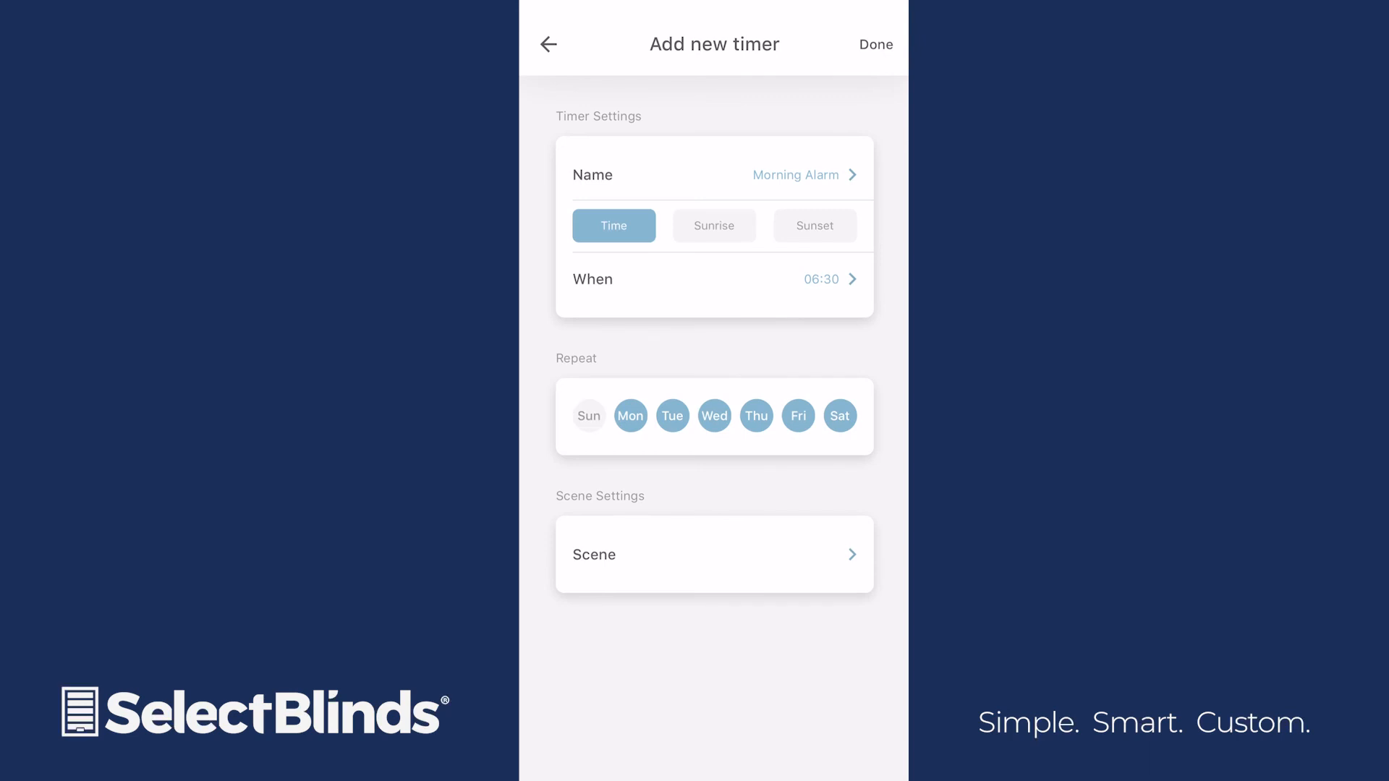
click(839, 417)
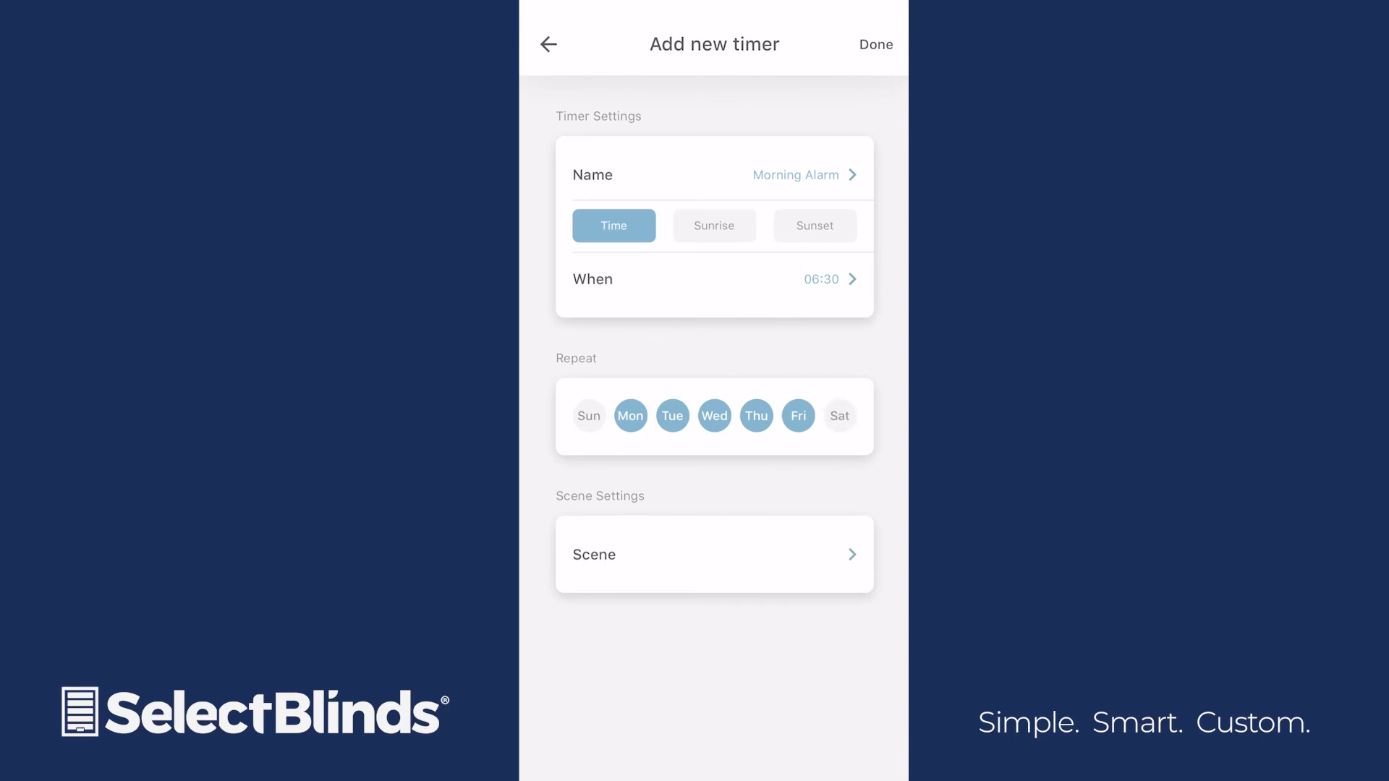
click(638, 554)
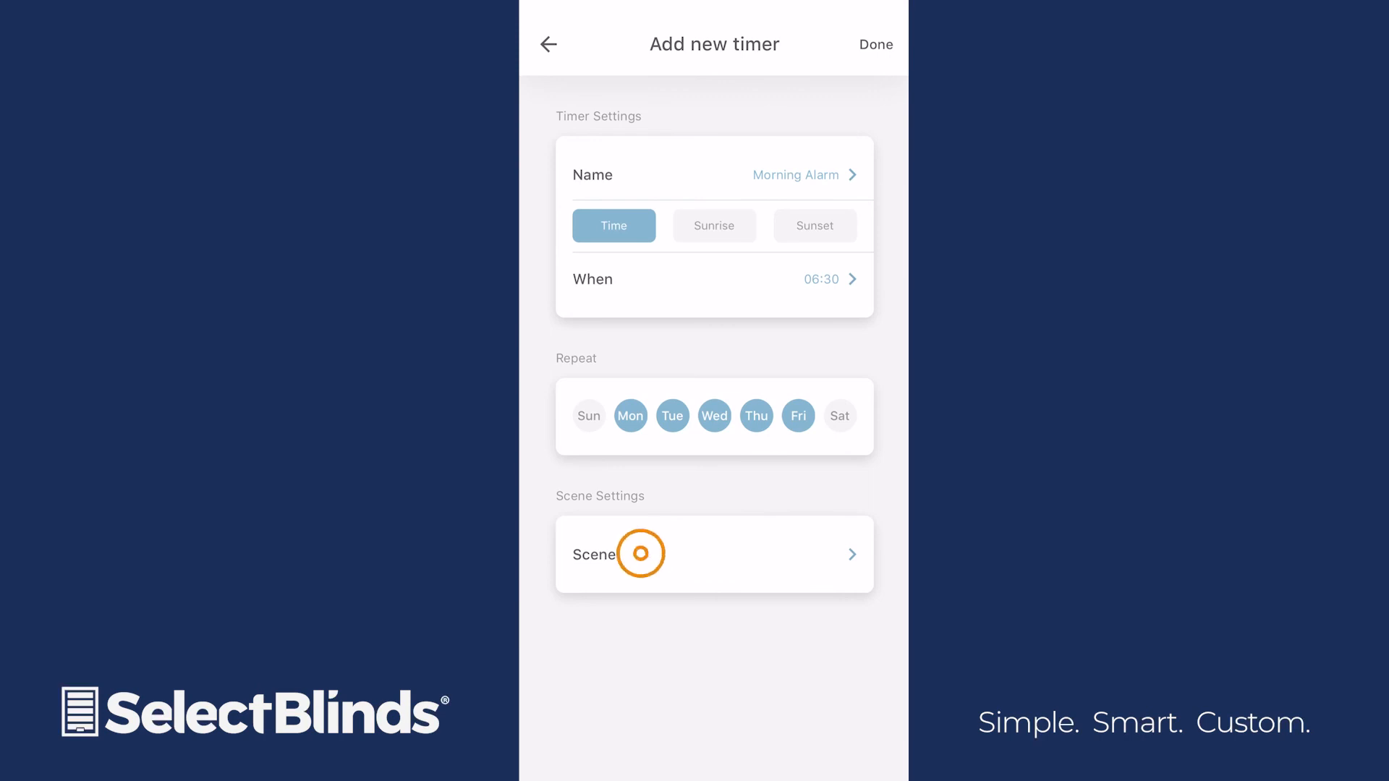
Link the timer to the Morning scene, save it, then toggle its switch off and back on.
click(713, 554)
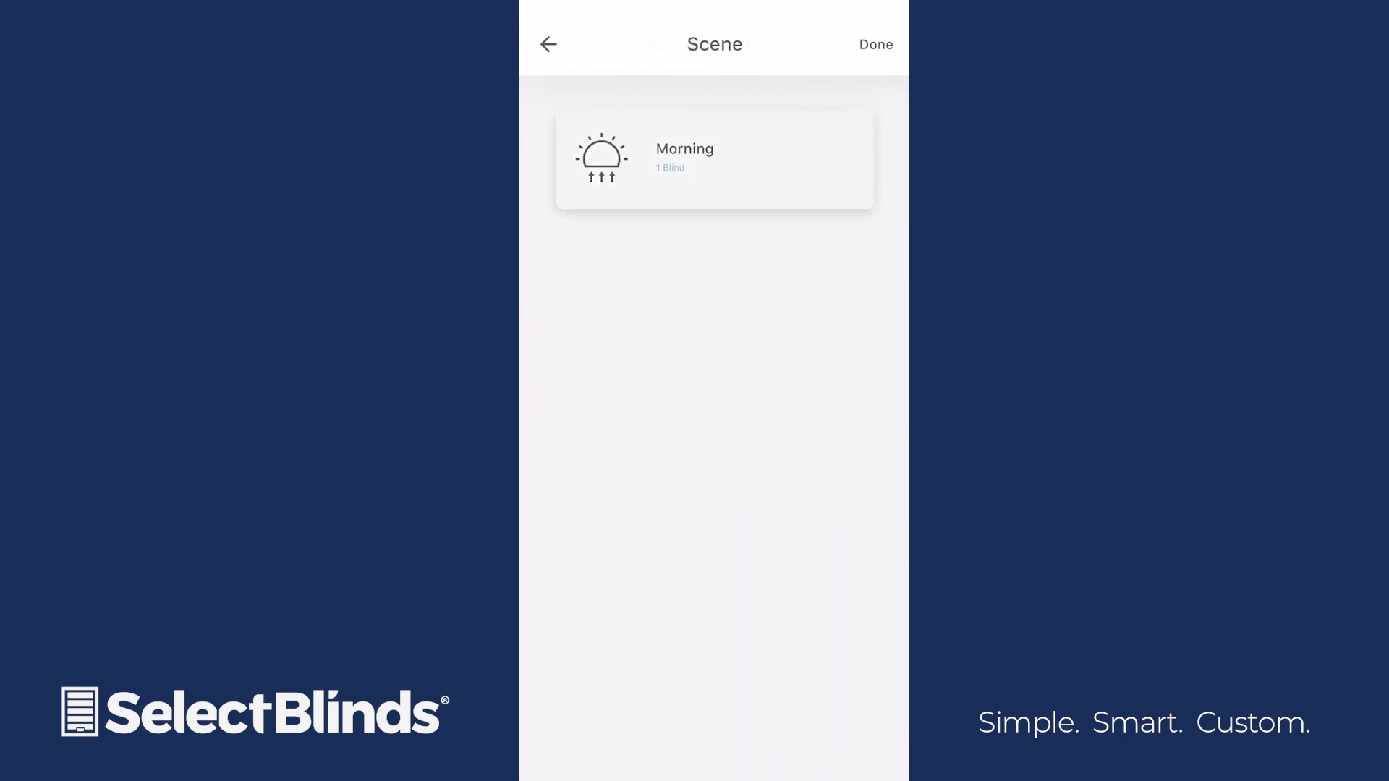
click(714, 160)
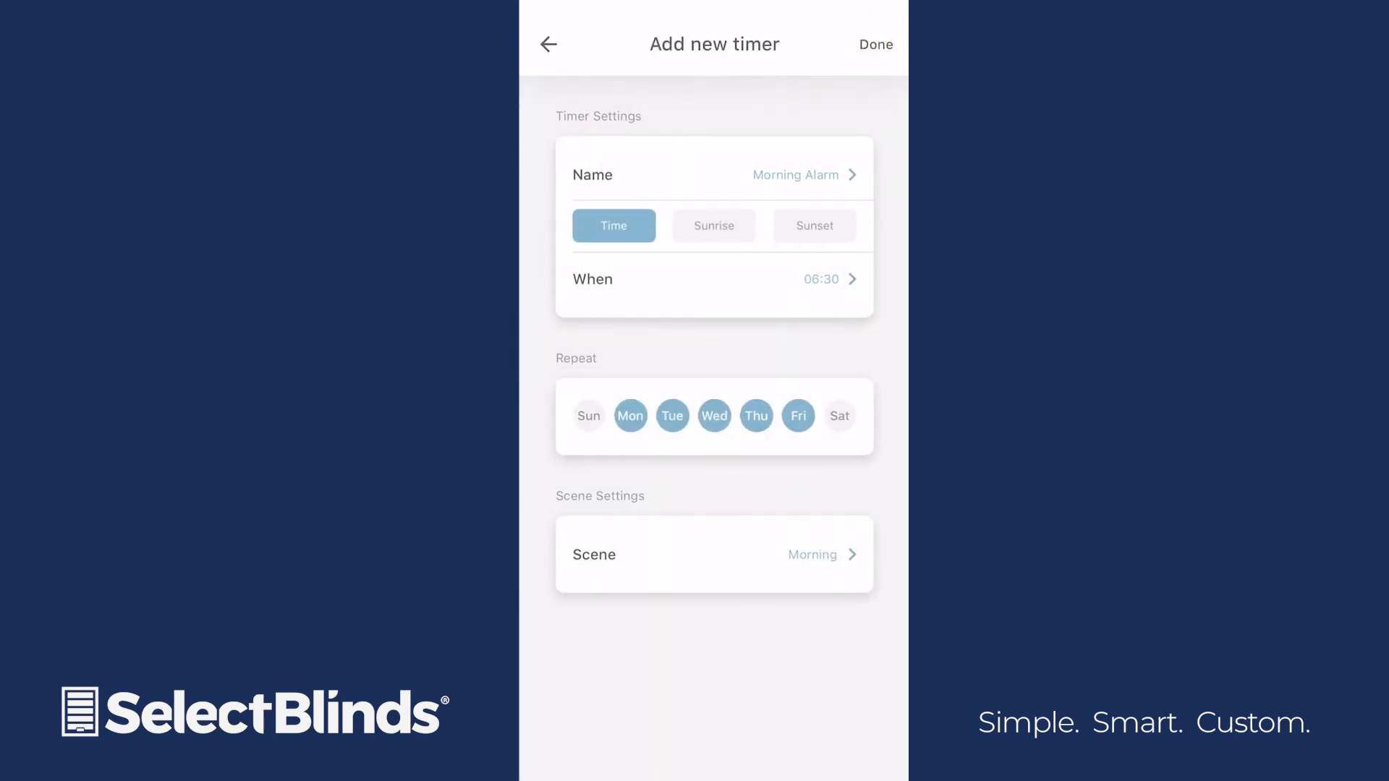
click(876, 44)
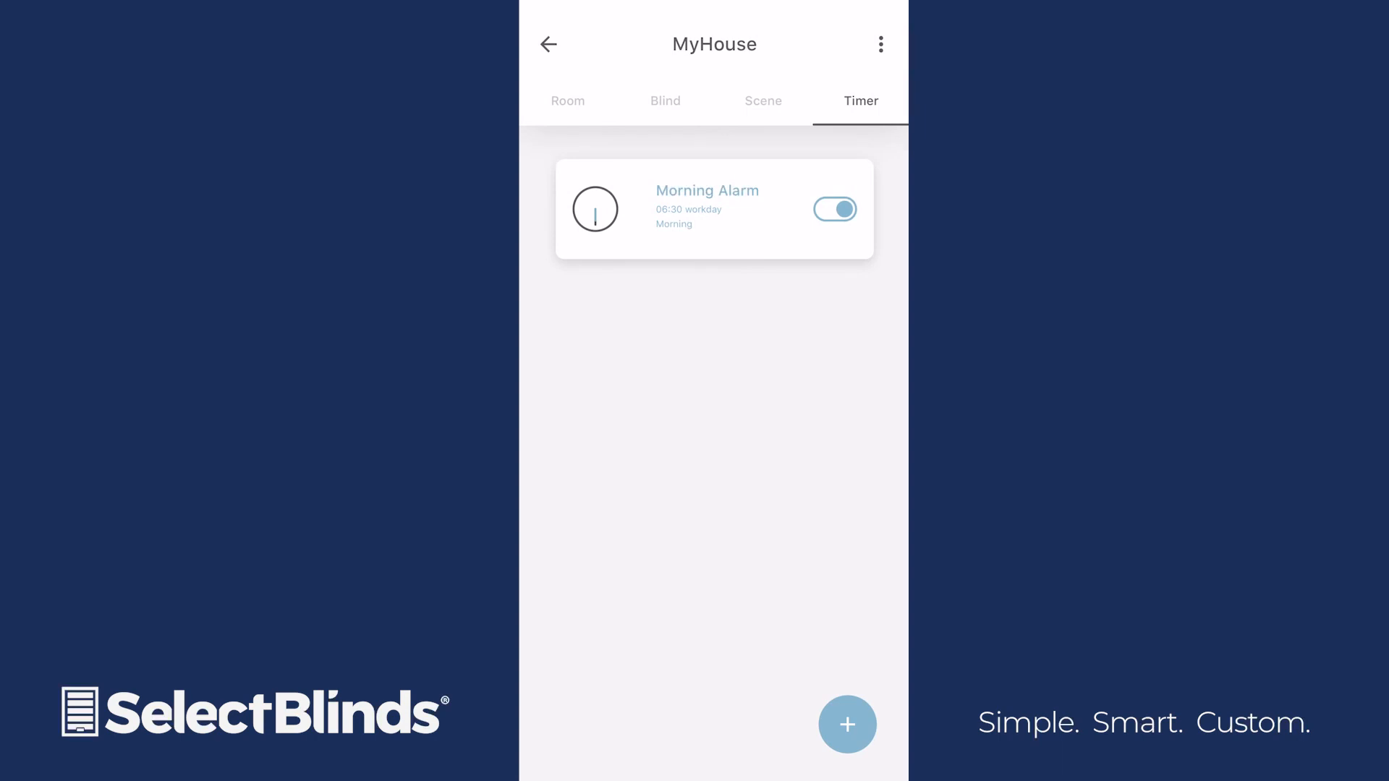
click(834, 209)
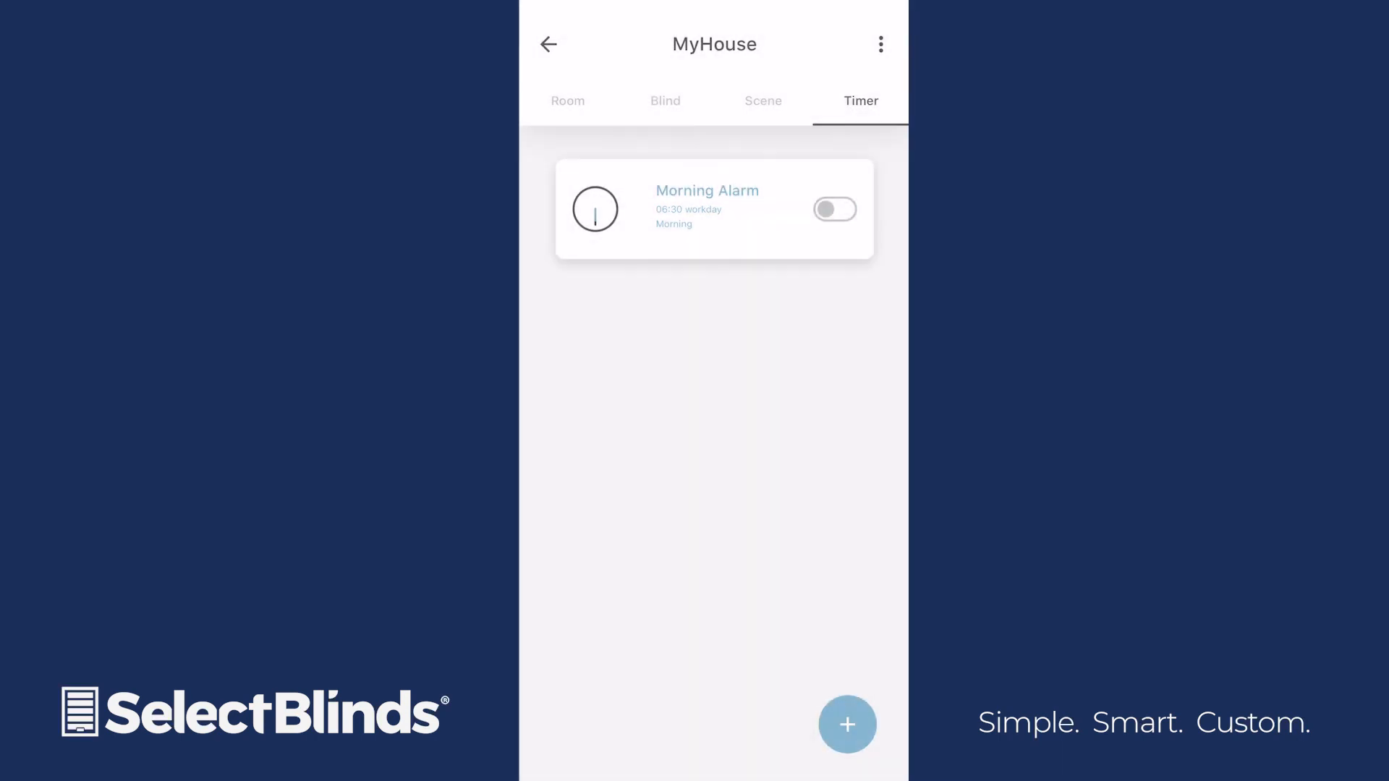
click(834, 208)
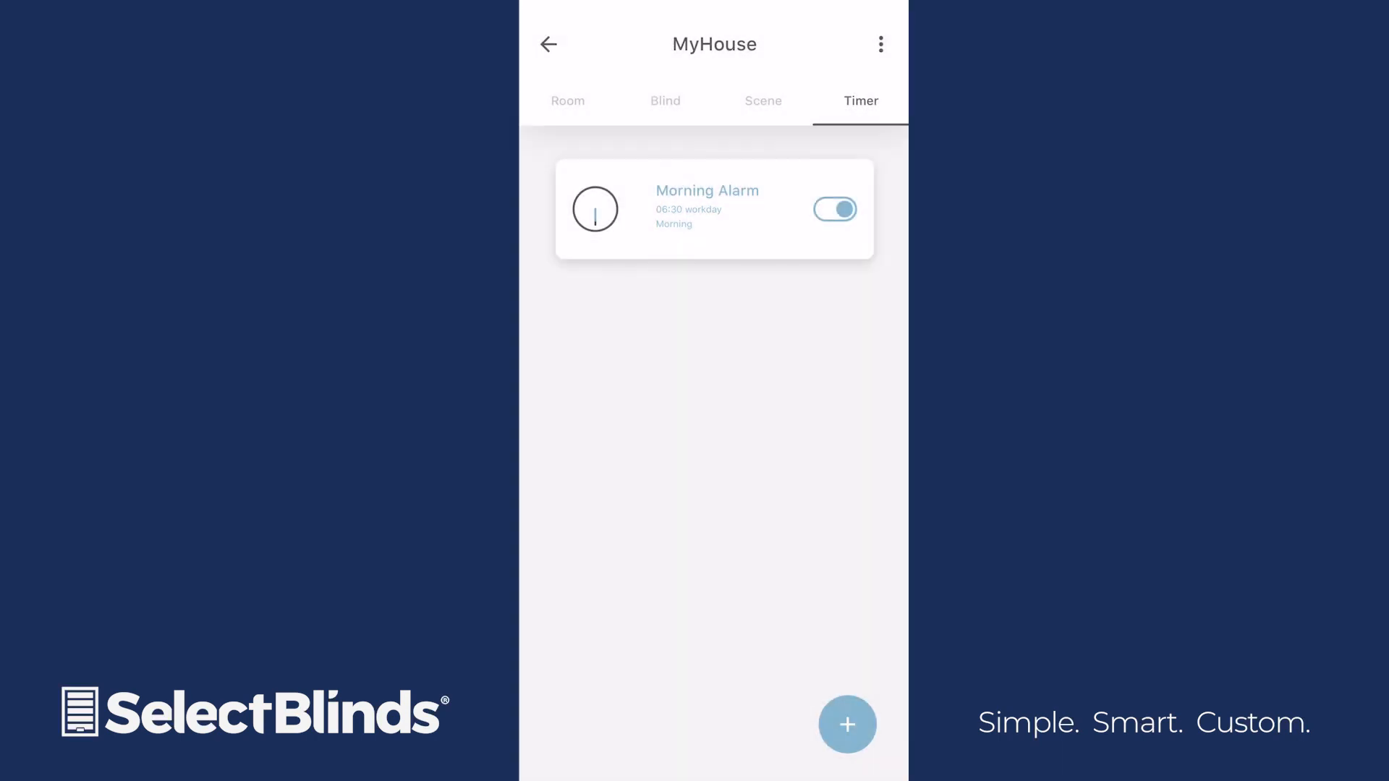